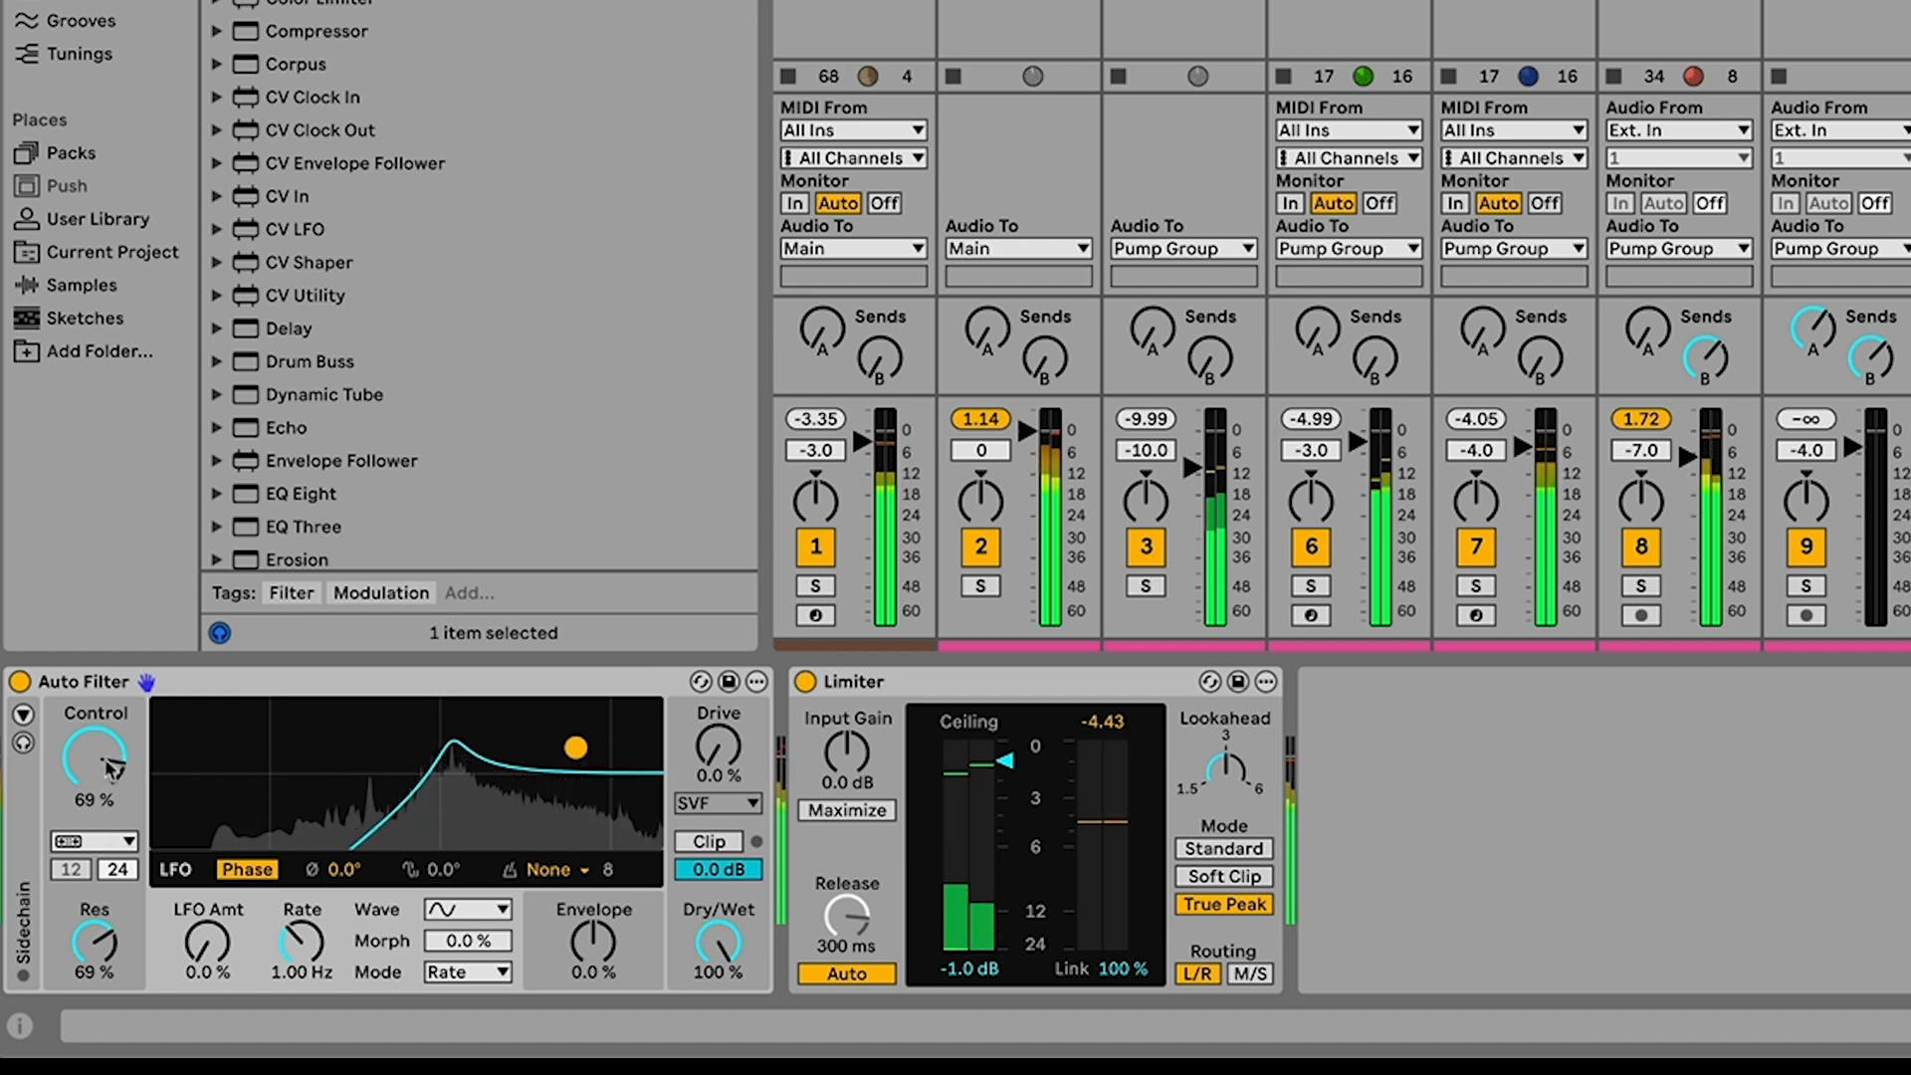
Select the Keys track so its Electric device chain shows in Device View
left_click_drag(95, 757, 96, 805)
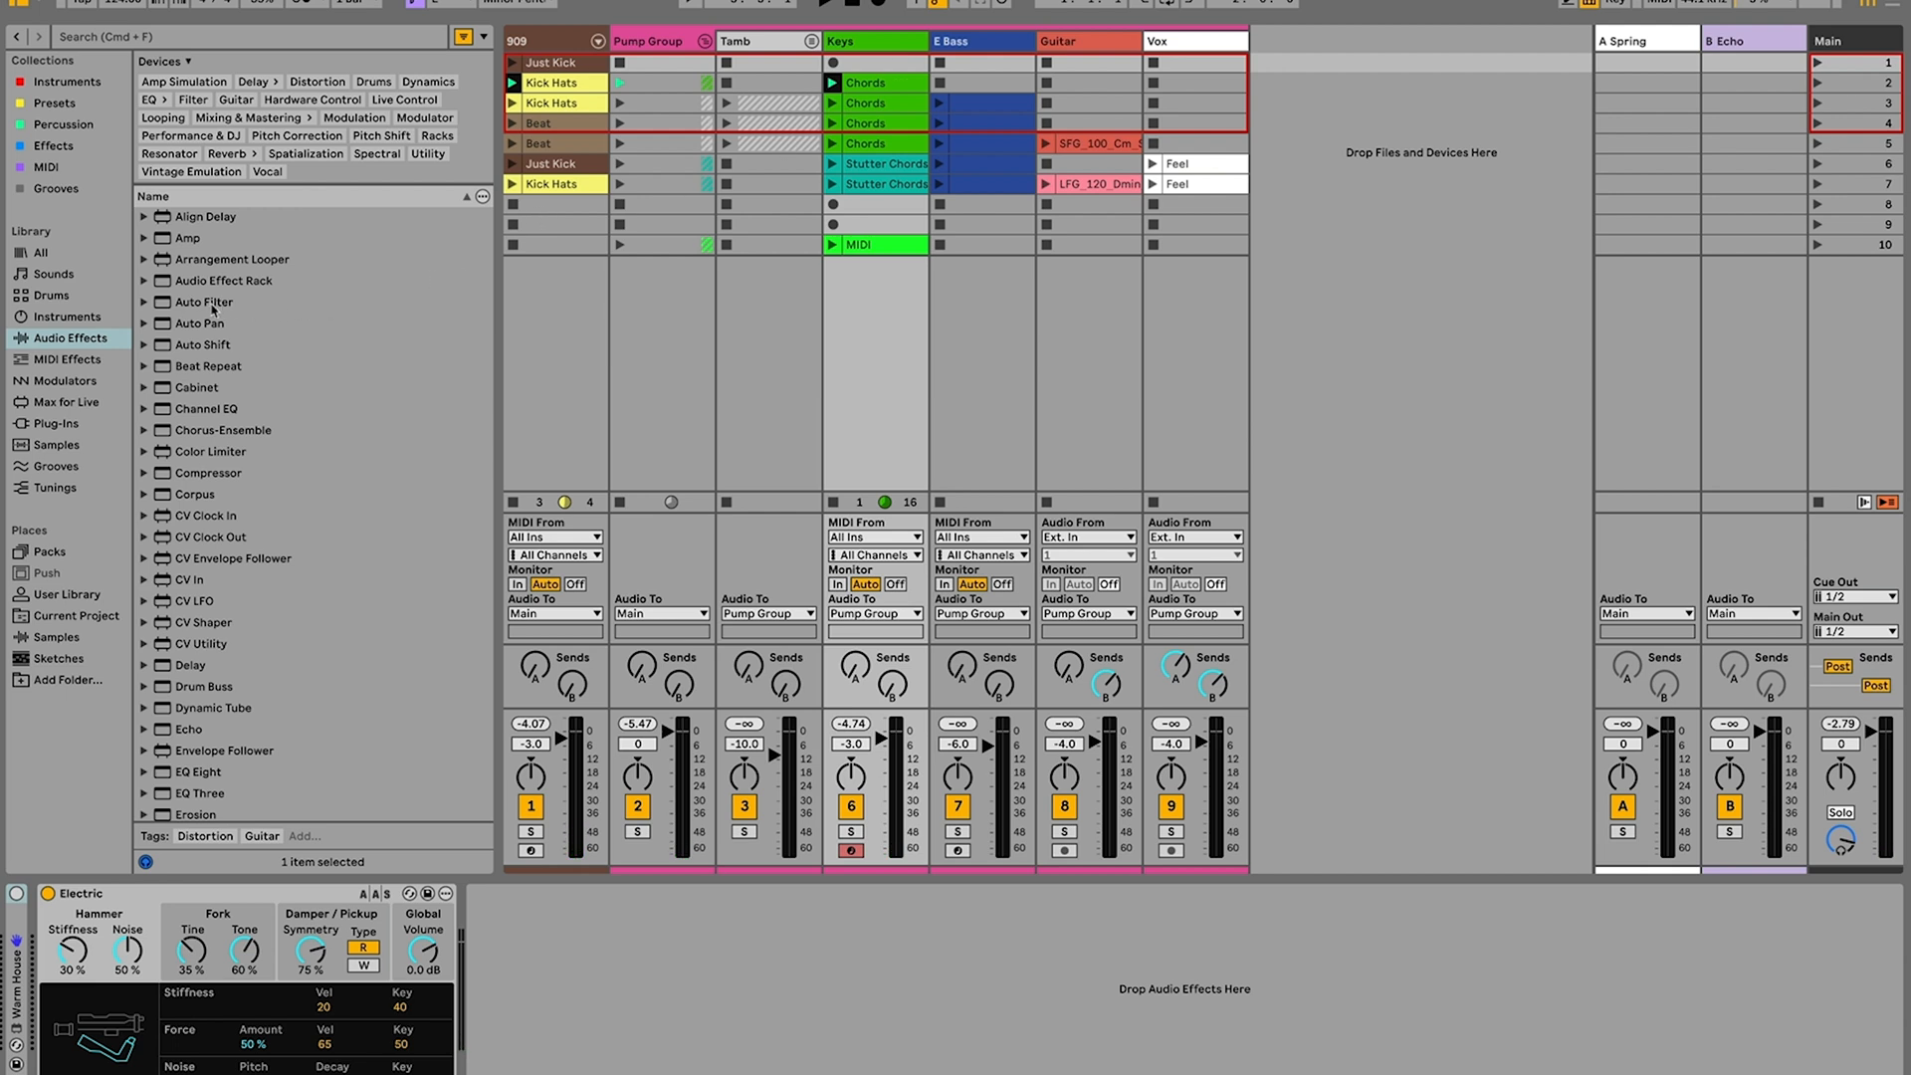
Add an Auto Filter after Electric on Keys and set its type to Comb
left_click(203, 300)
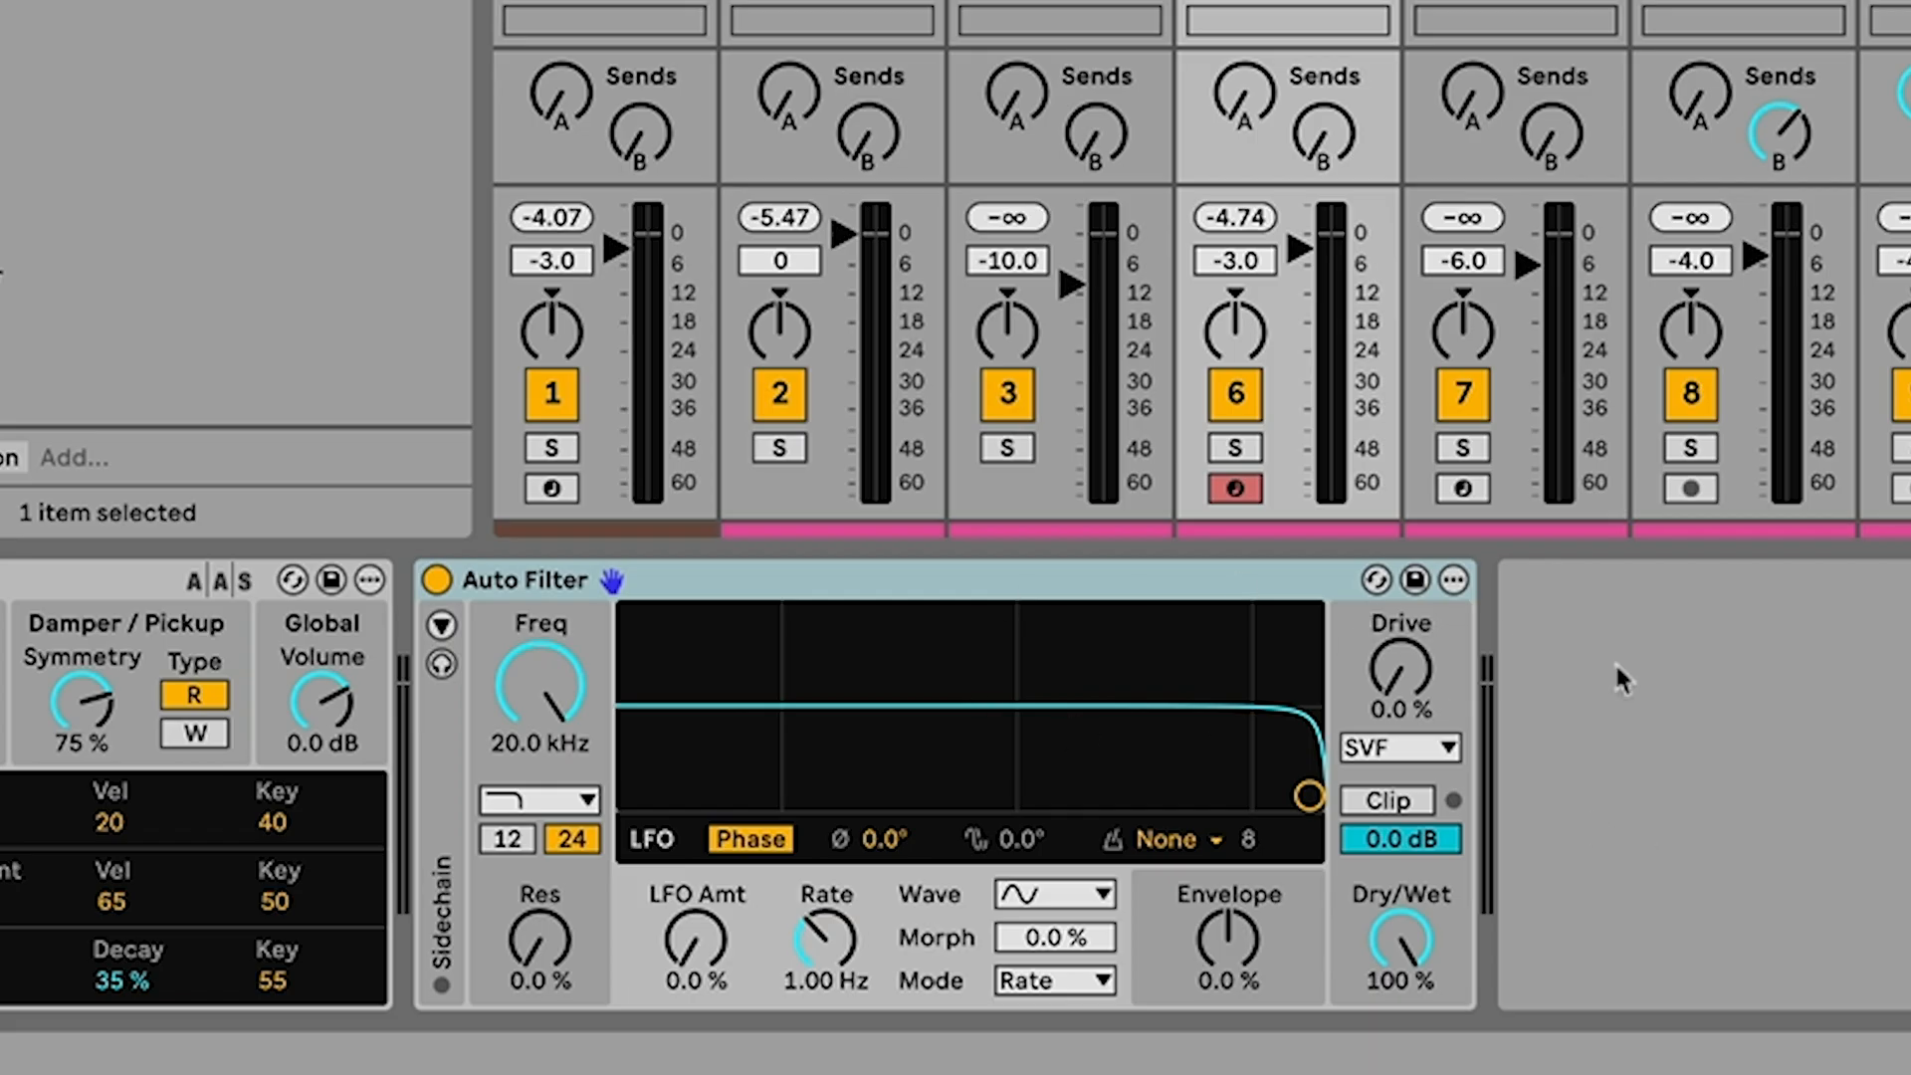
mouse_move(1817, 892)
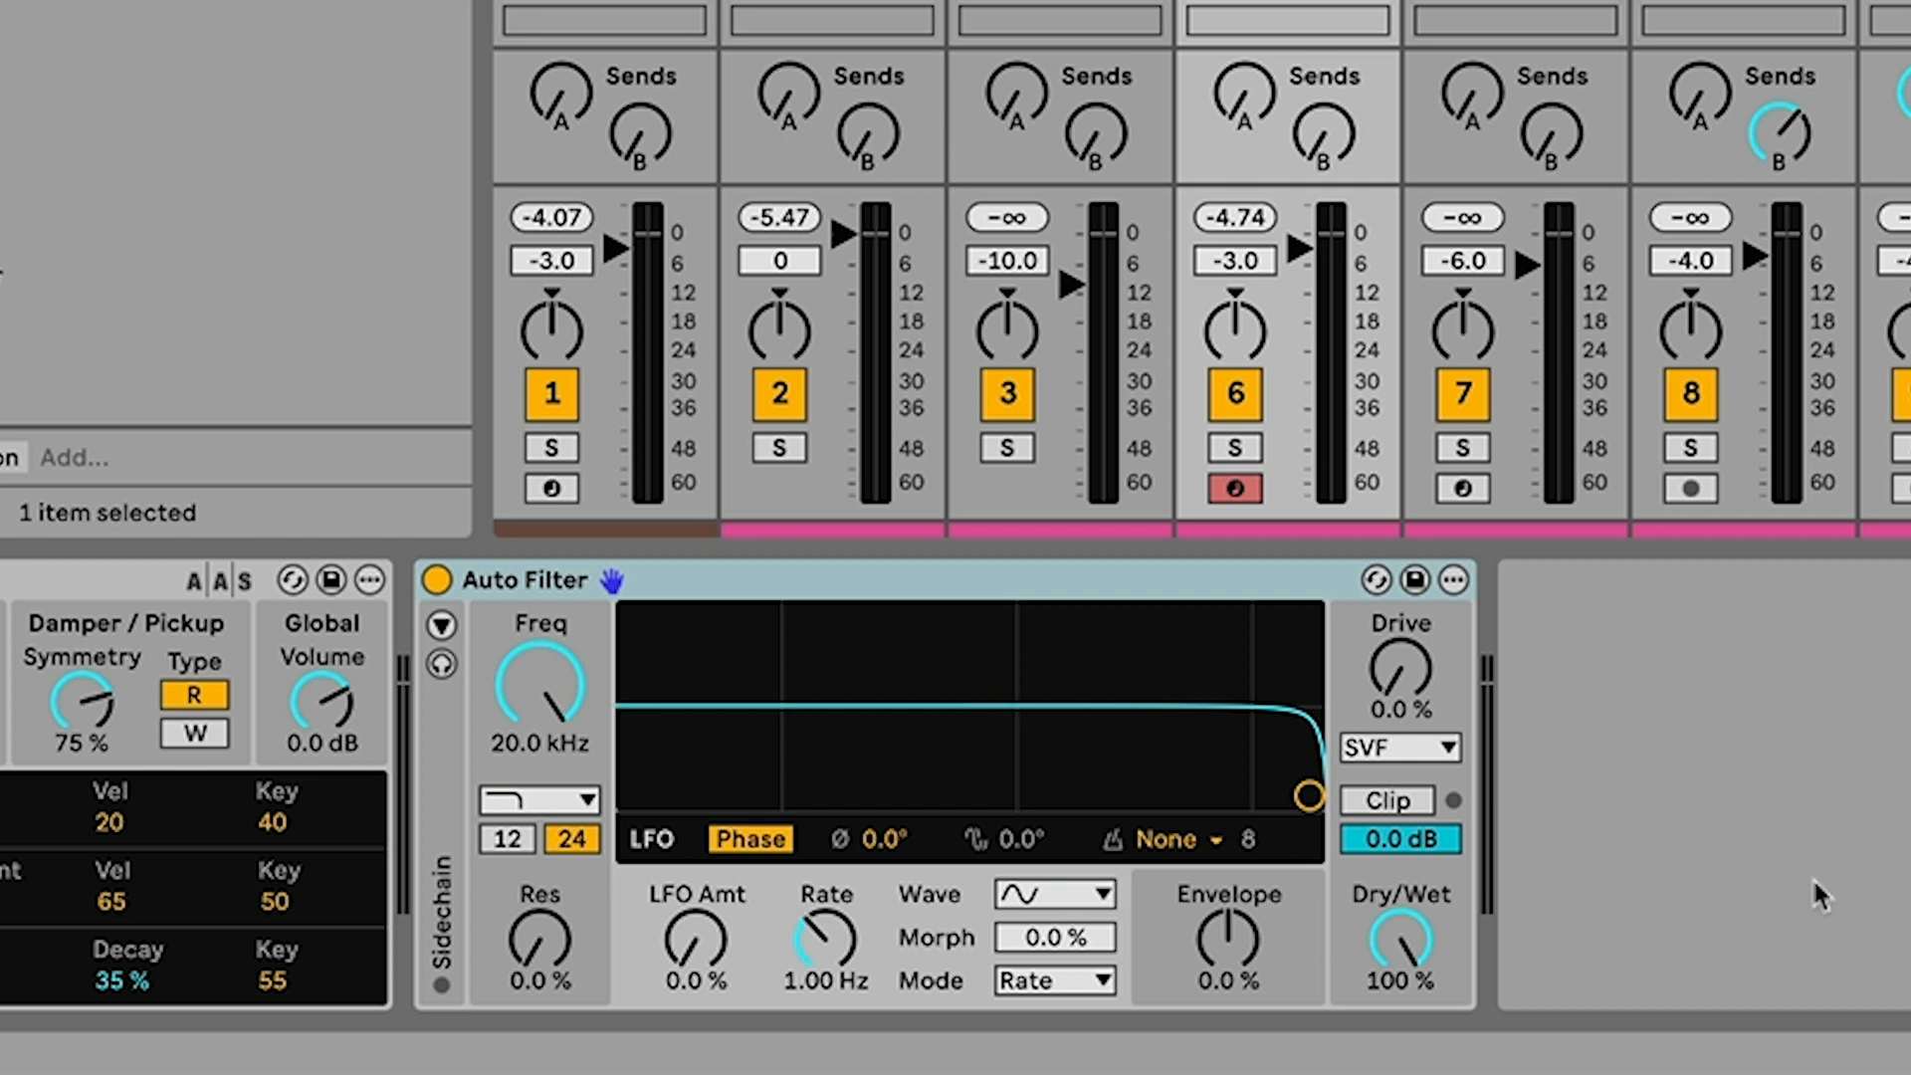
mouse_move(1055, 600)
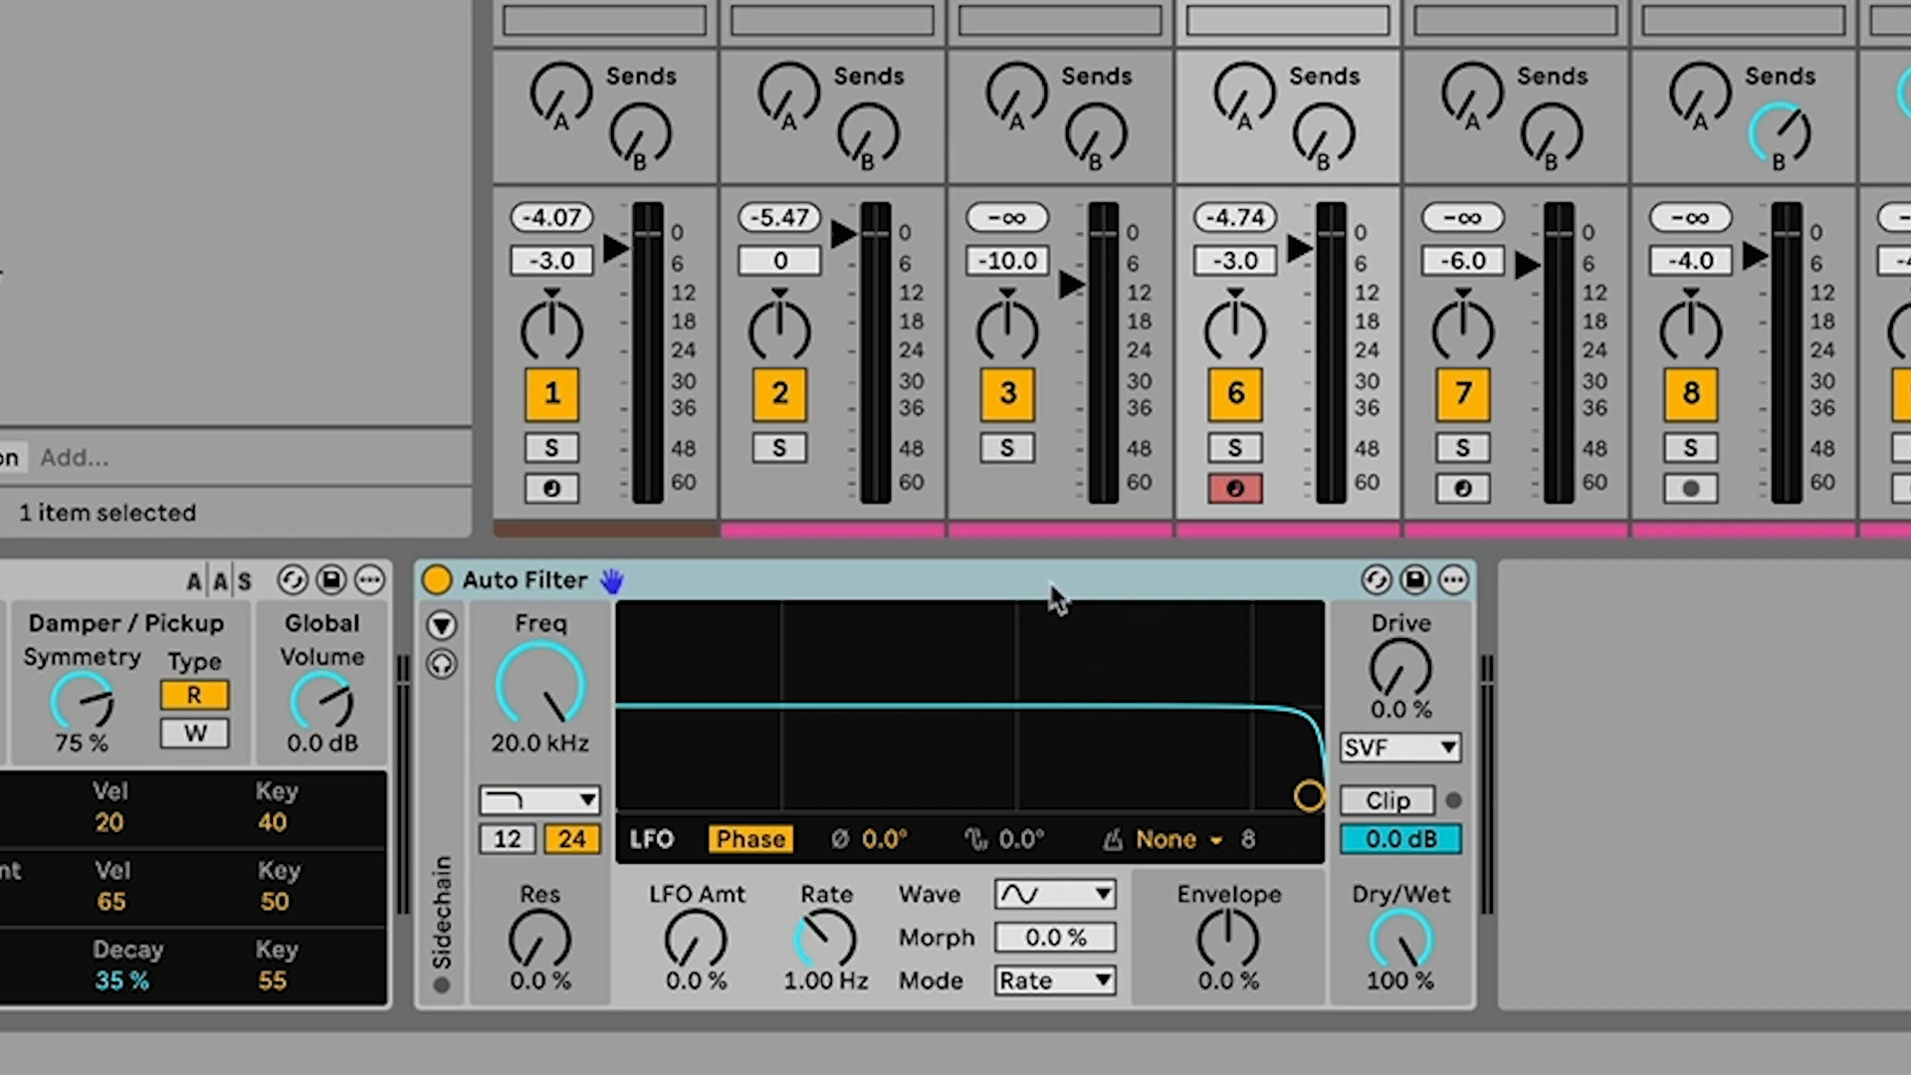
left_click(541, 801)
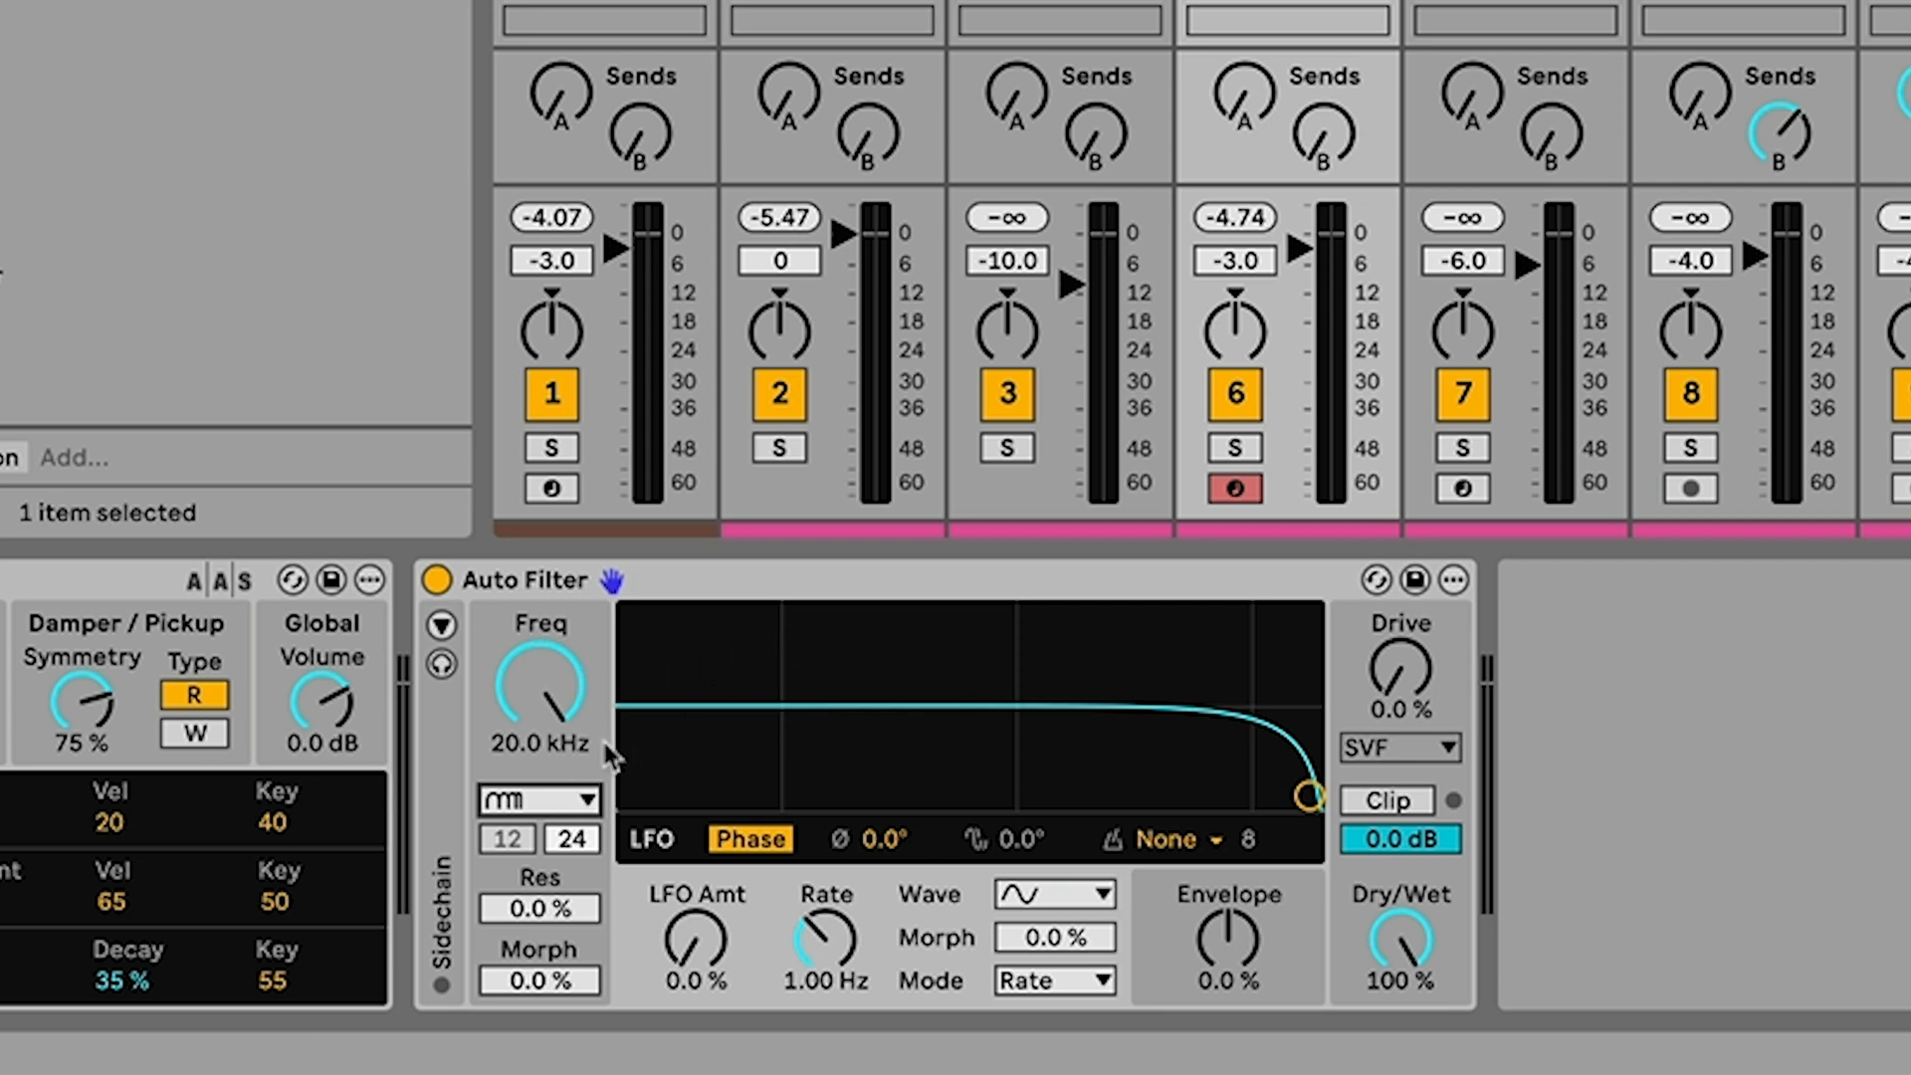
mouse_move(557, 707)
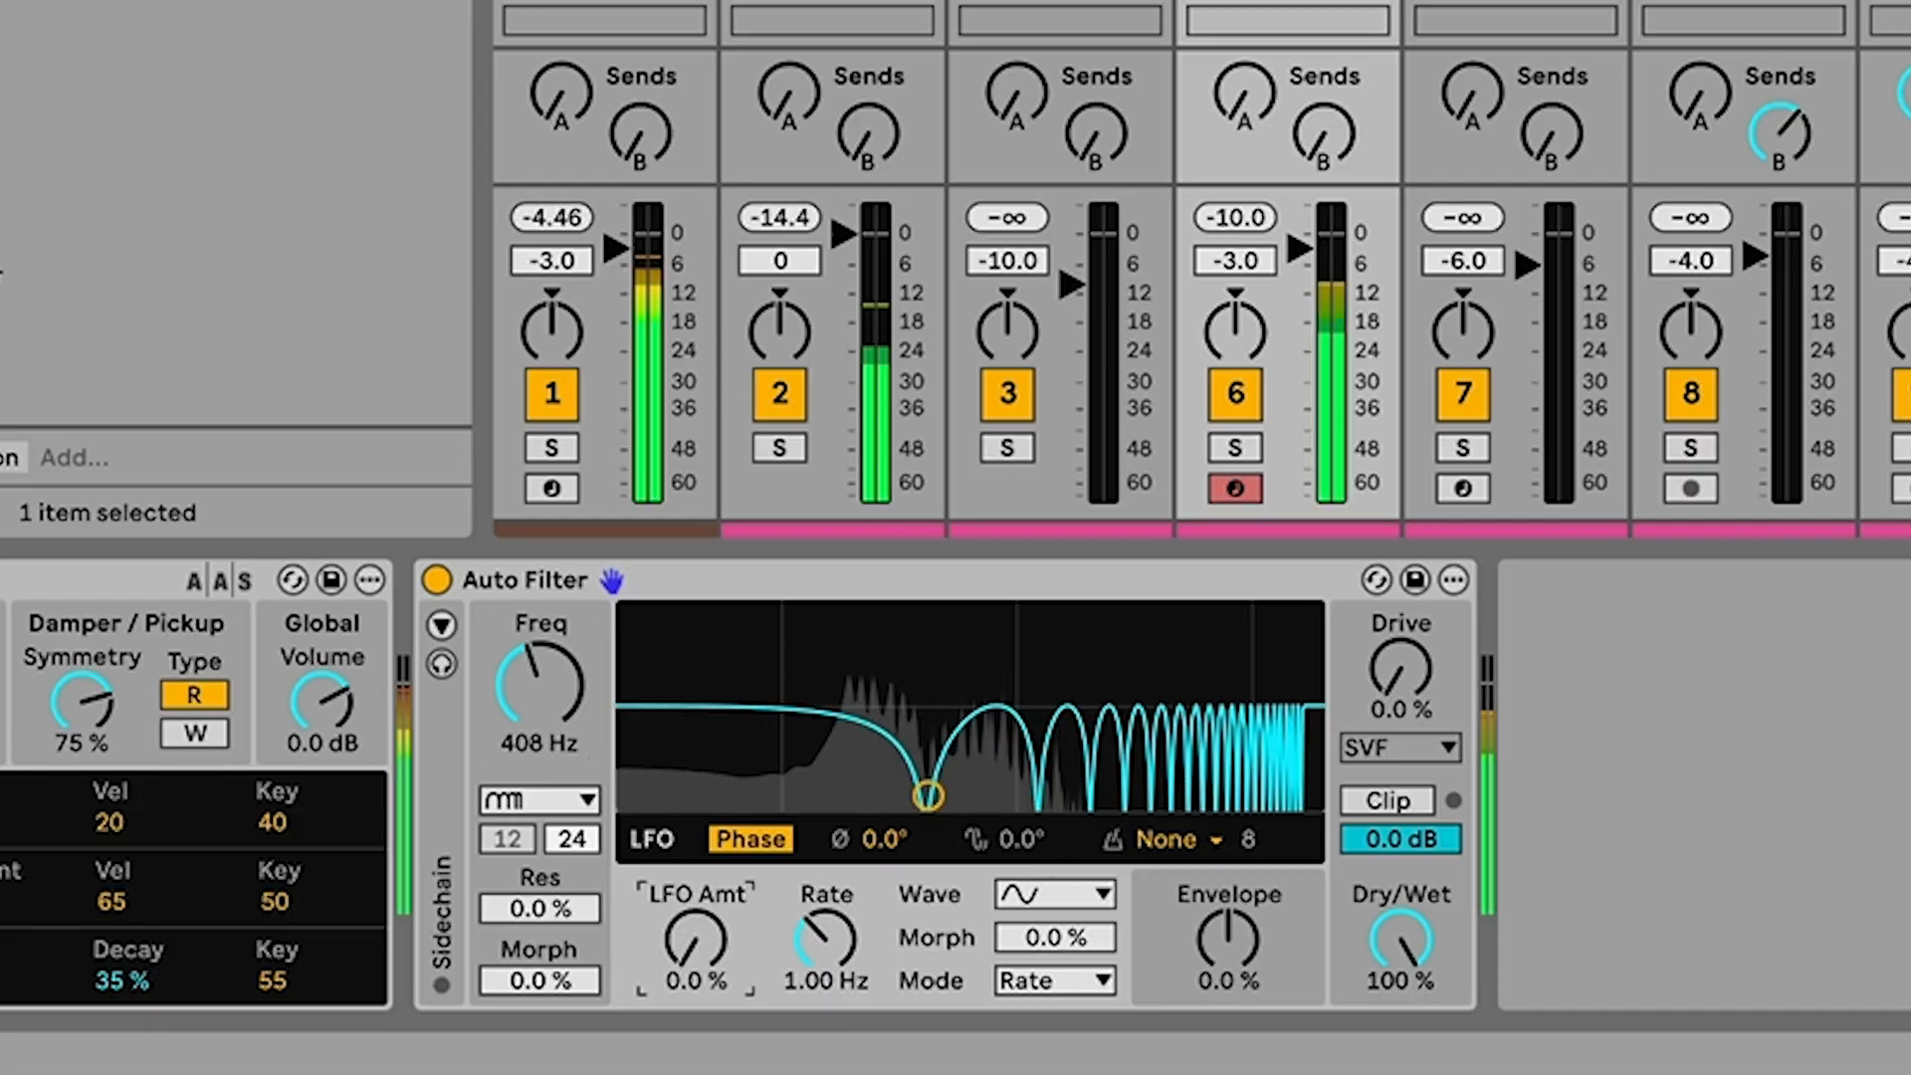
Modulate the comb filter with 27% LFO amount at a 0.29 Hz rate
left_click_drag(691, 938, 691, 878)
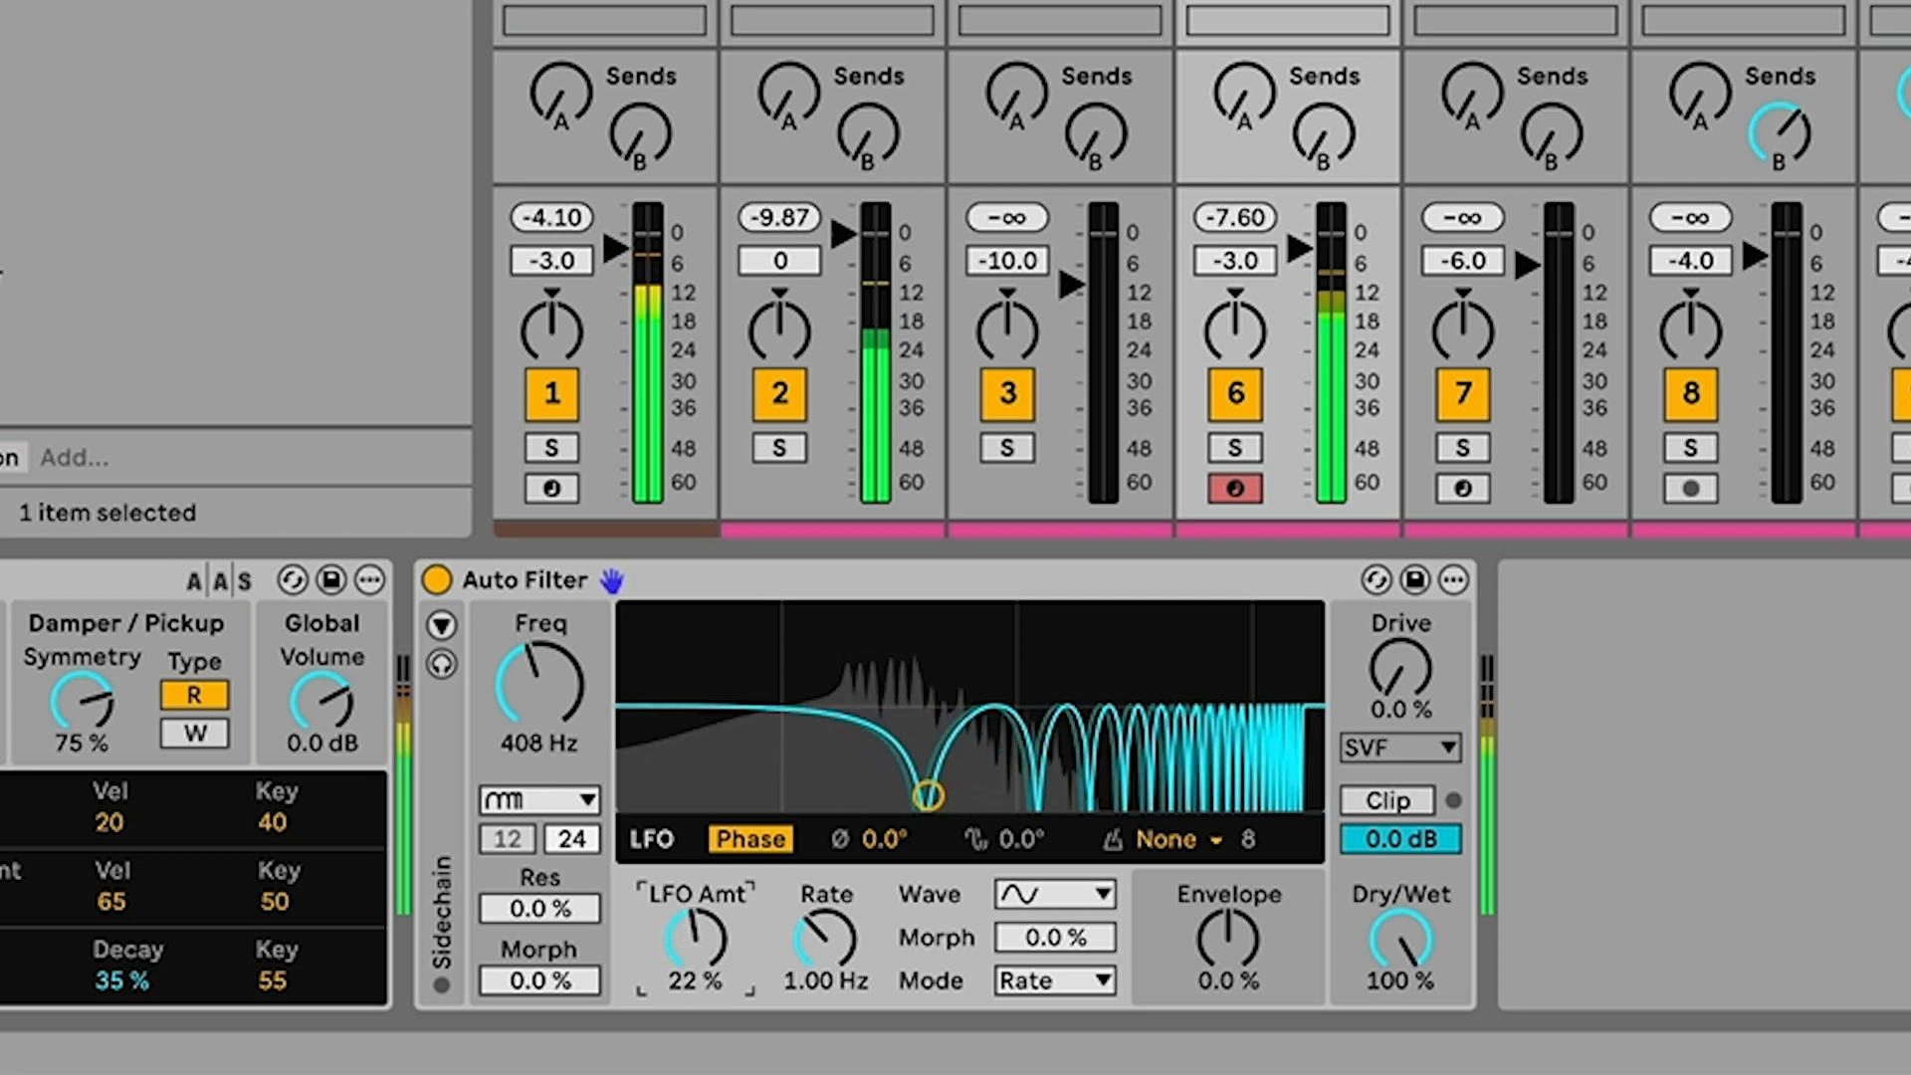
left_click_drag(690, 938, 691, 920)
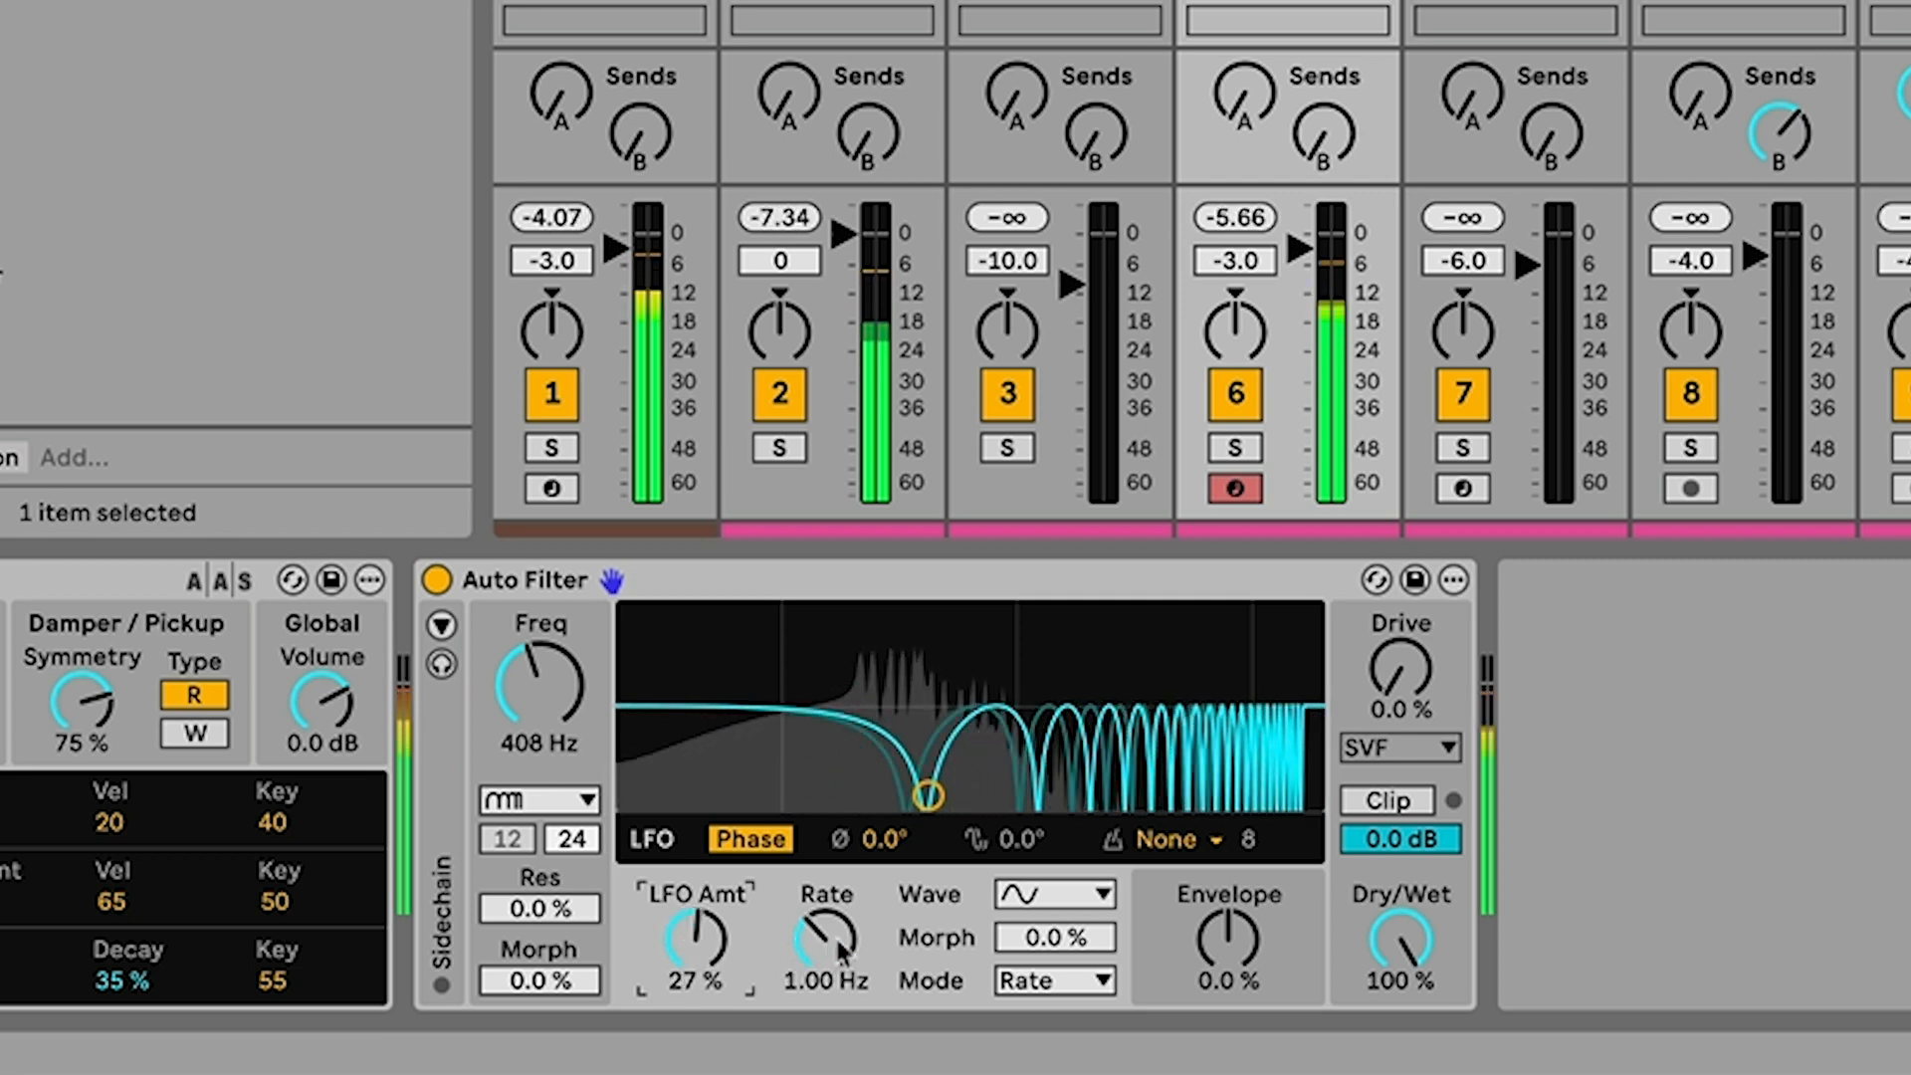
left_click_drag(826, 936, 826, 951)
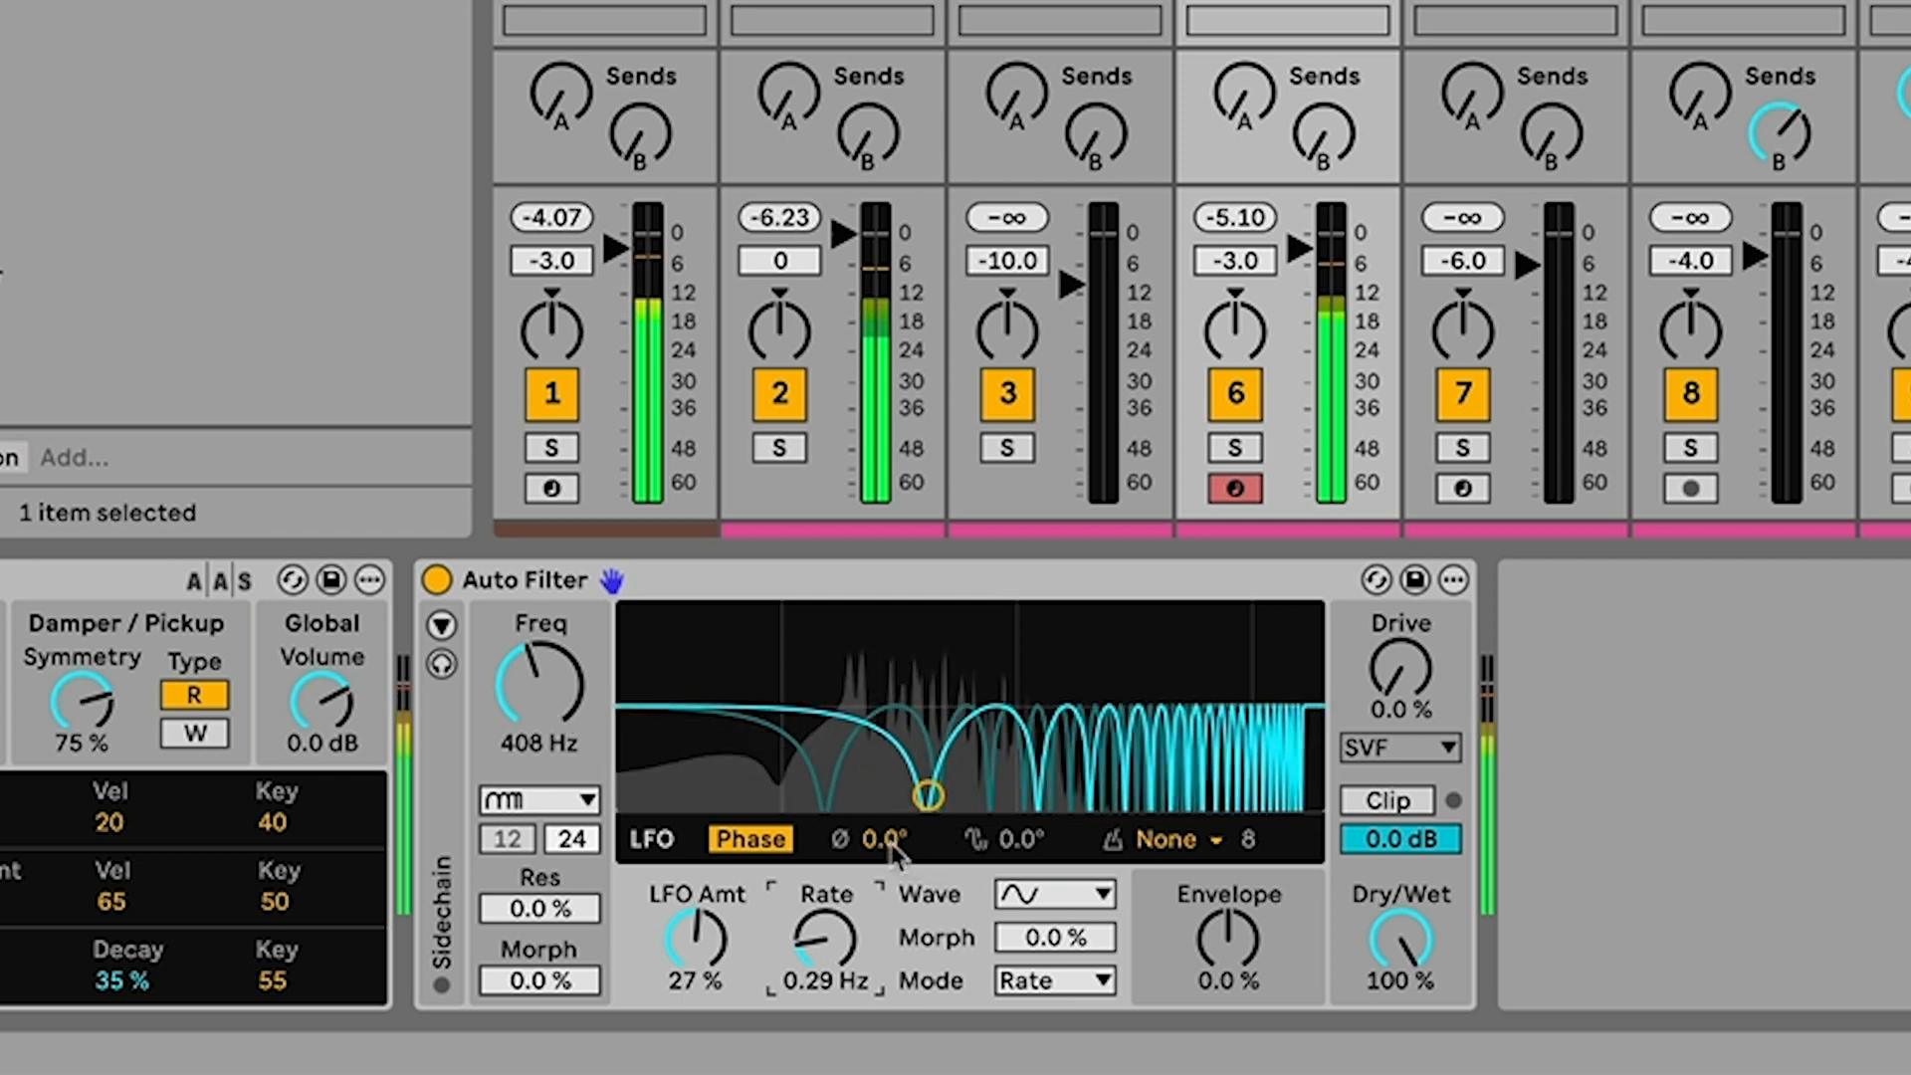
Offset the comb filter's LFO phase to 48°
left_click(866, 840)
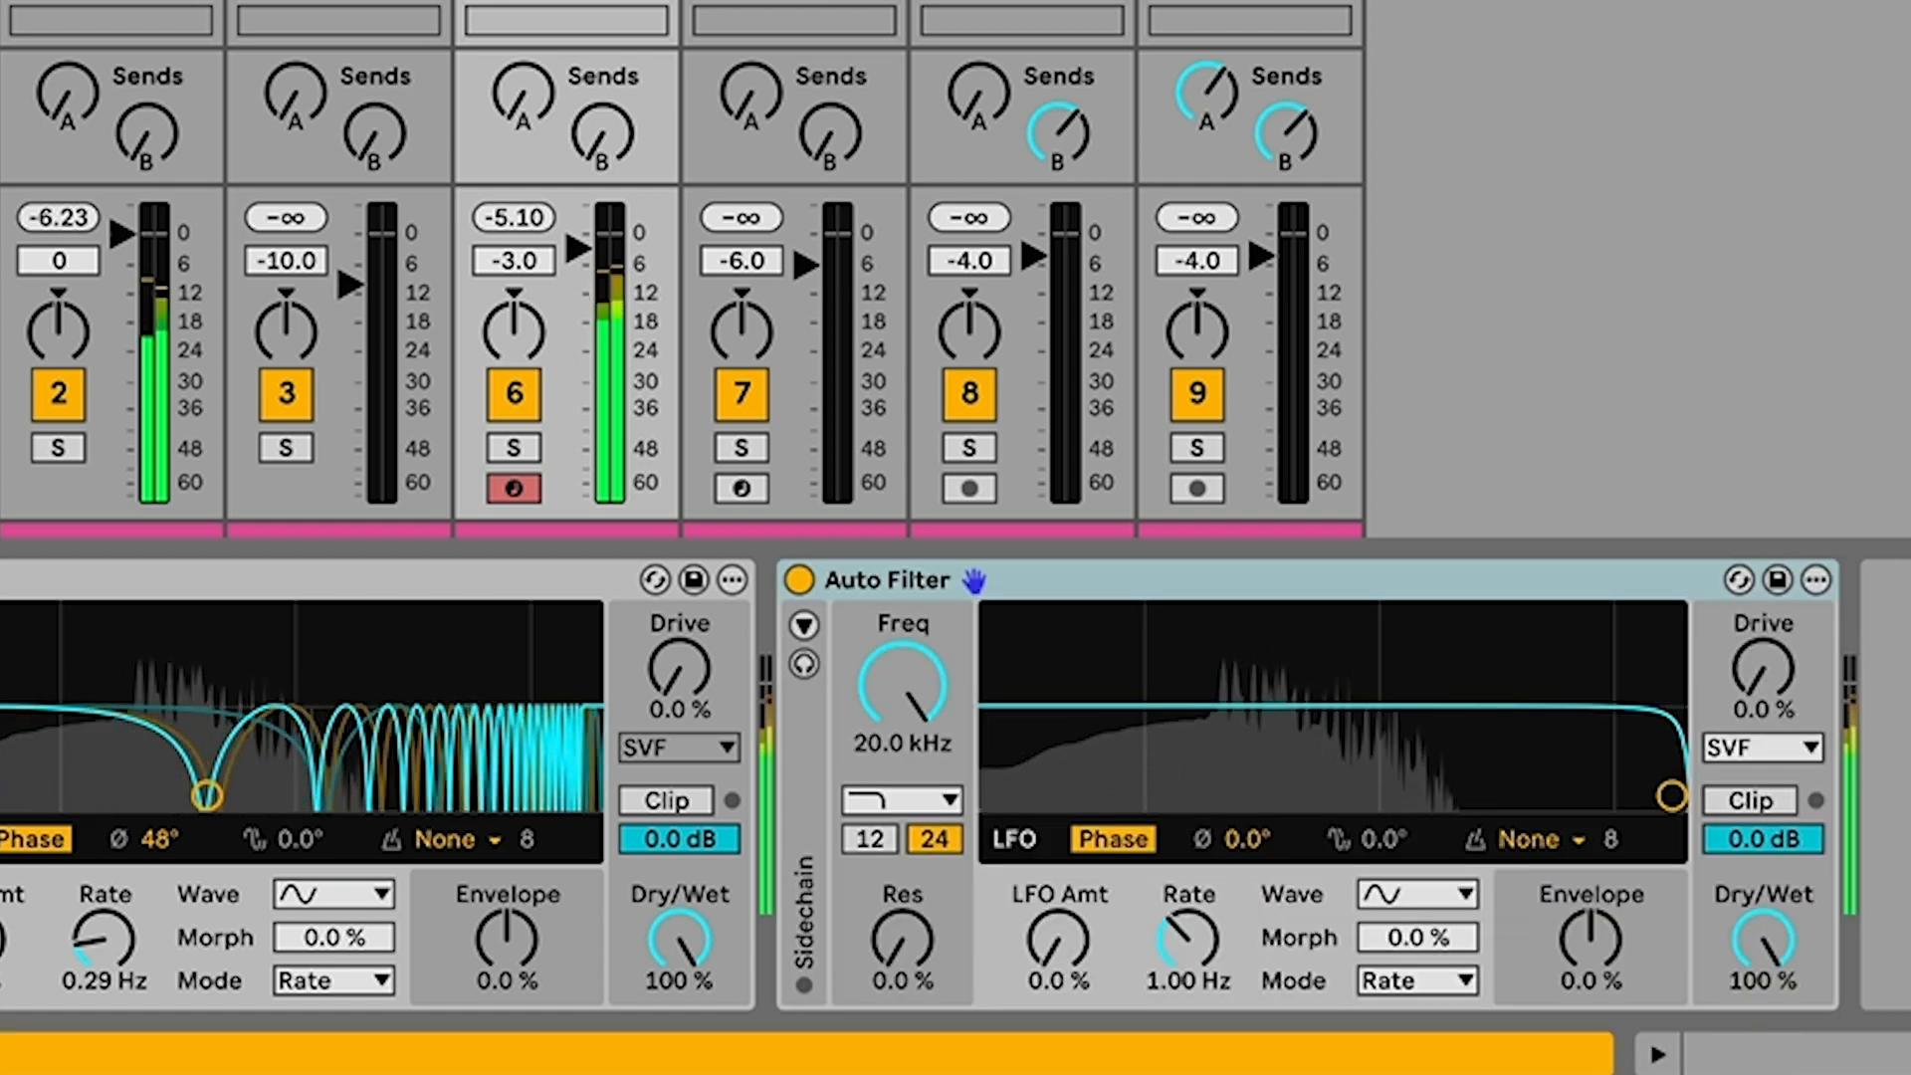
Set the second Auto Filter on Keys to the Resampling filter type
left_click(902, 800)
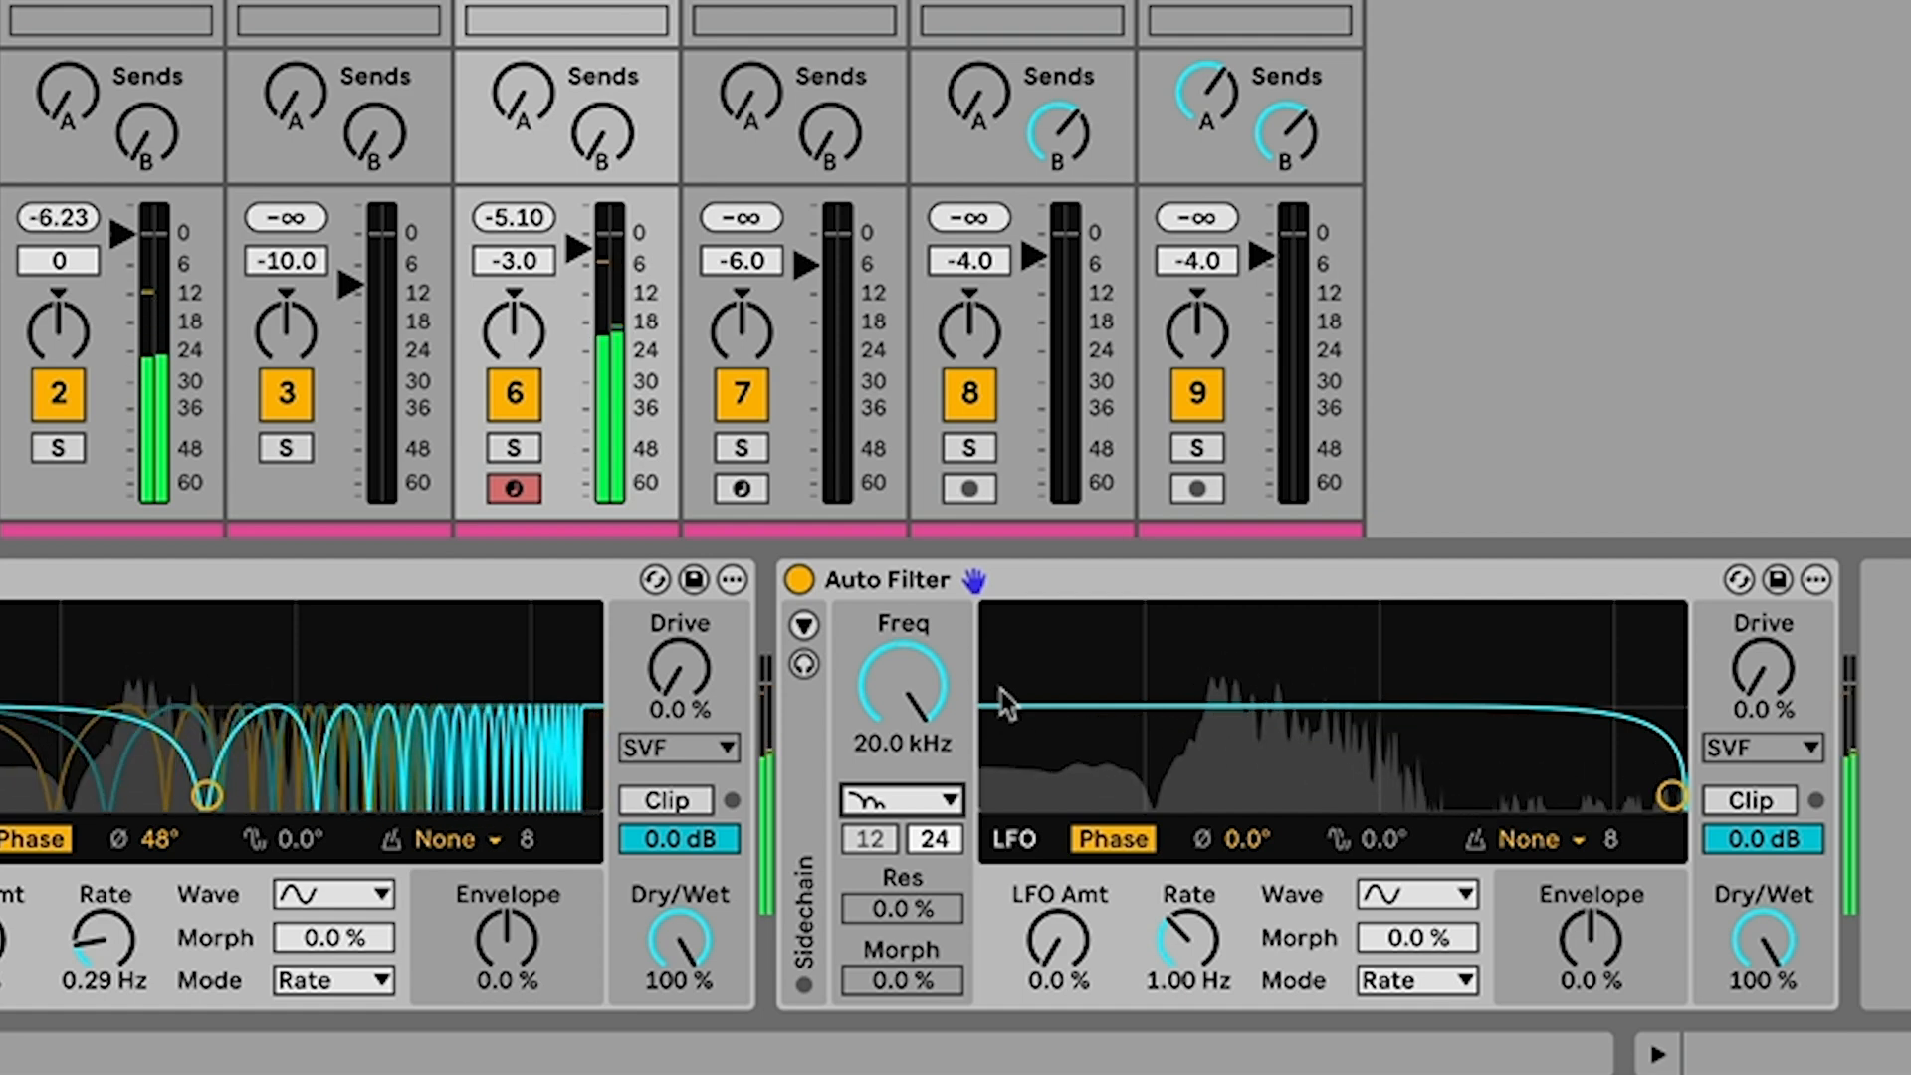
left_click(902, 801)
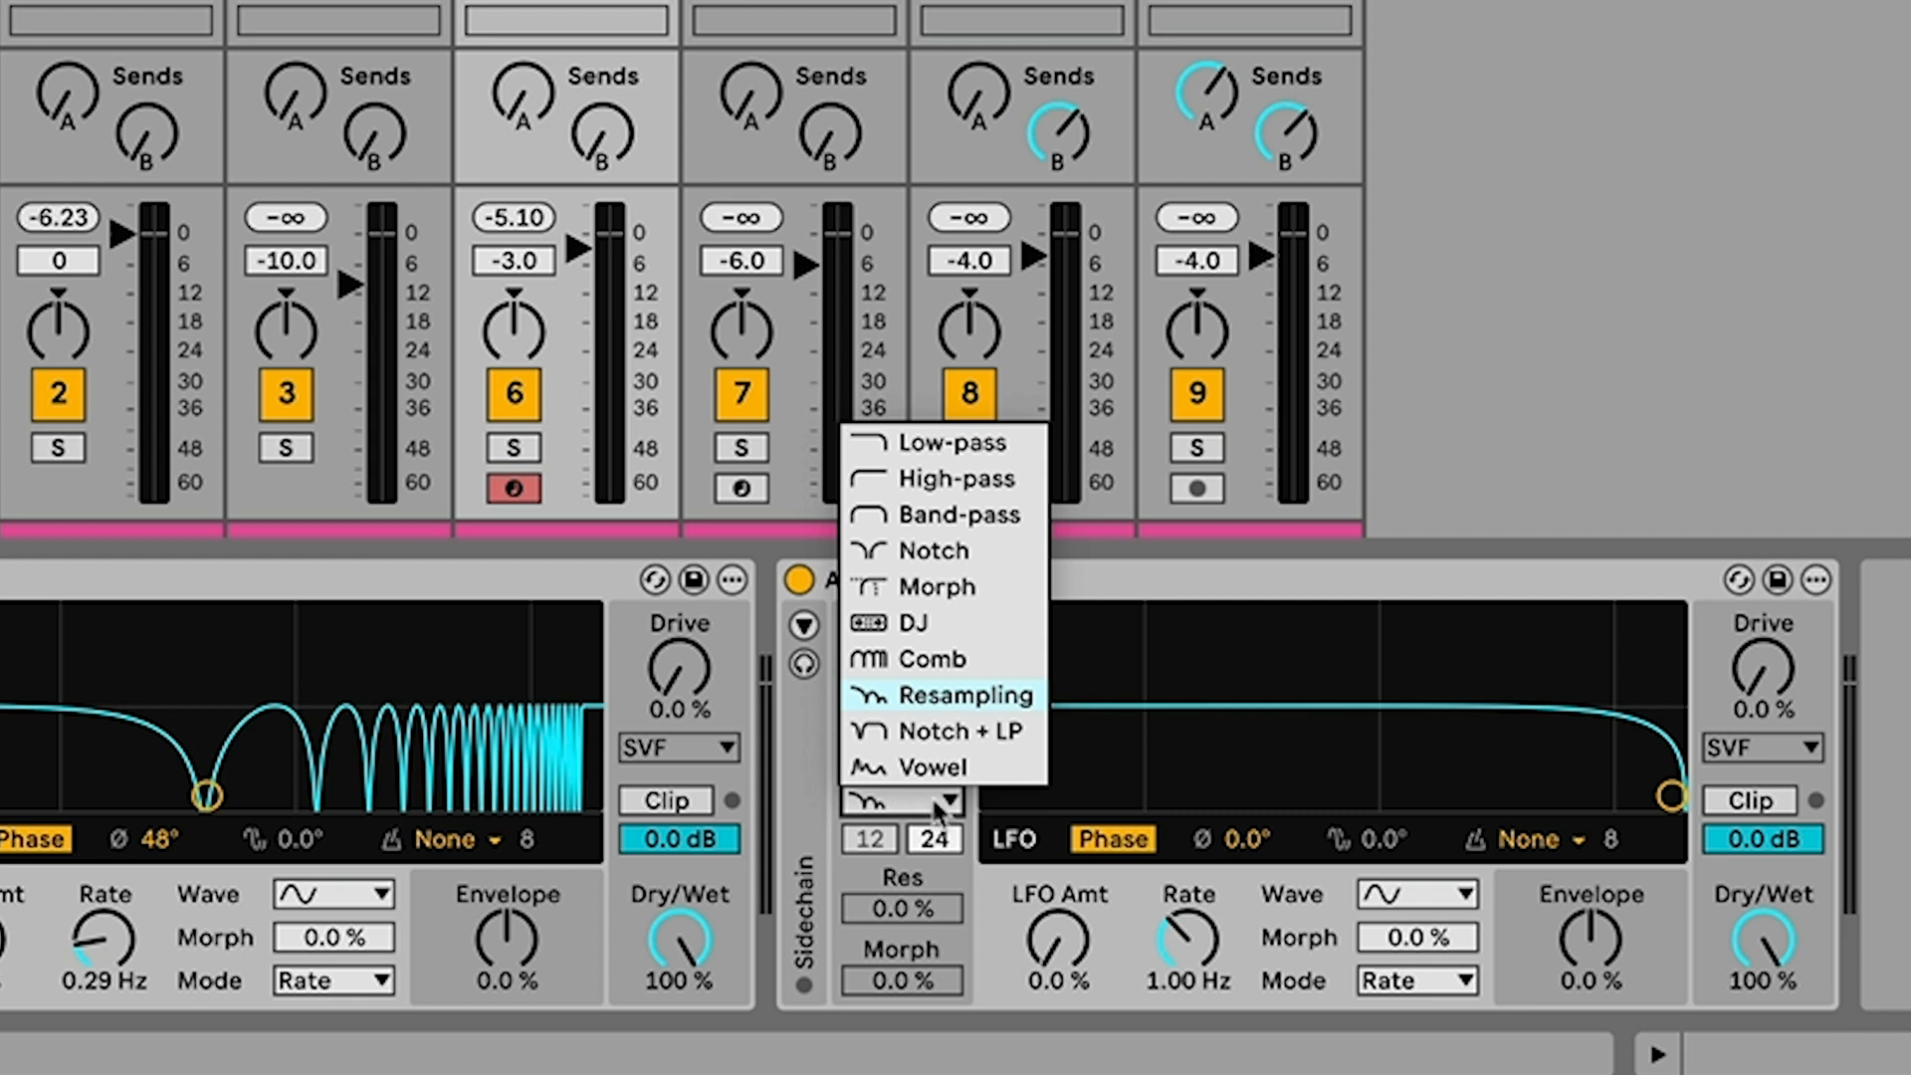
left_click(962, 695)
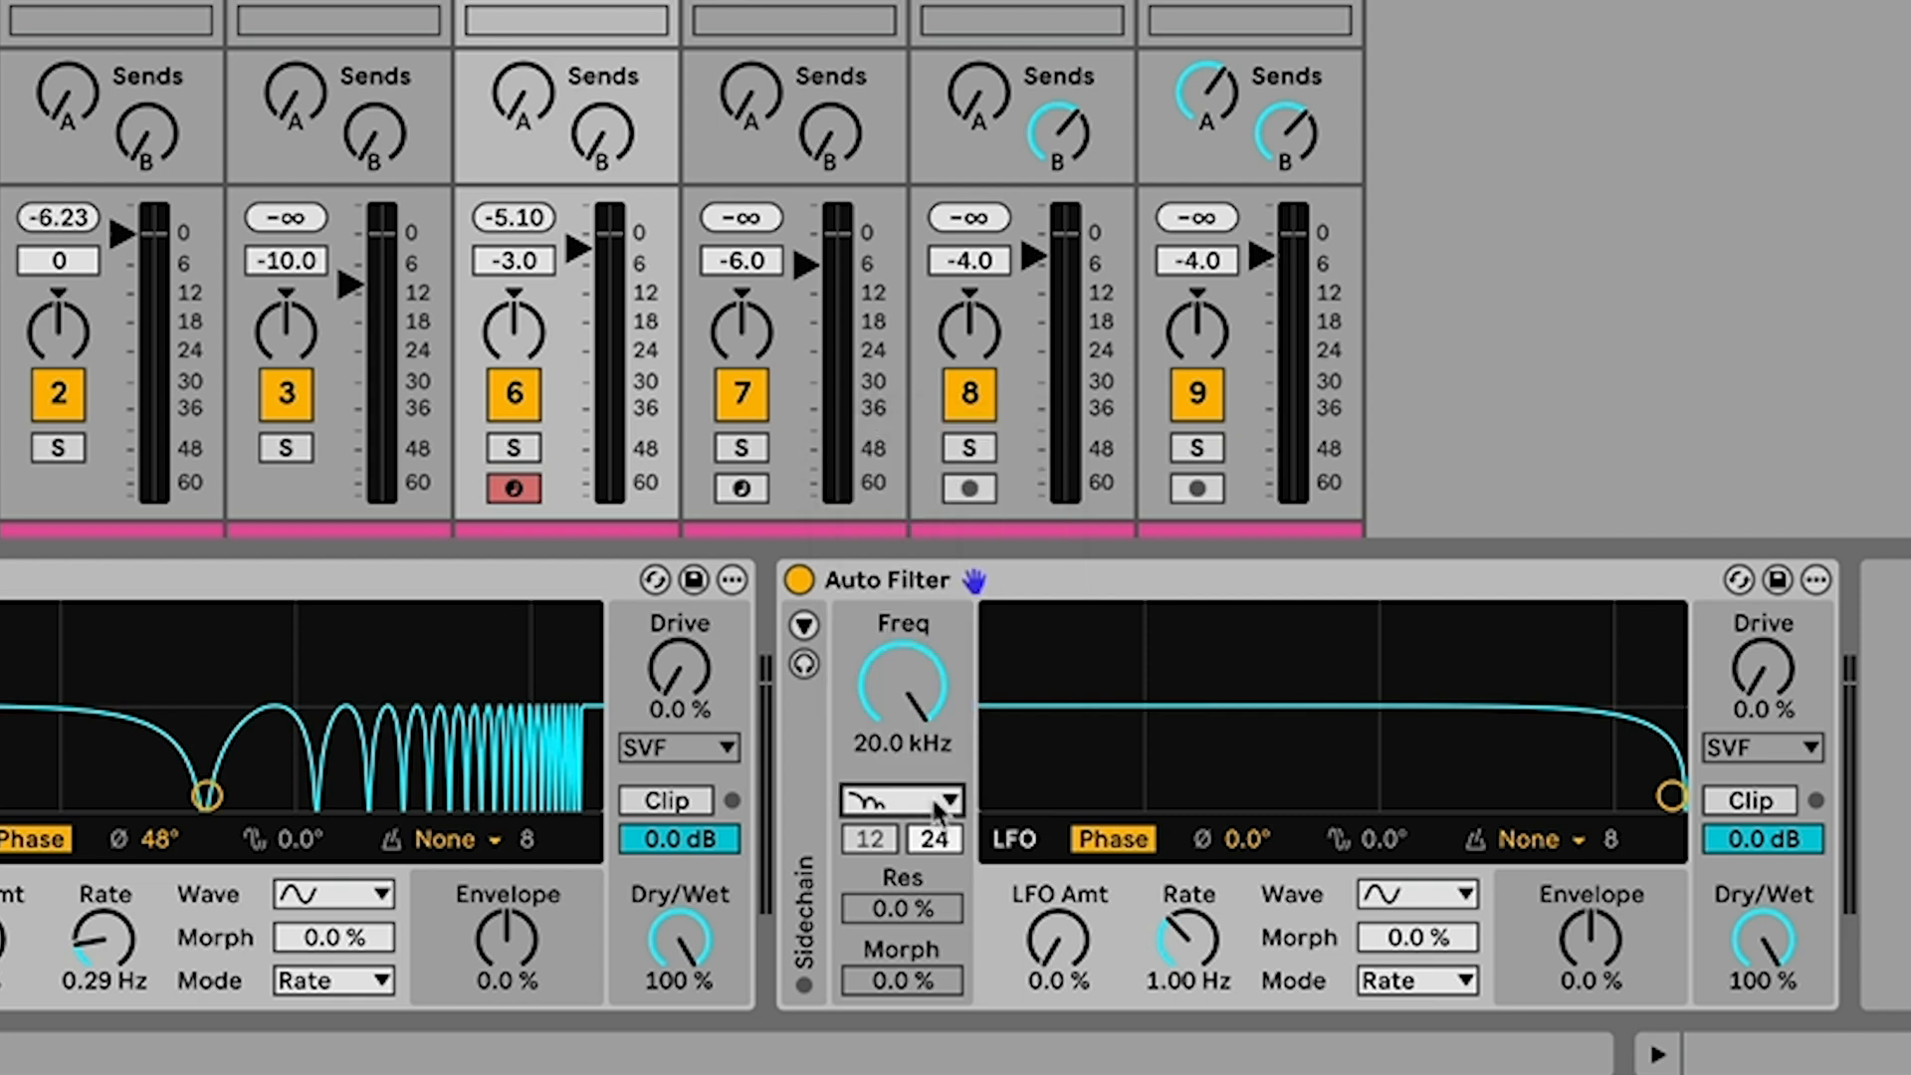
mouse_move(916, 711)
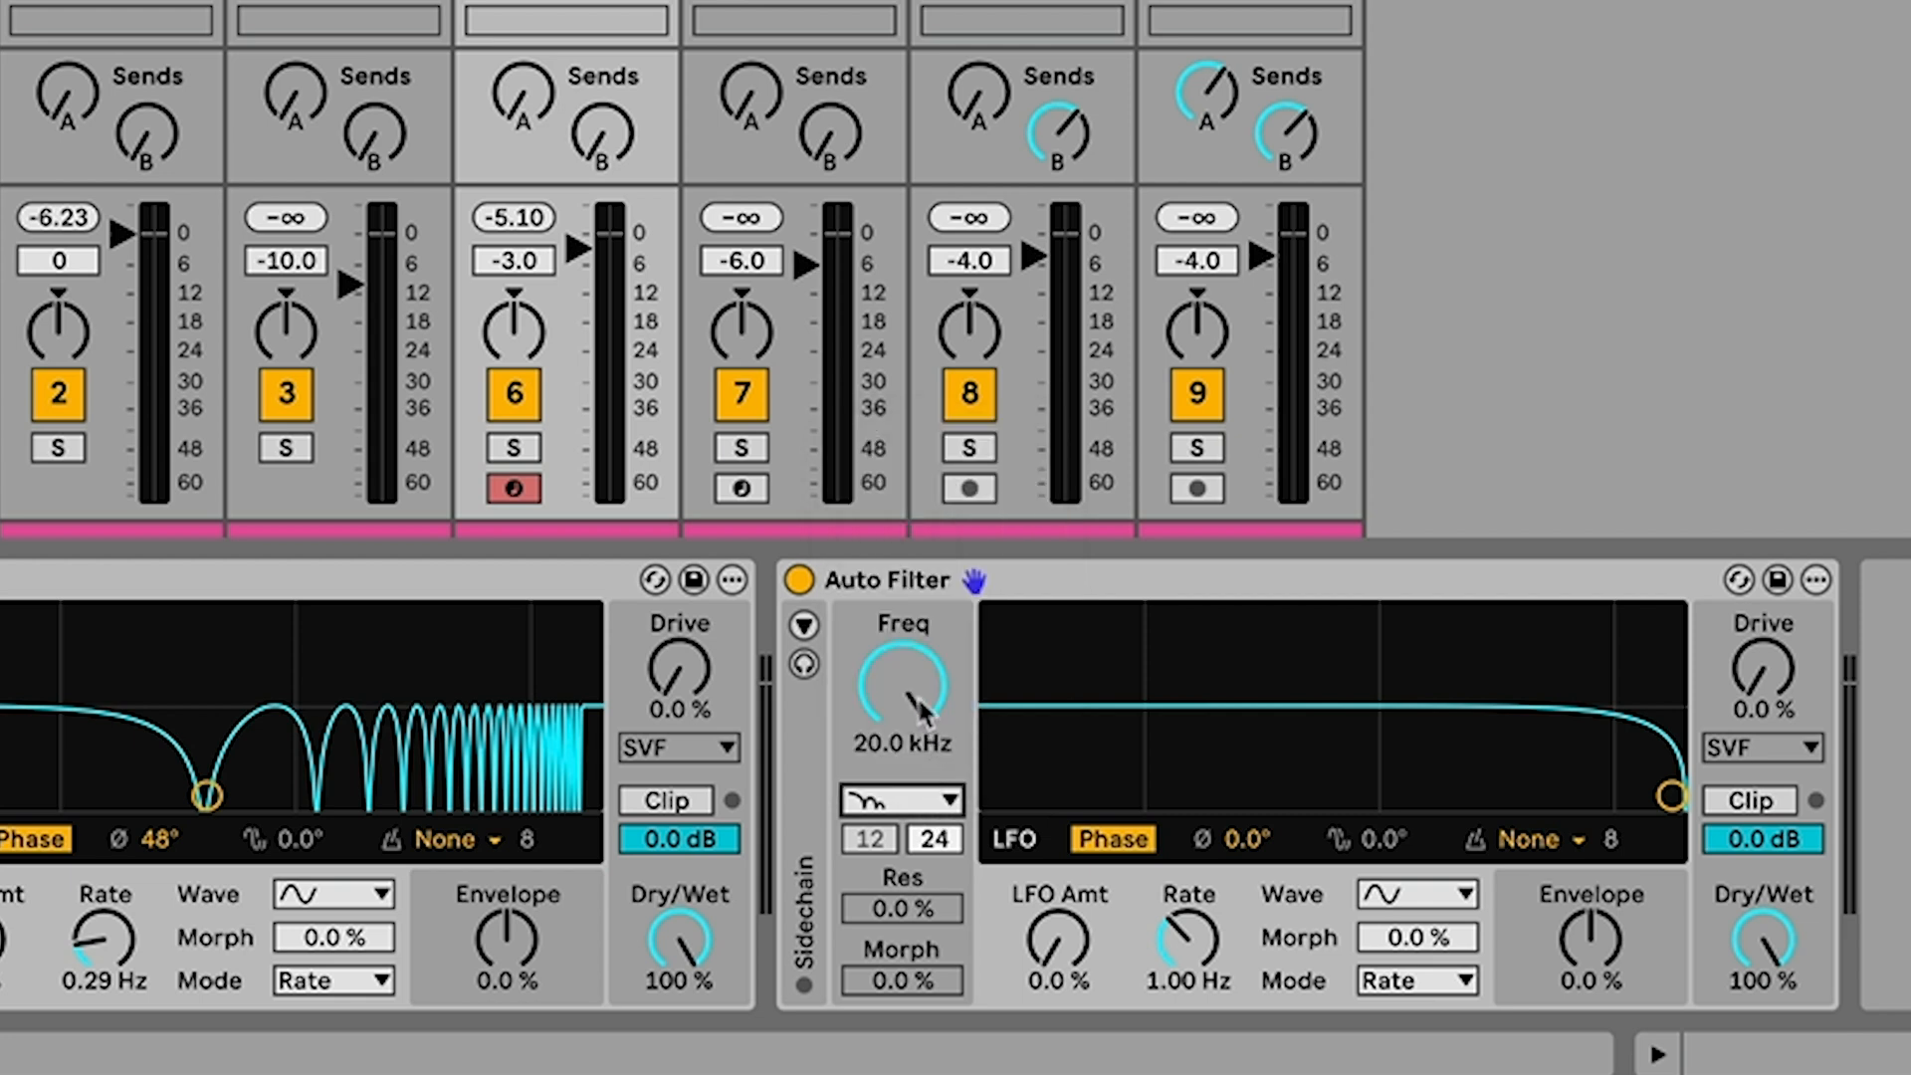
Sweep the resampling frequency down to 455 Hz and back up to 12.0 kHz
left_click_drag(908, 682, 890, 731)
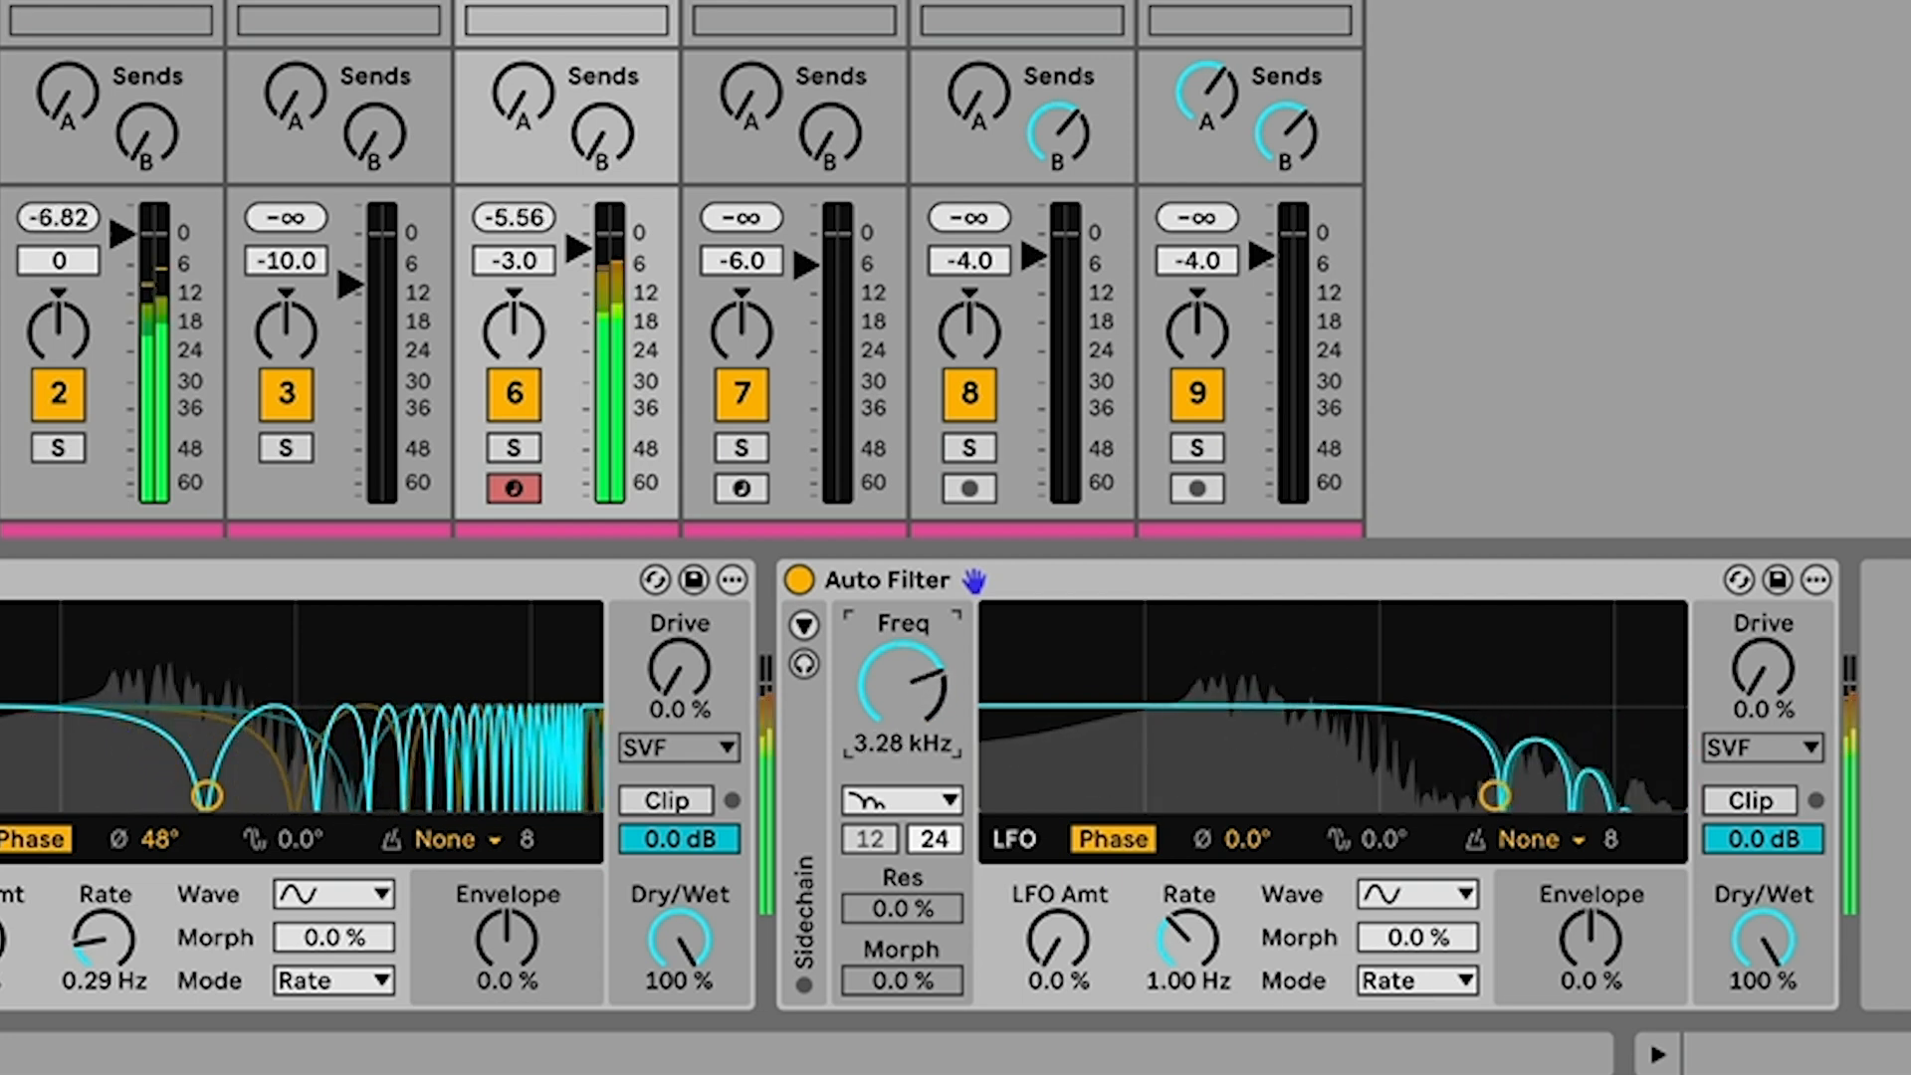
left_click_drag(902, 678, 896, 719)
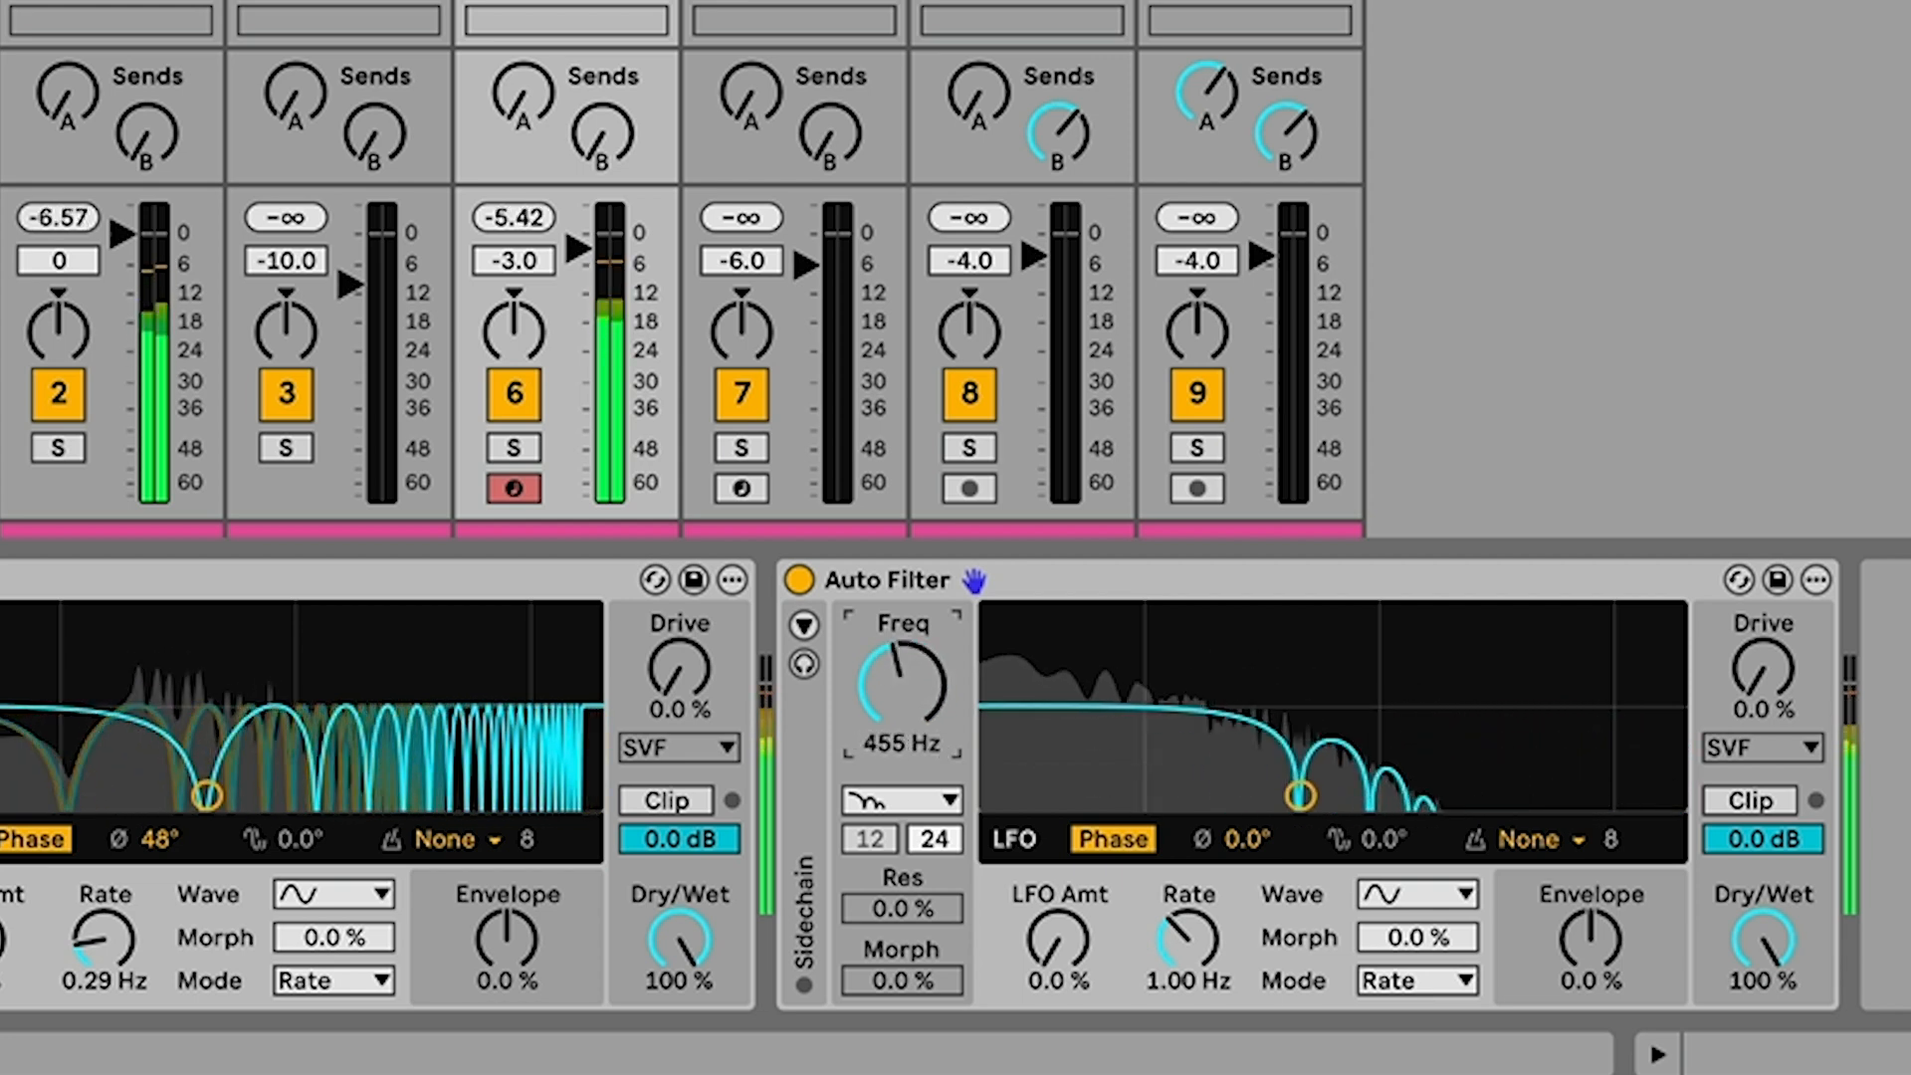
left_click_drag(902, 677, 925, 646)
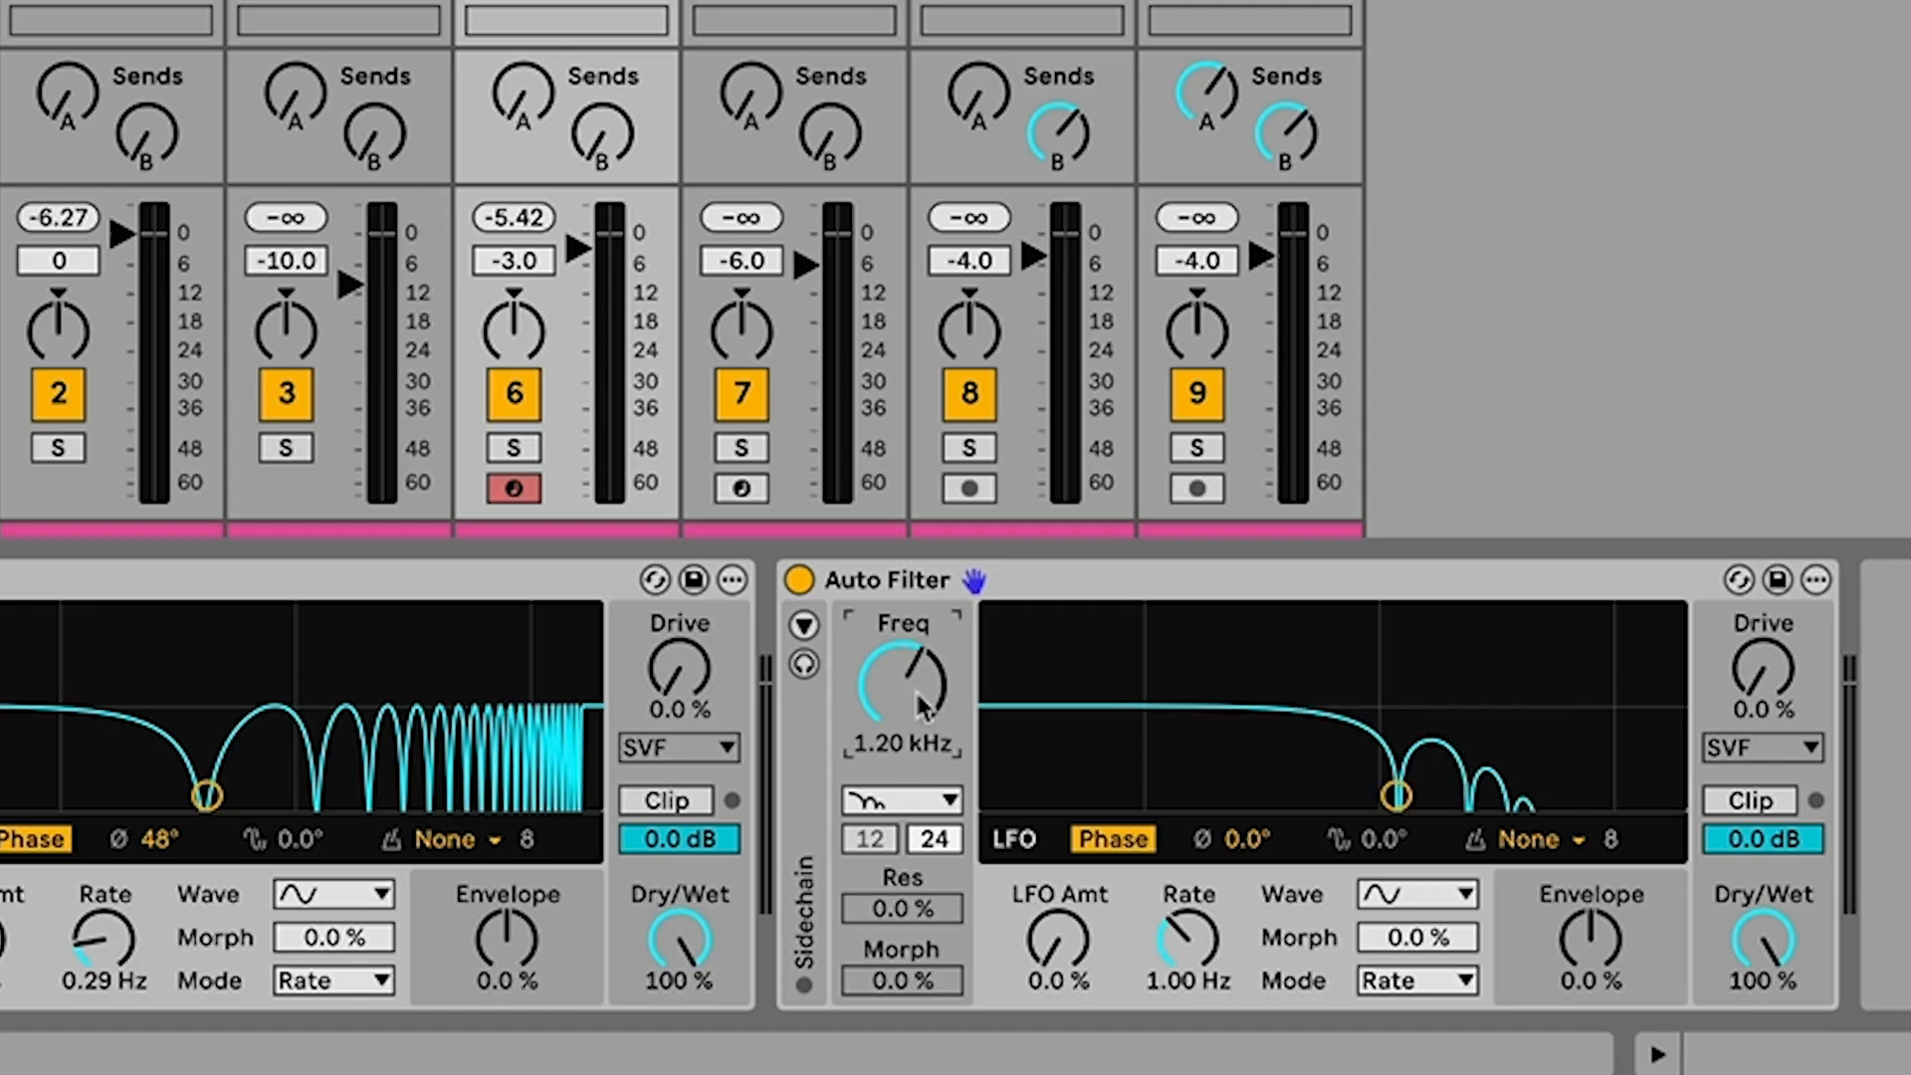
left_click_drag(902, 677, 920, 621)
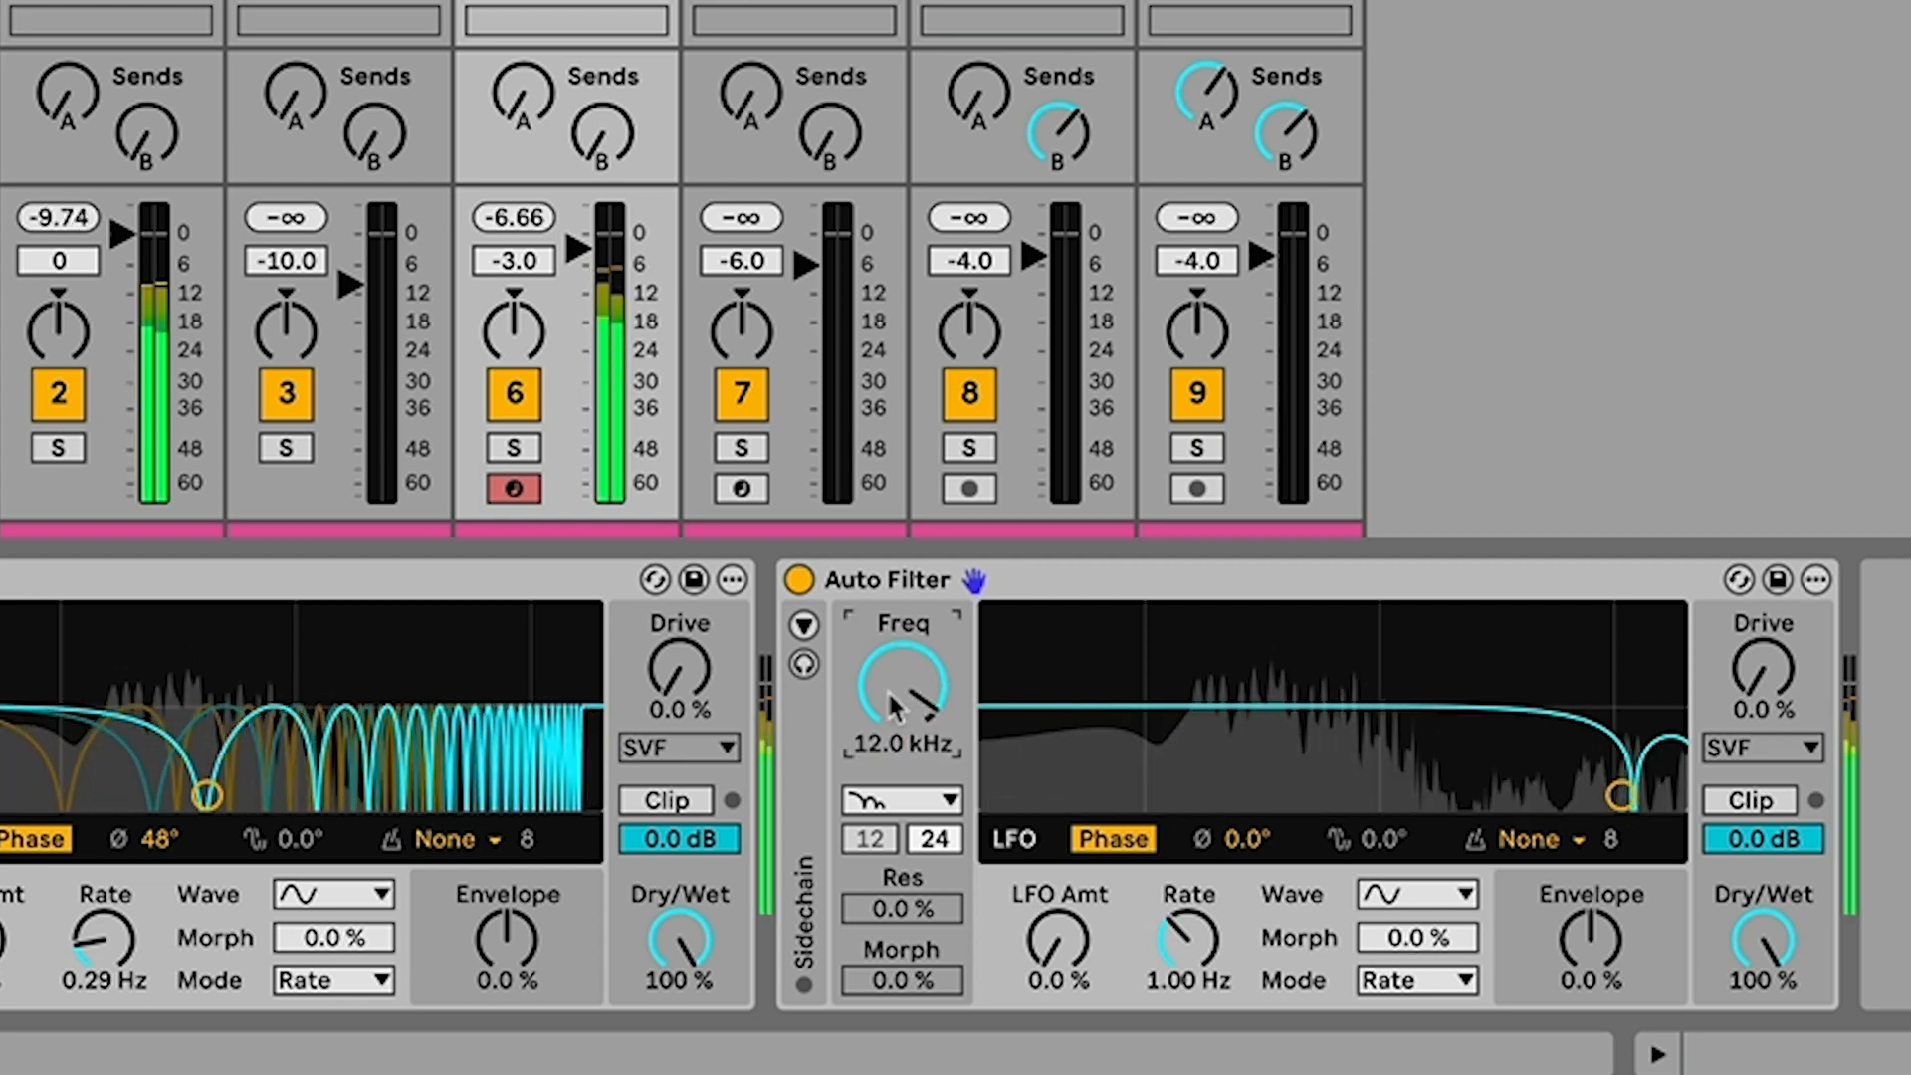
Bypass the resampling filter and re-enable it to compare against the dry sound
left_click(800, 580)
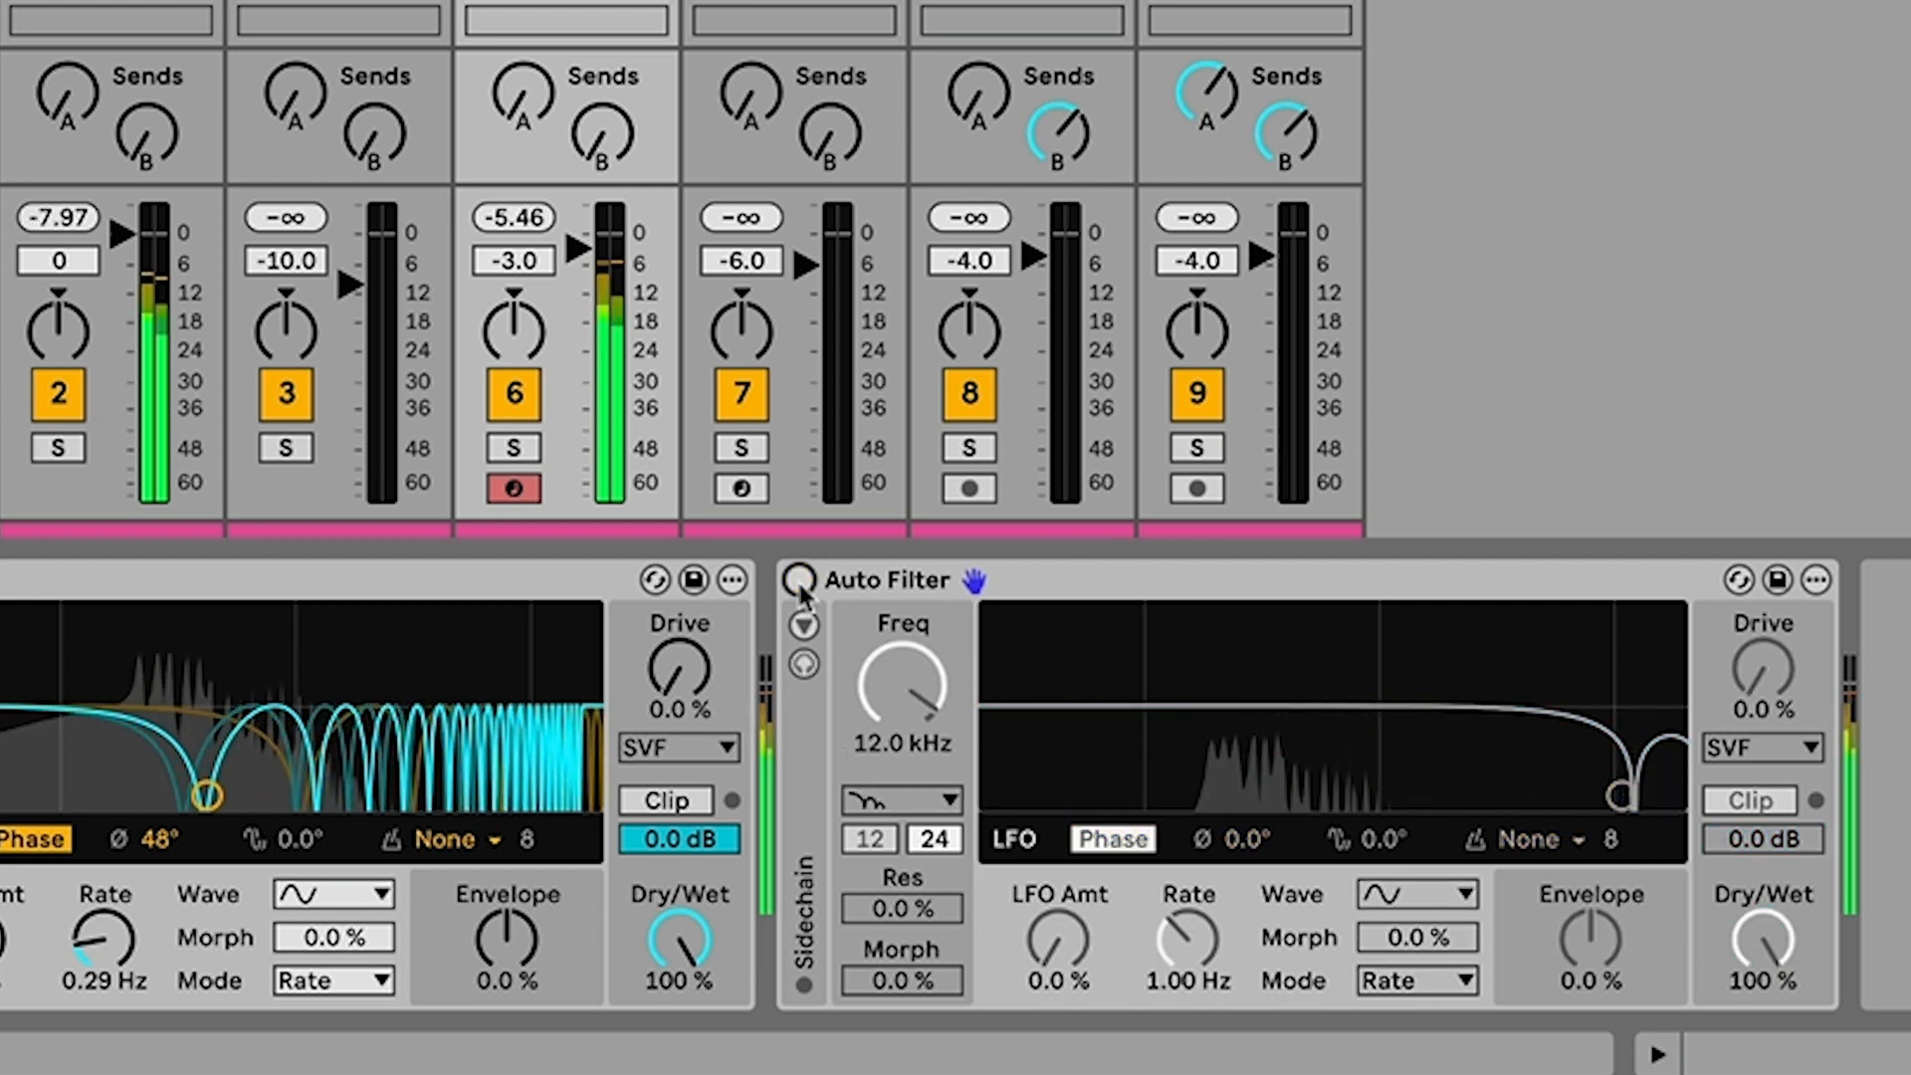
left_click(802, 580)
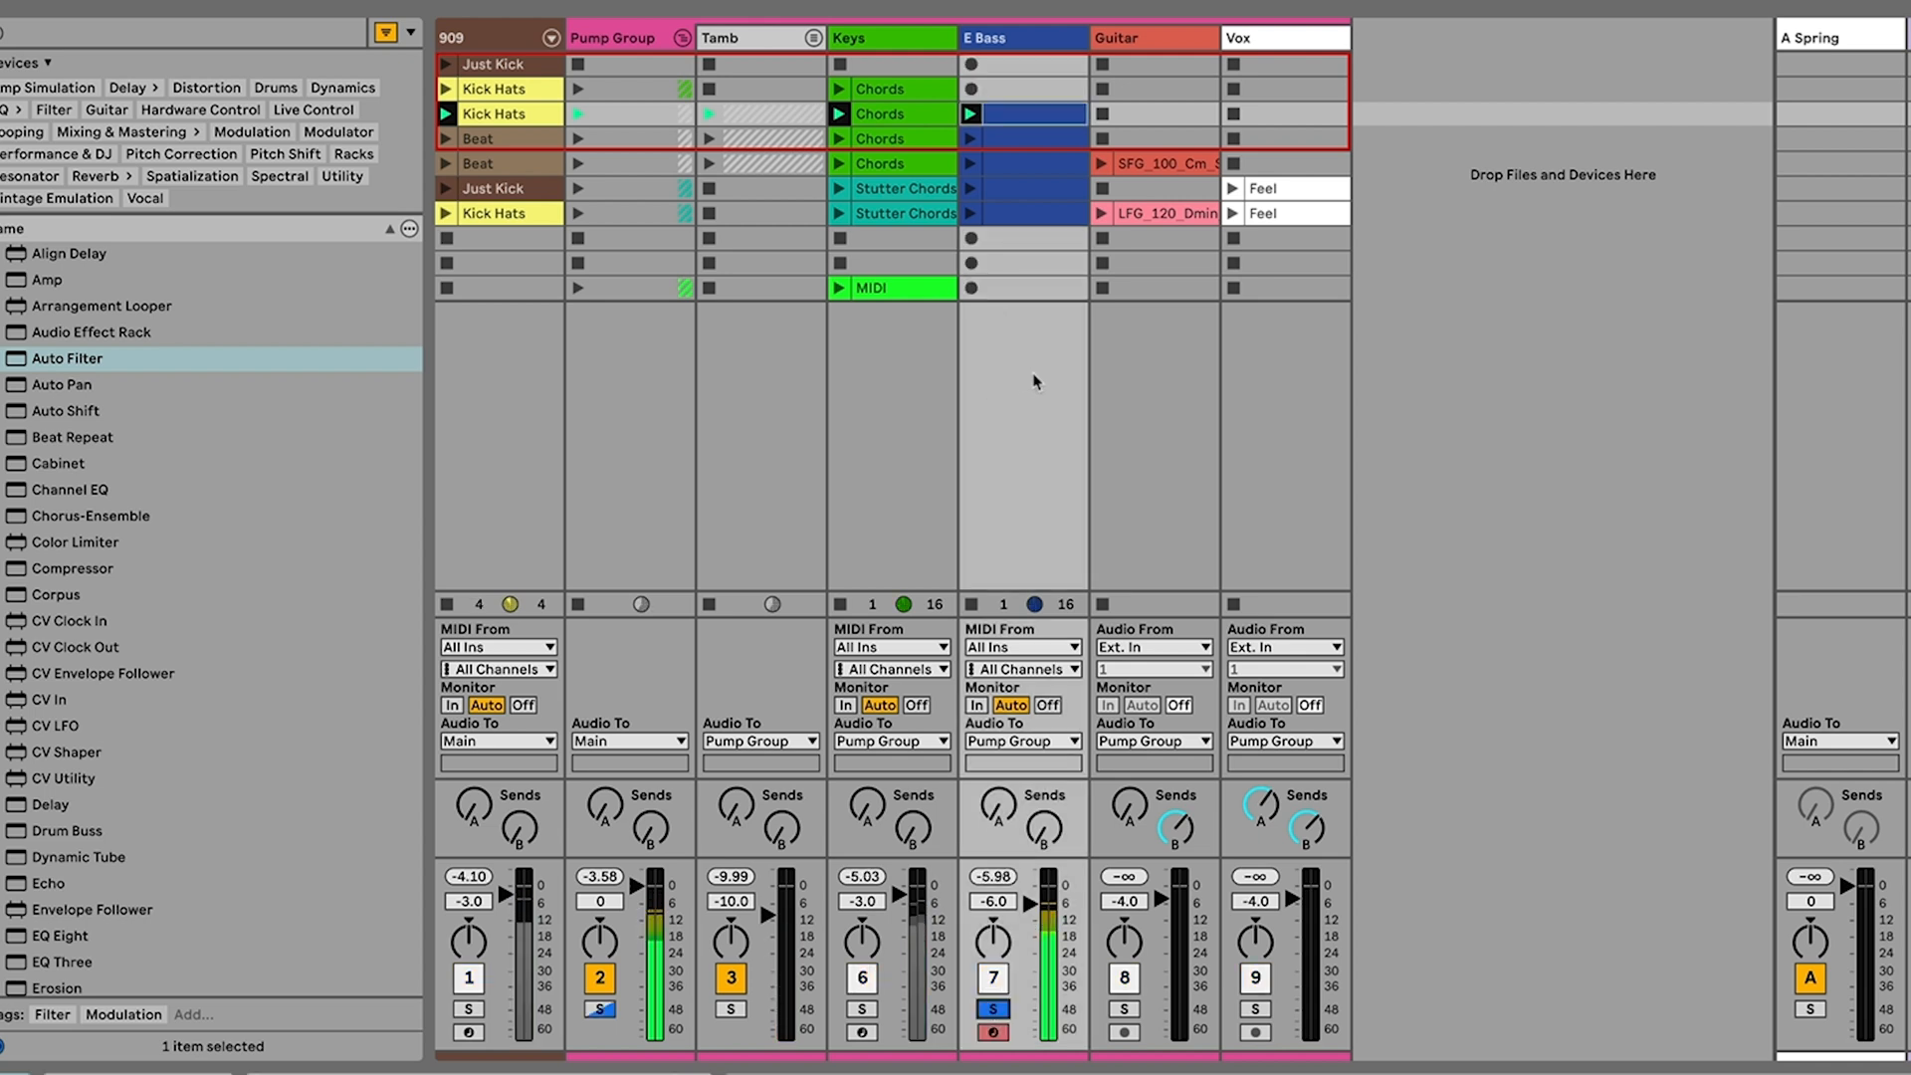
Show the E Bass track's Compressor and Auto Filter in Device View
left_click(798, 870)
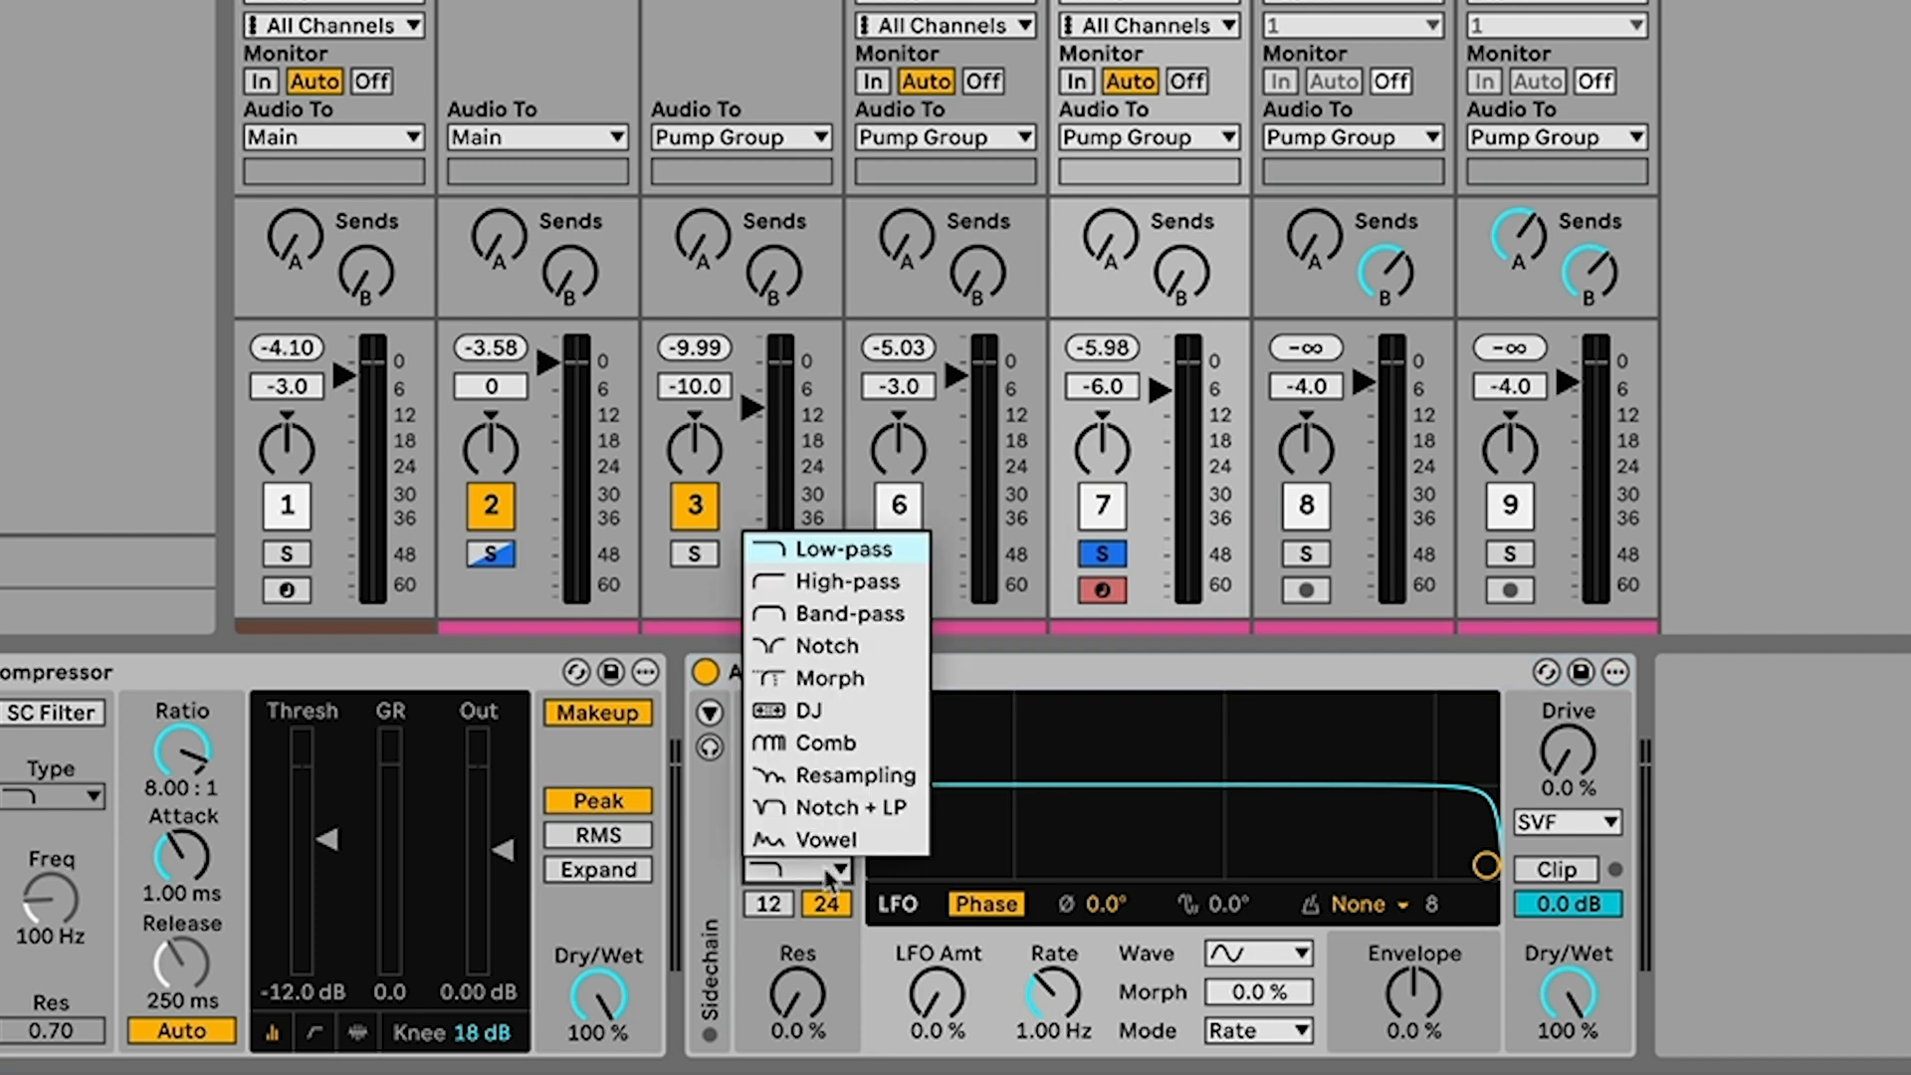
Set the E Bass Auto Filter to Vowel type, sweeping its pitch and leaving it at 0 st
left_click(830, 677)
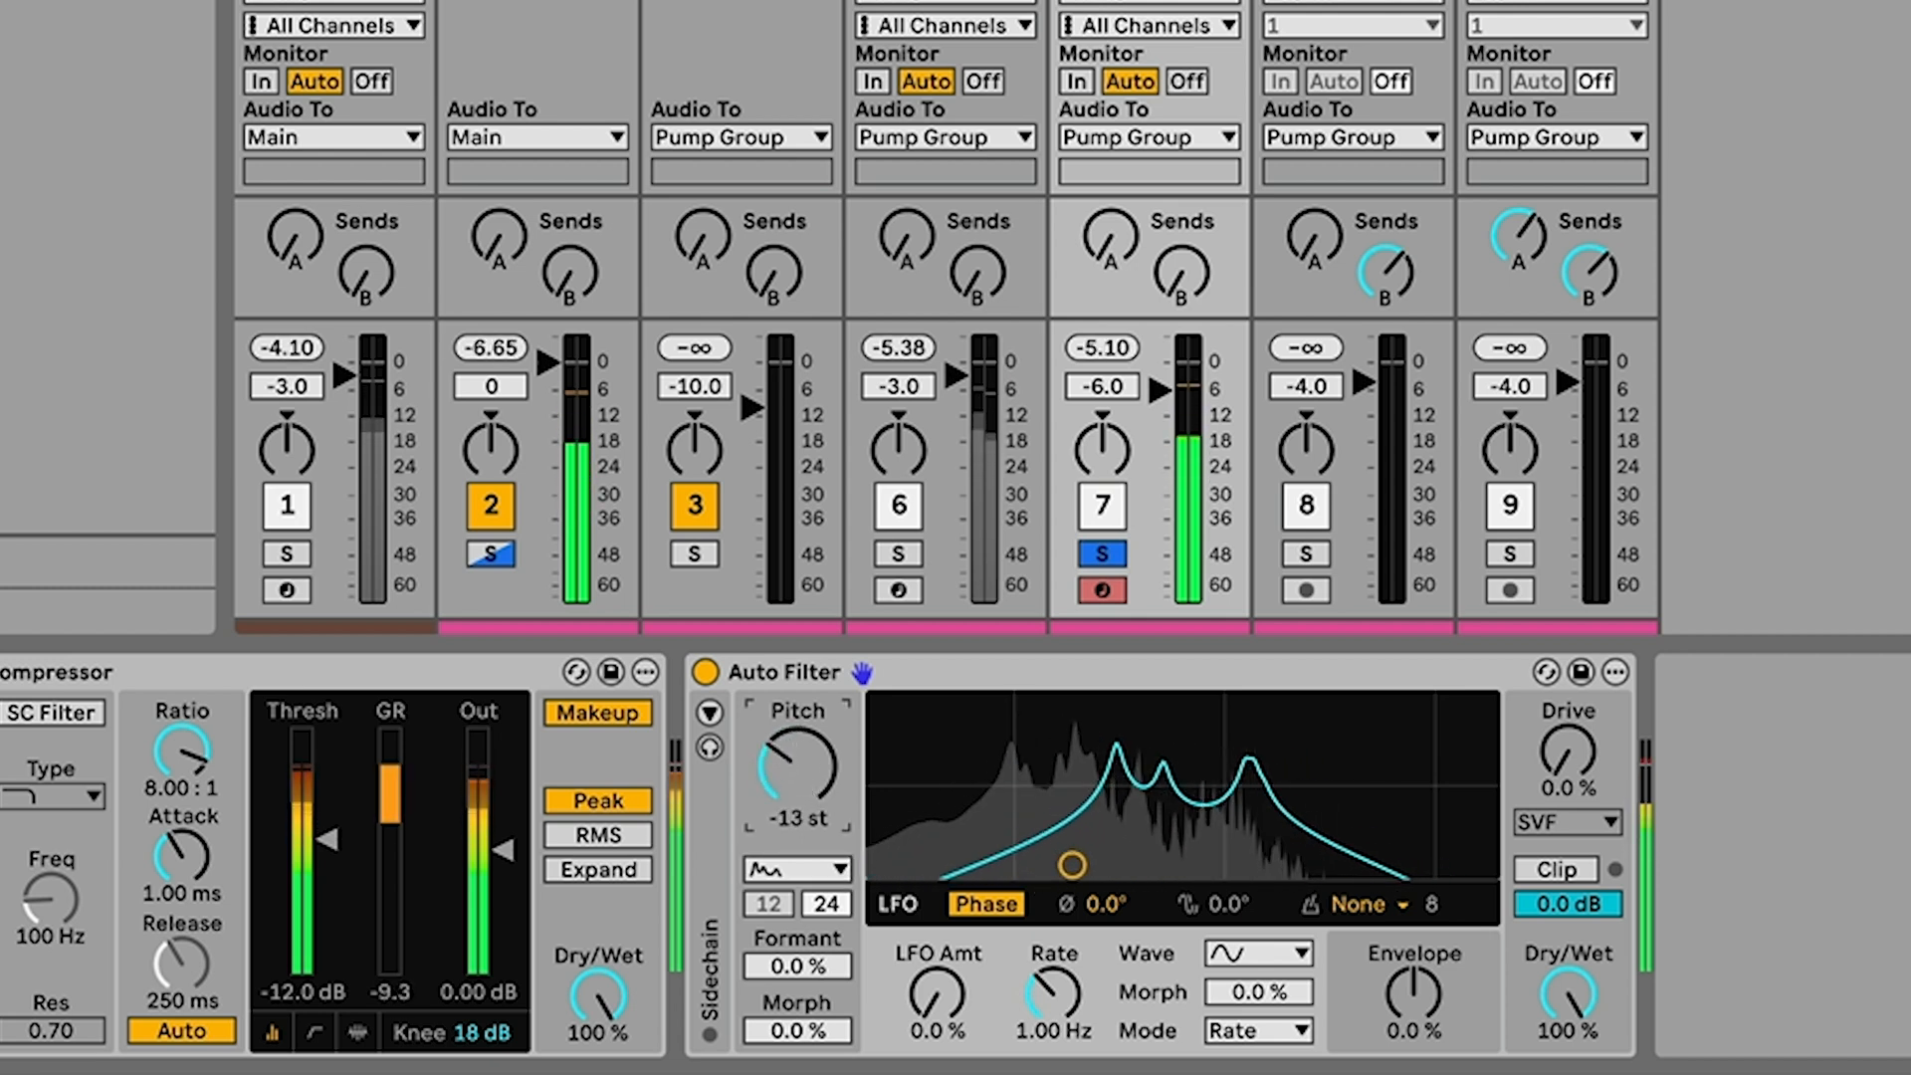
left_click_drag(797, 762, 796, 816)
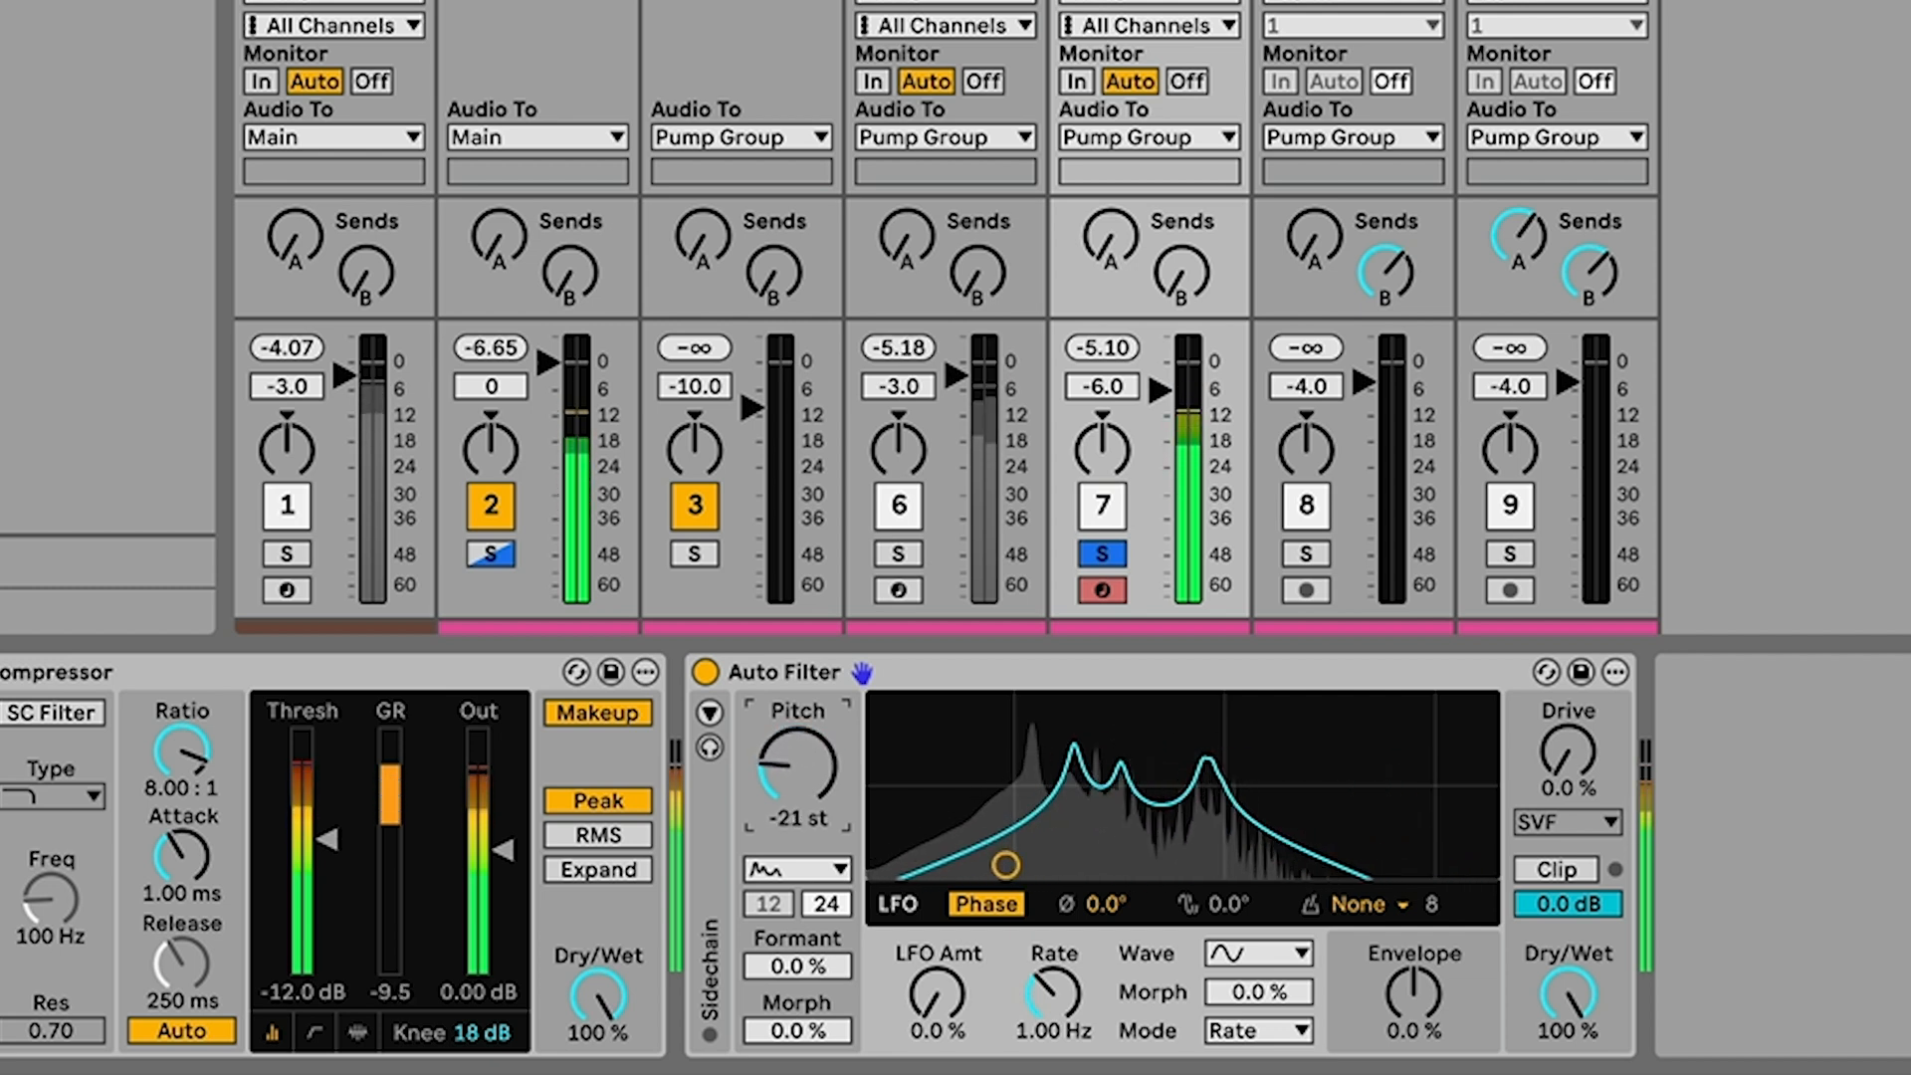
left_click_drag(797, 772, 797, 707)
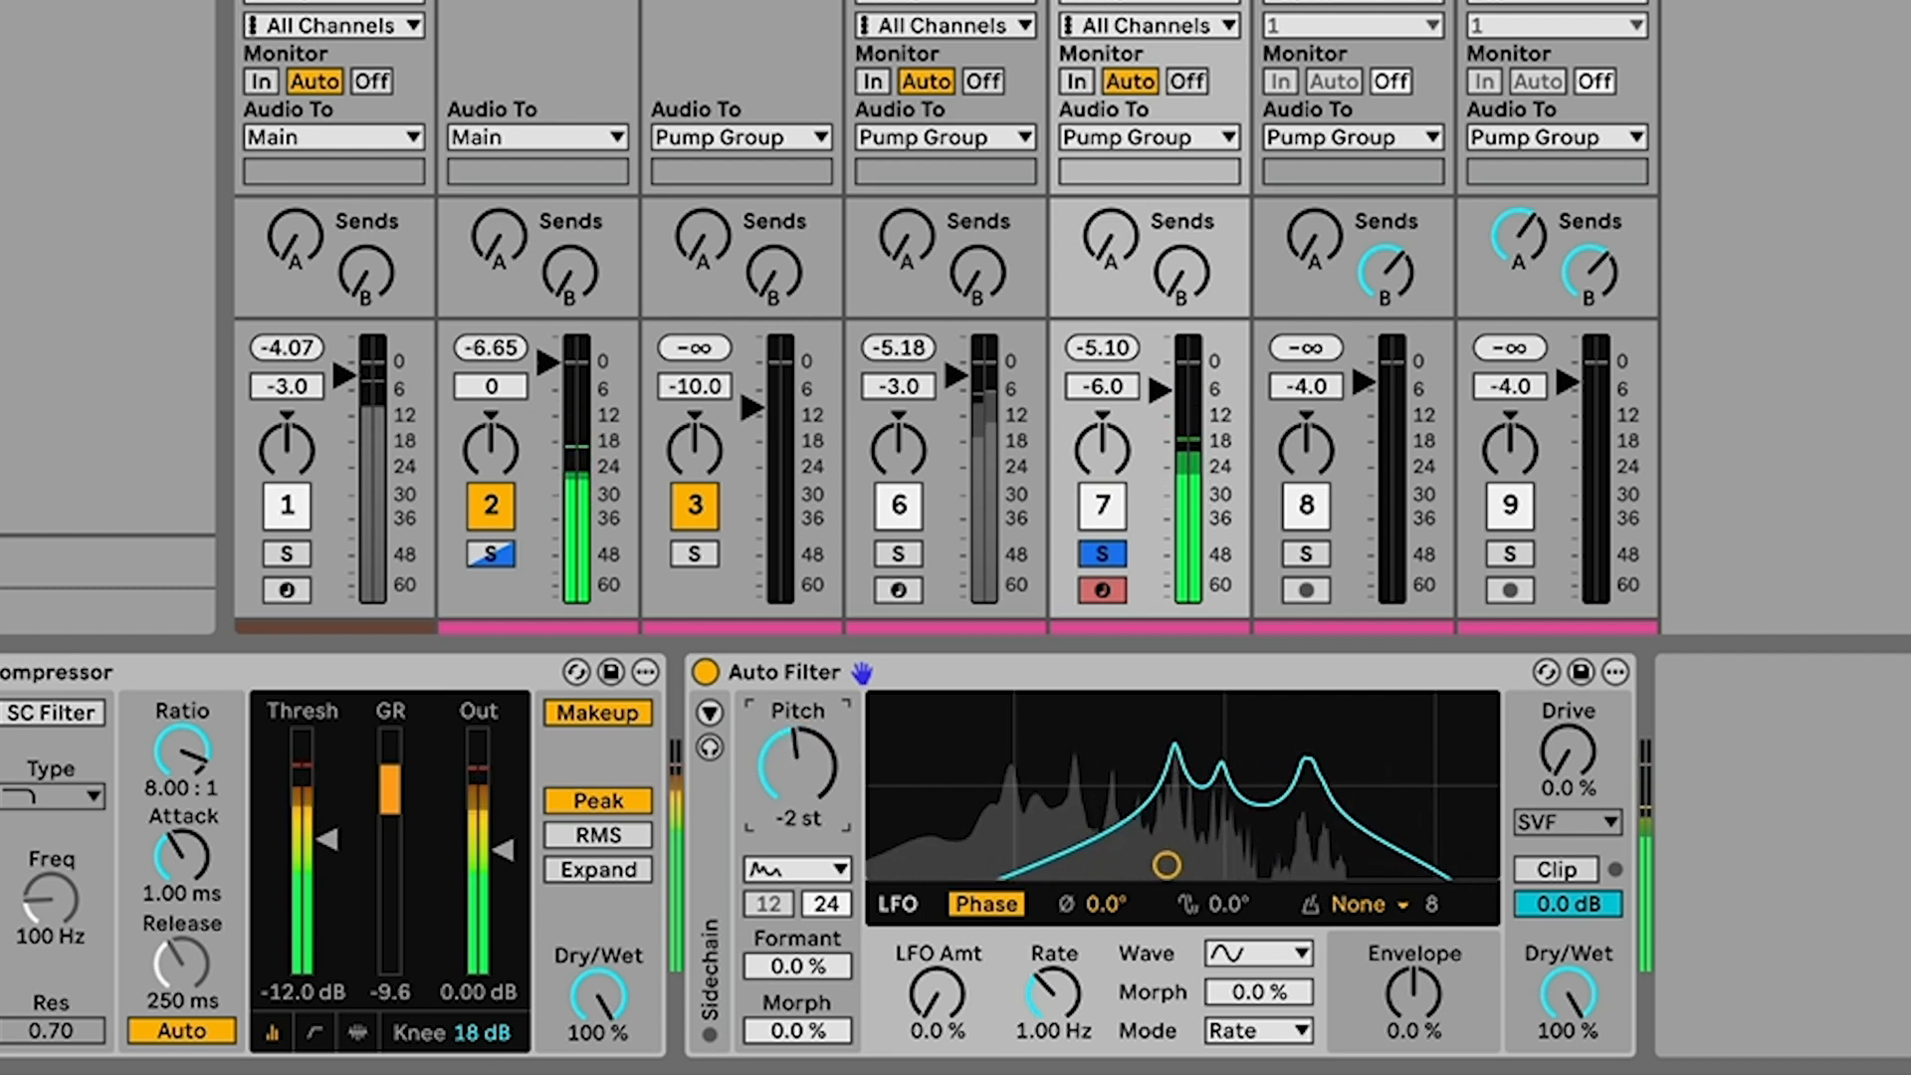
left_click_drag(790, 763, 810, 730)
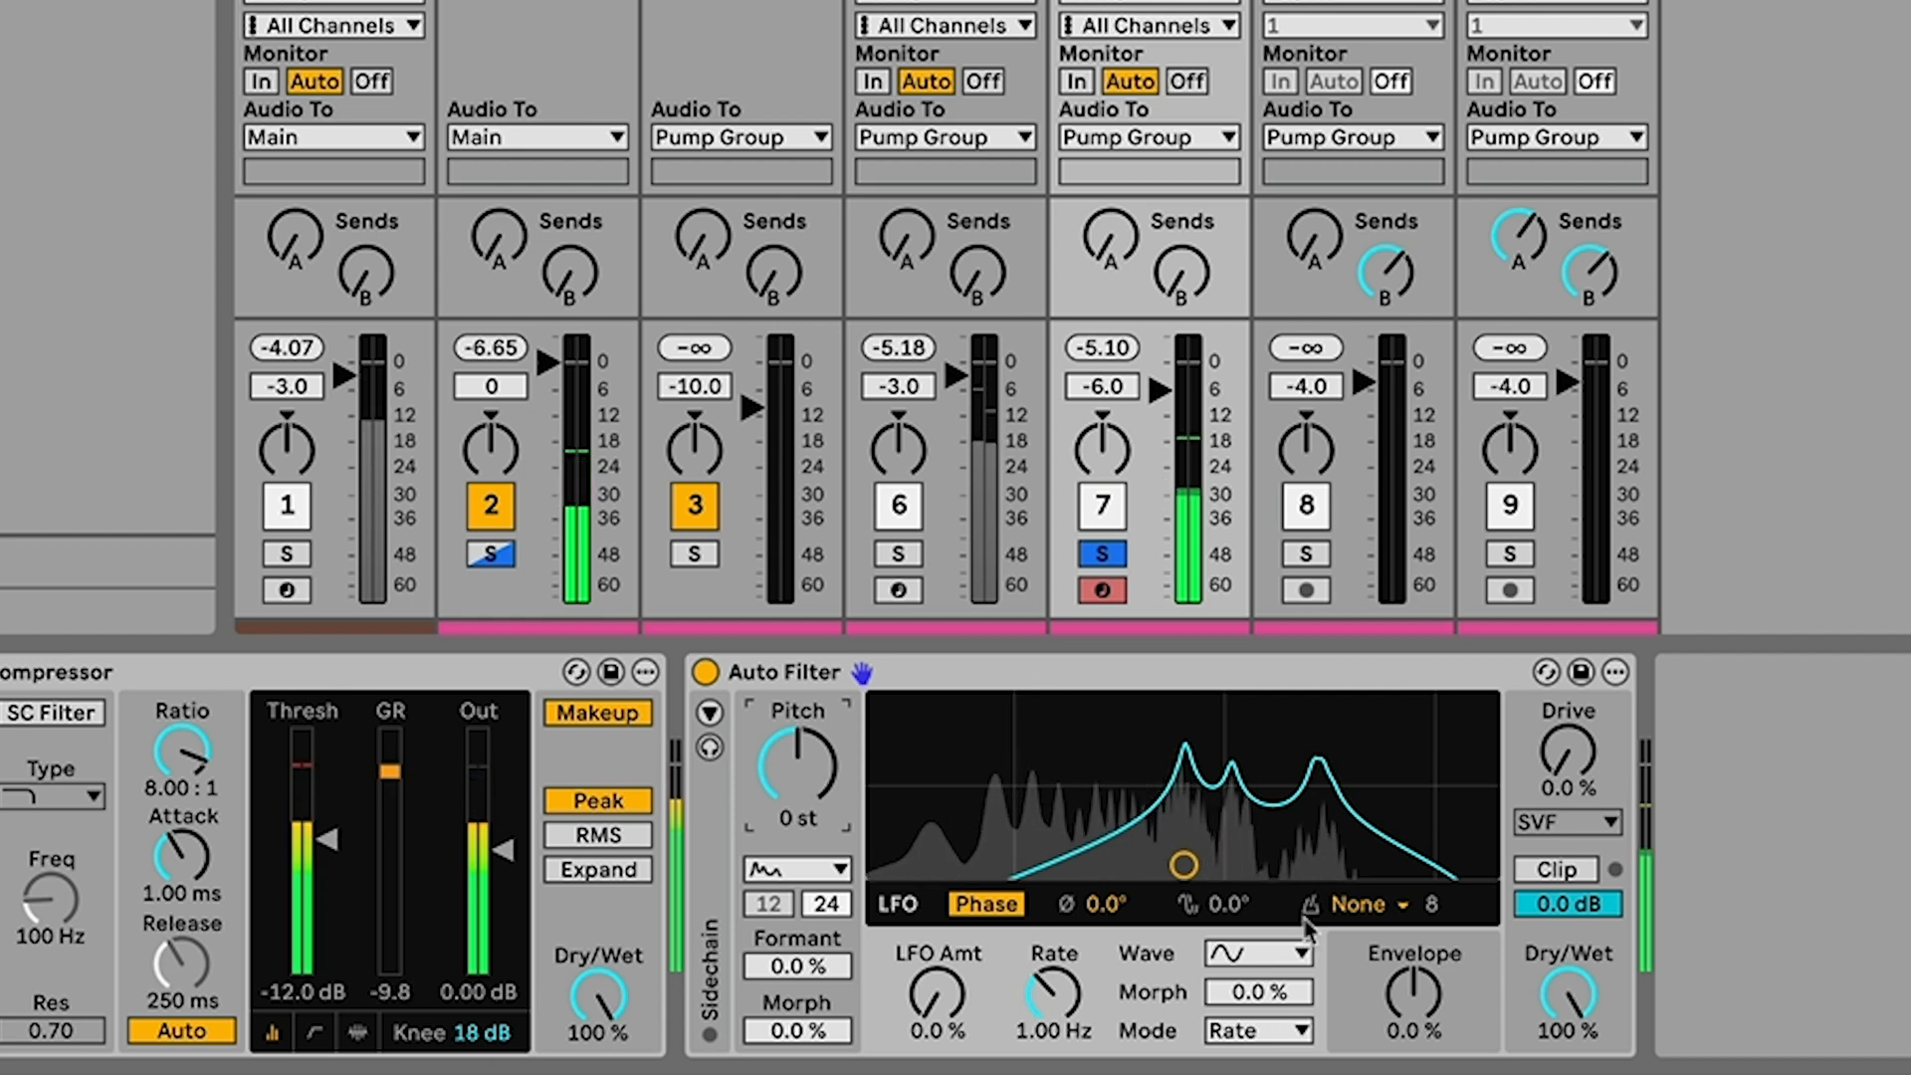
Adjust the vowel morph and give the formants a slow LFO sweep of 18% at 0.28 Hz
left_click(1355, 904)
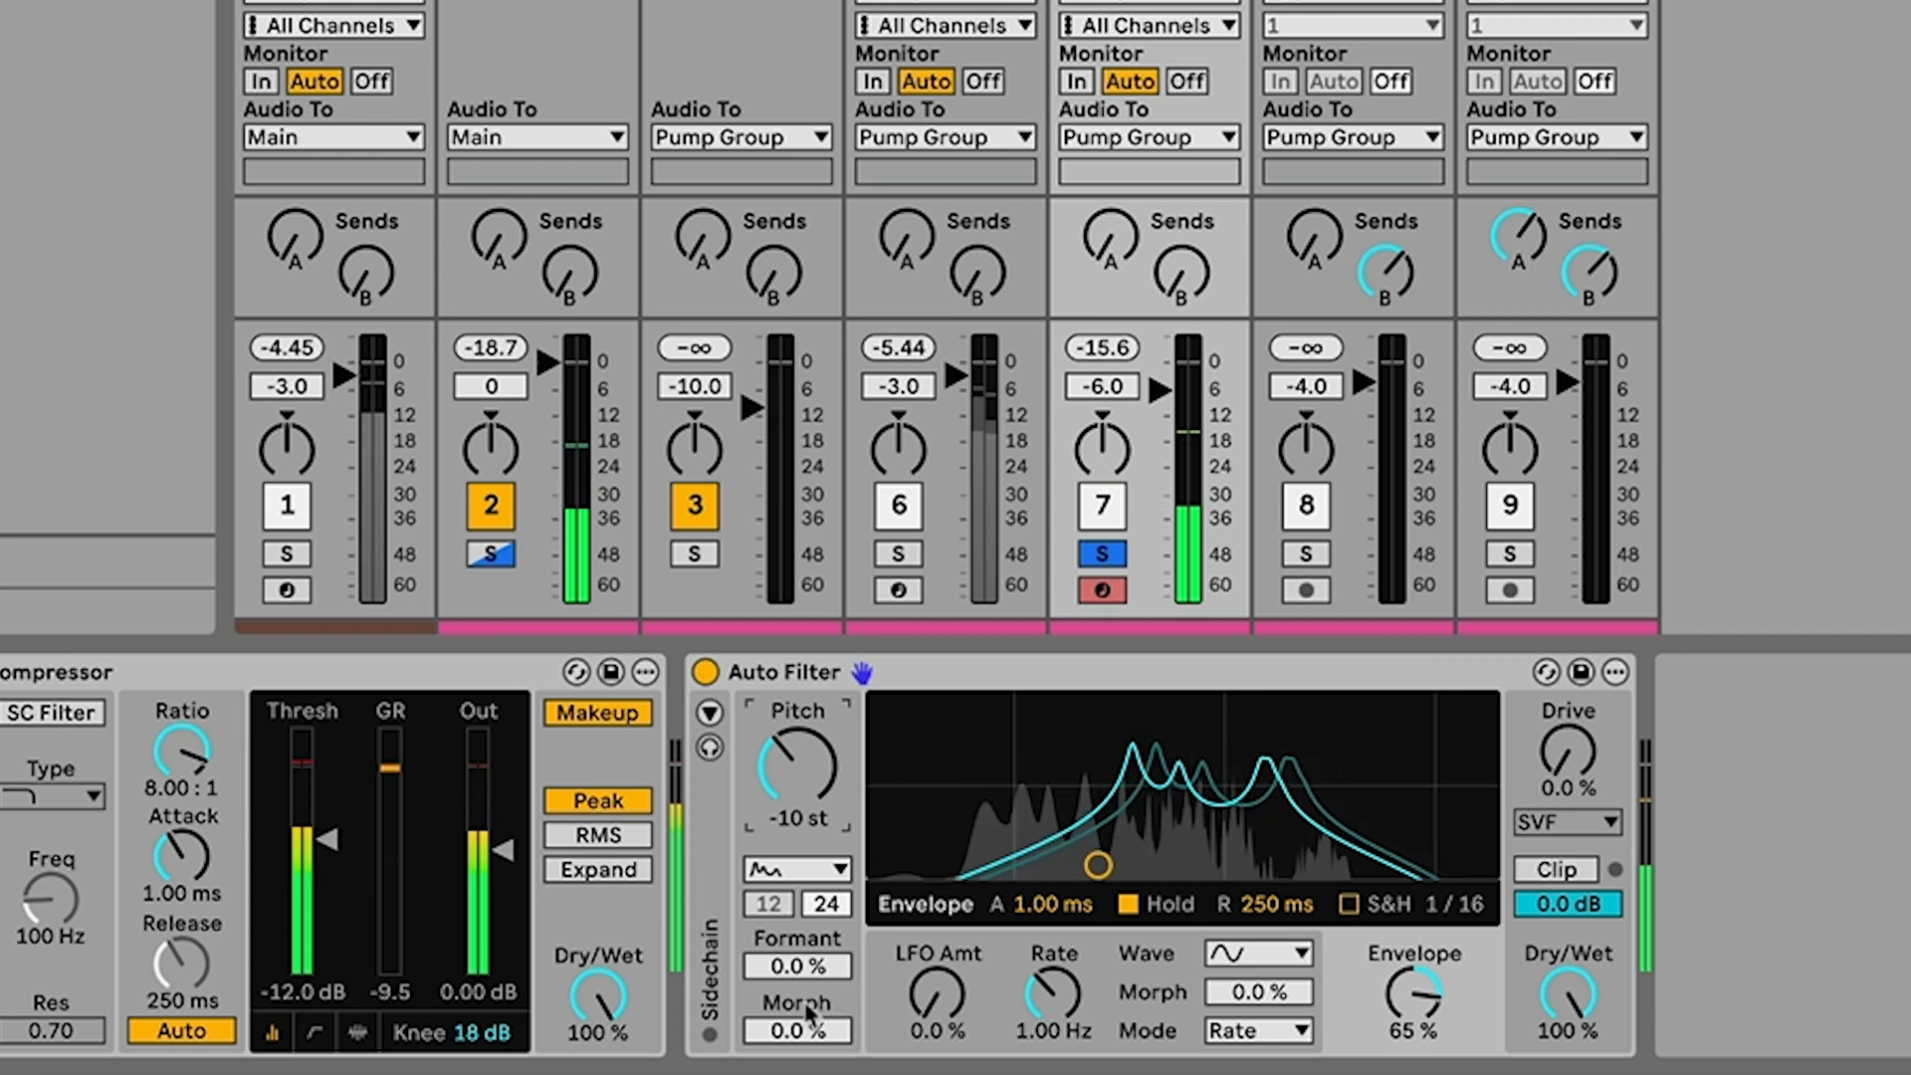
left_click_drag(796, 1029, 796, 1012)
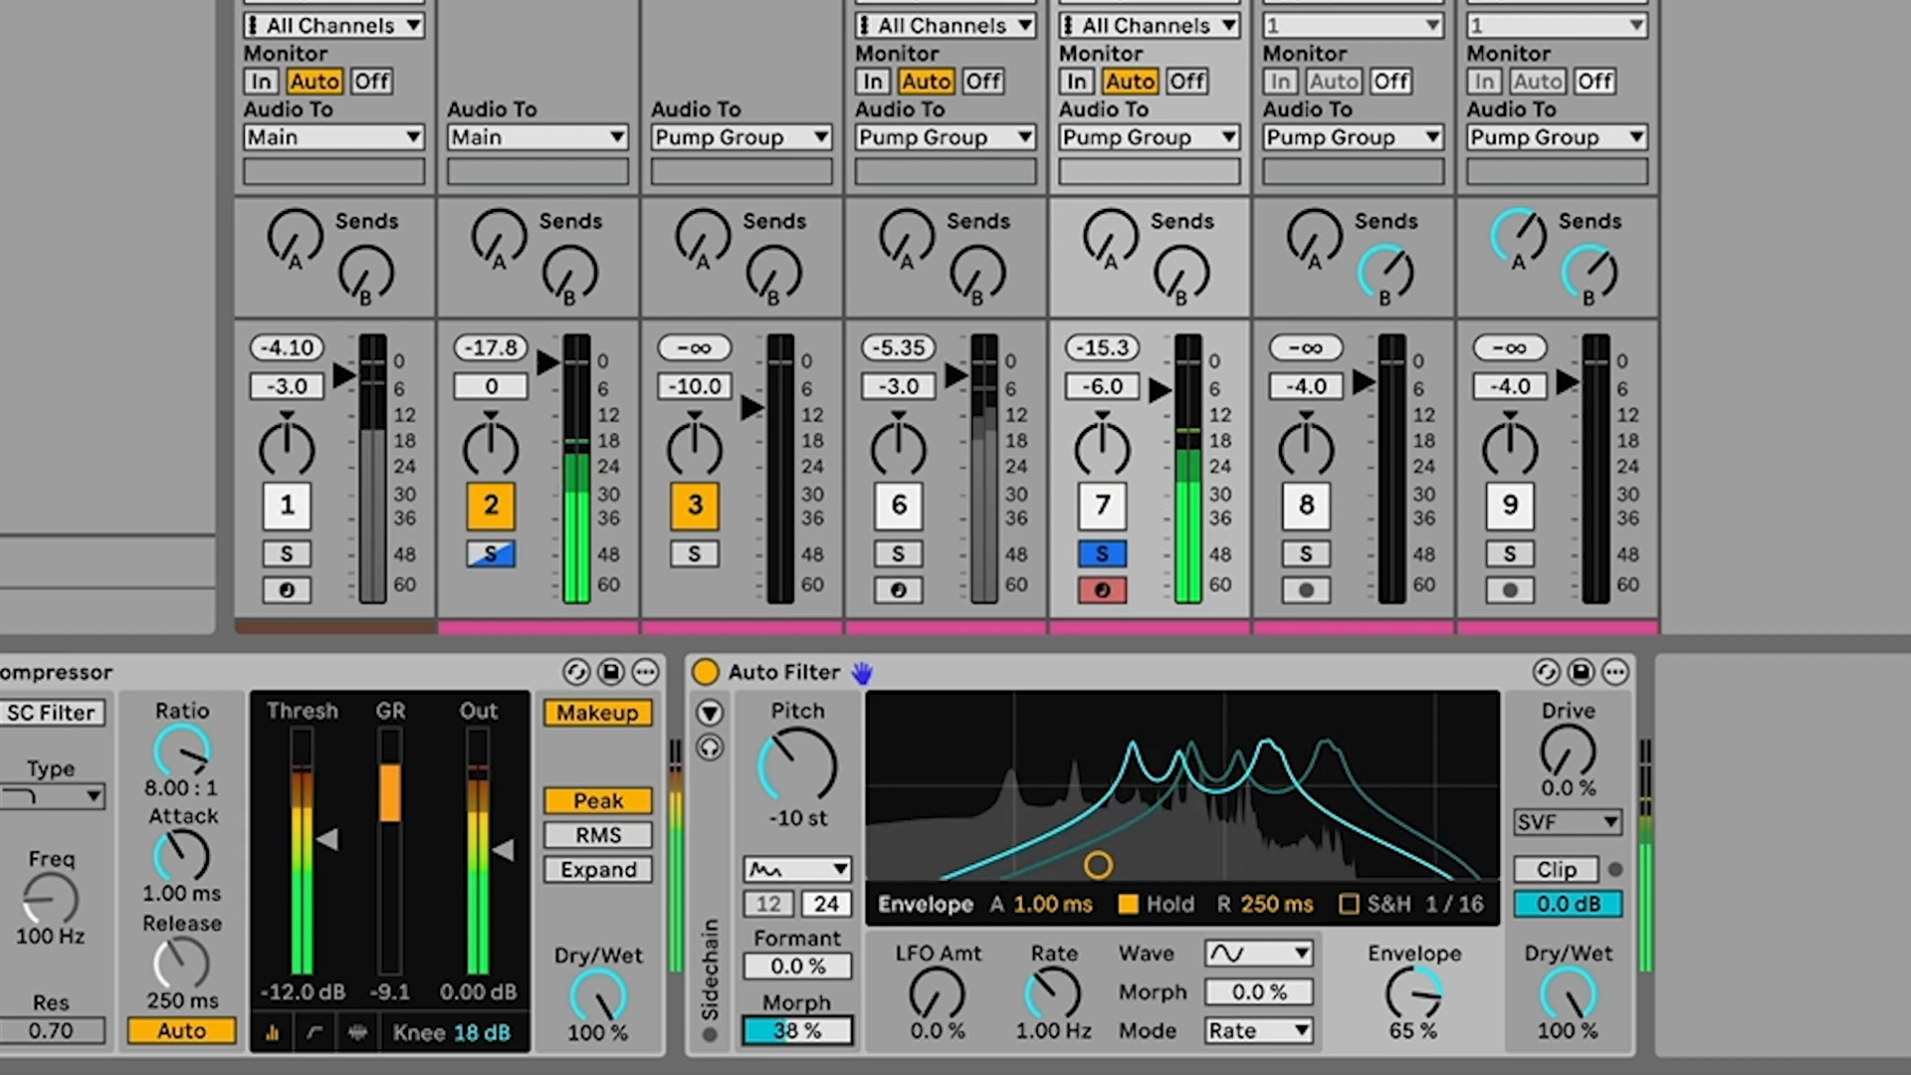
left_click_drag(796, 1030, 796, 976)
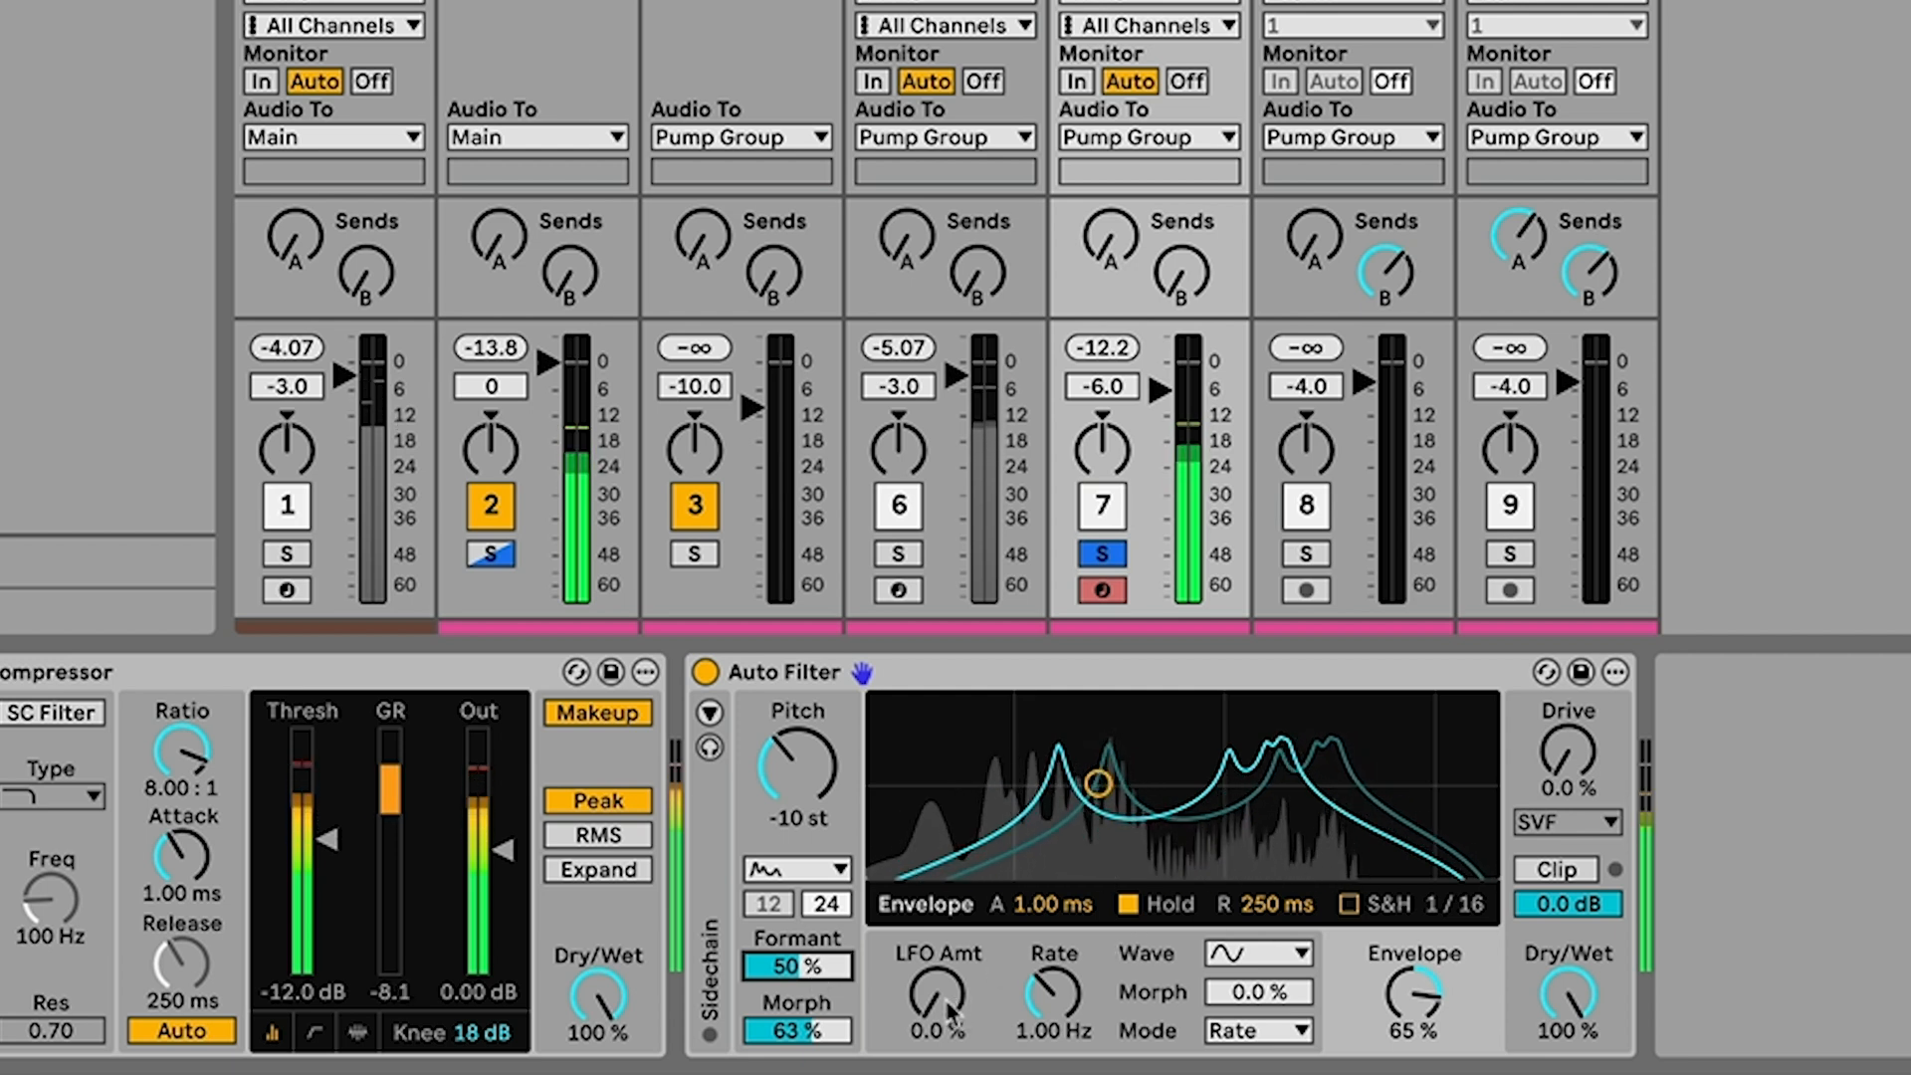
left_click_drag(936, 1002, 936, 976)
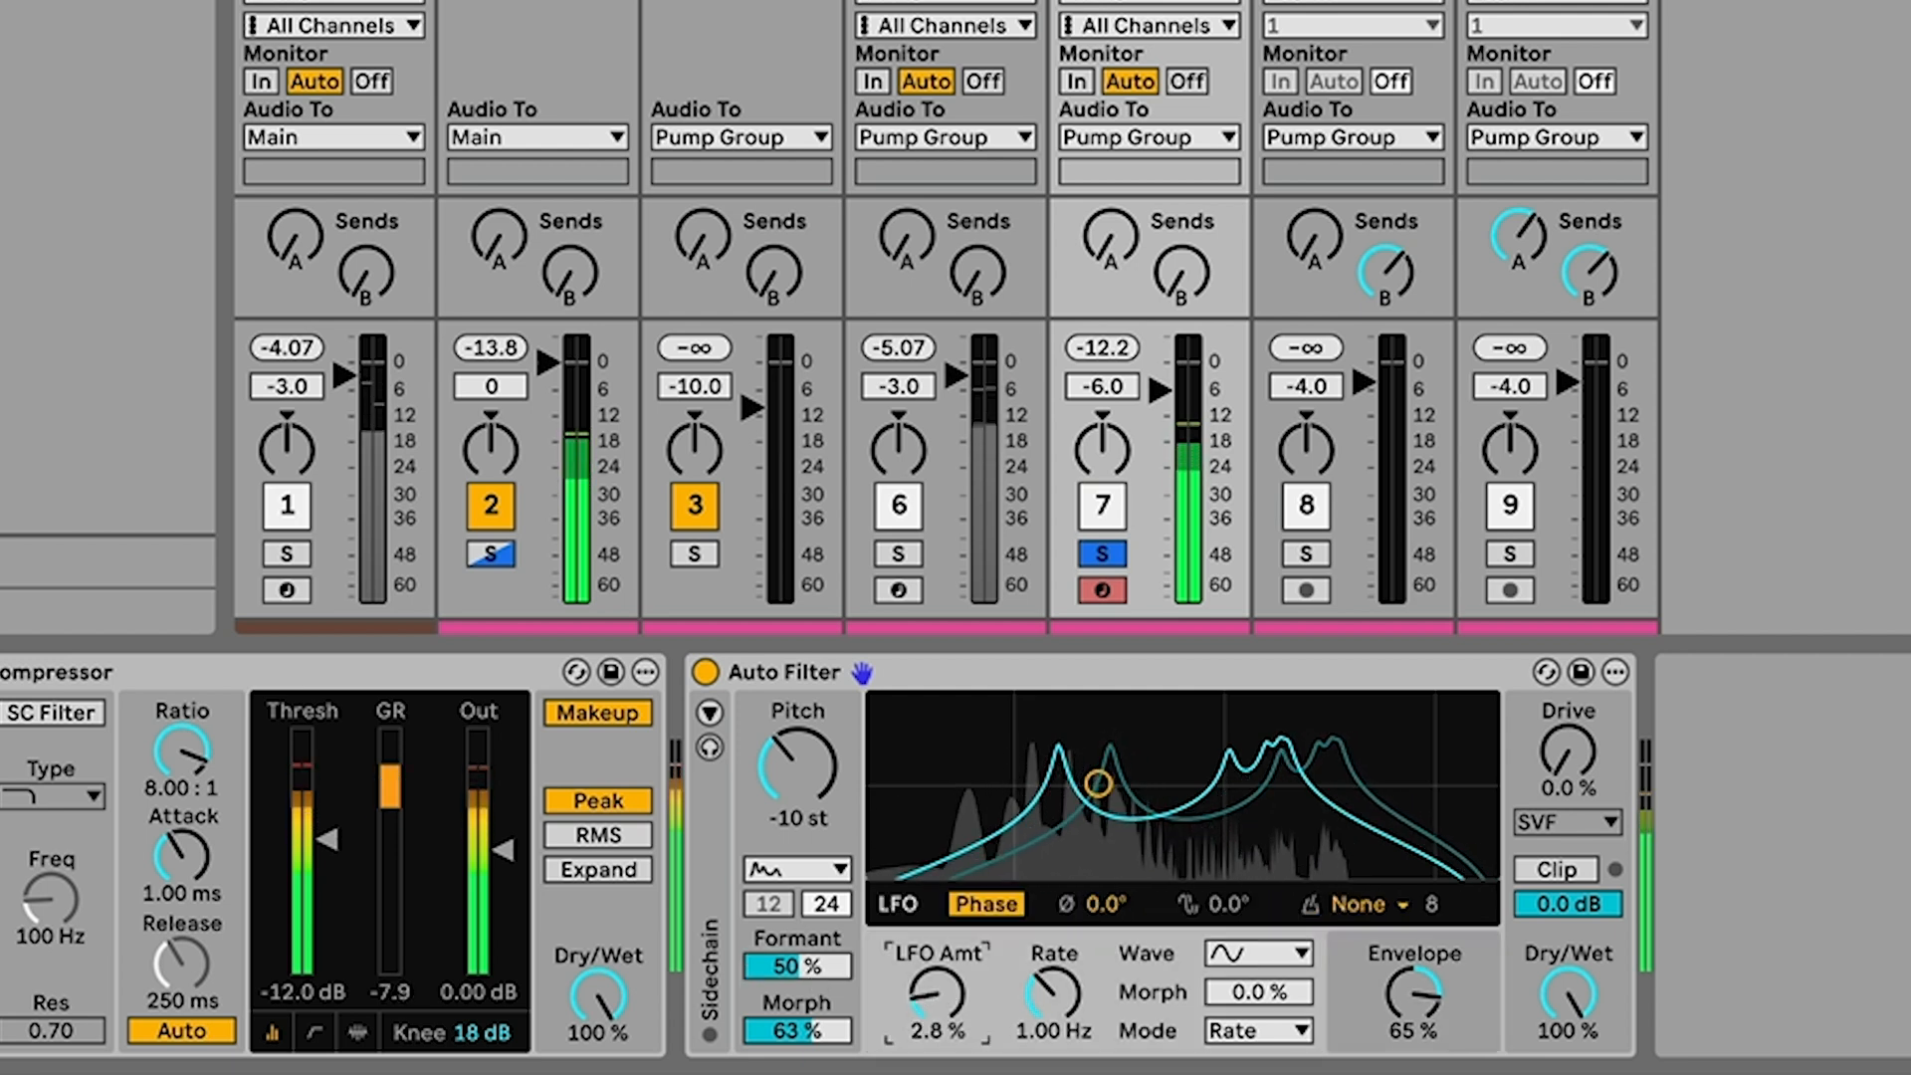
left_click_drag(934, 994, 934, 976)
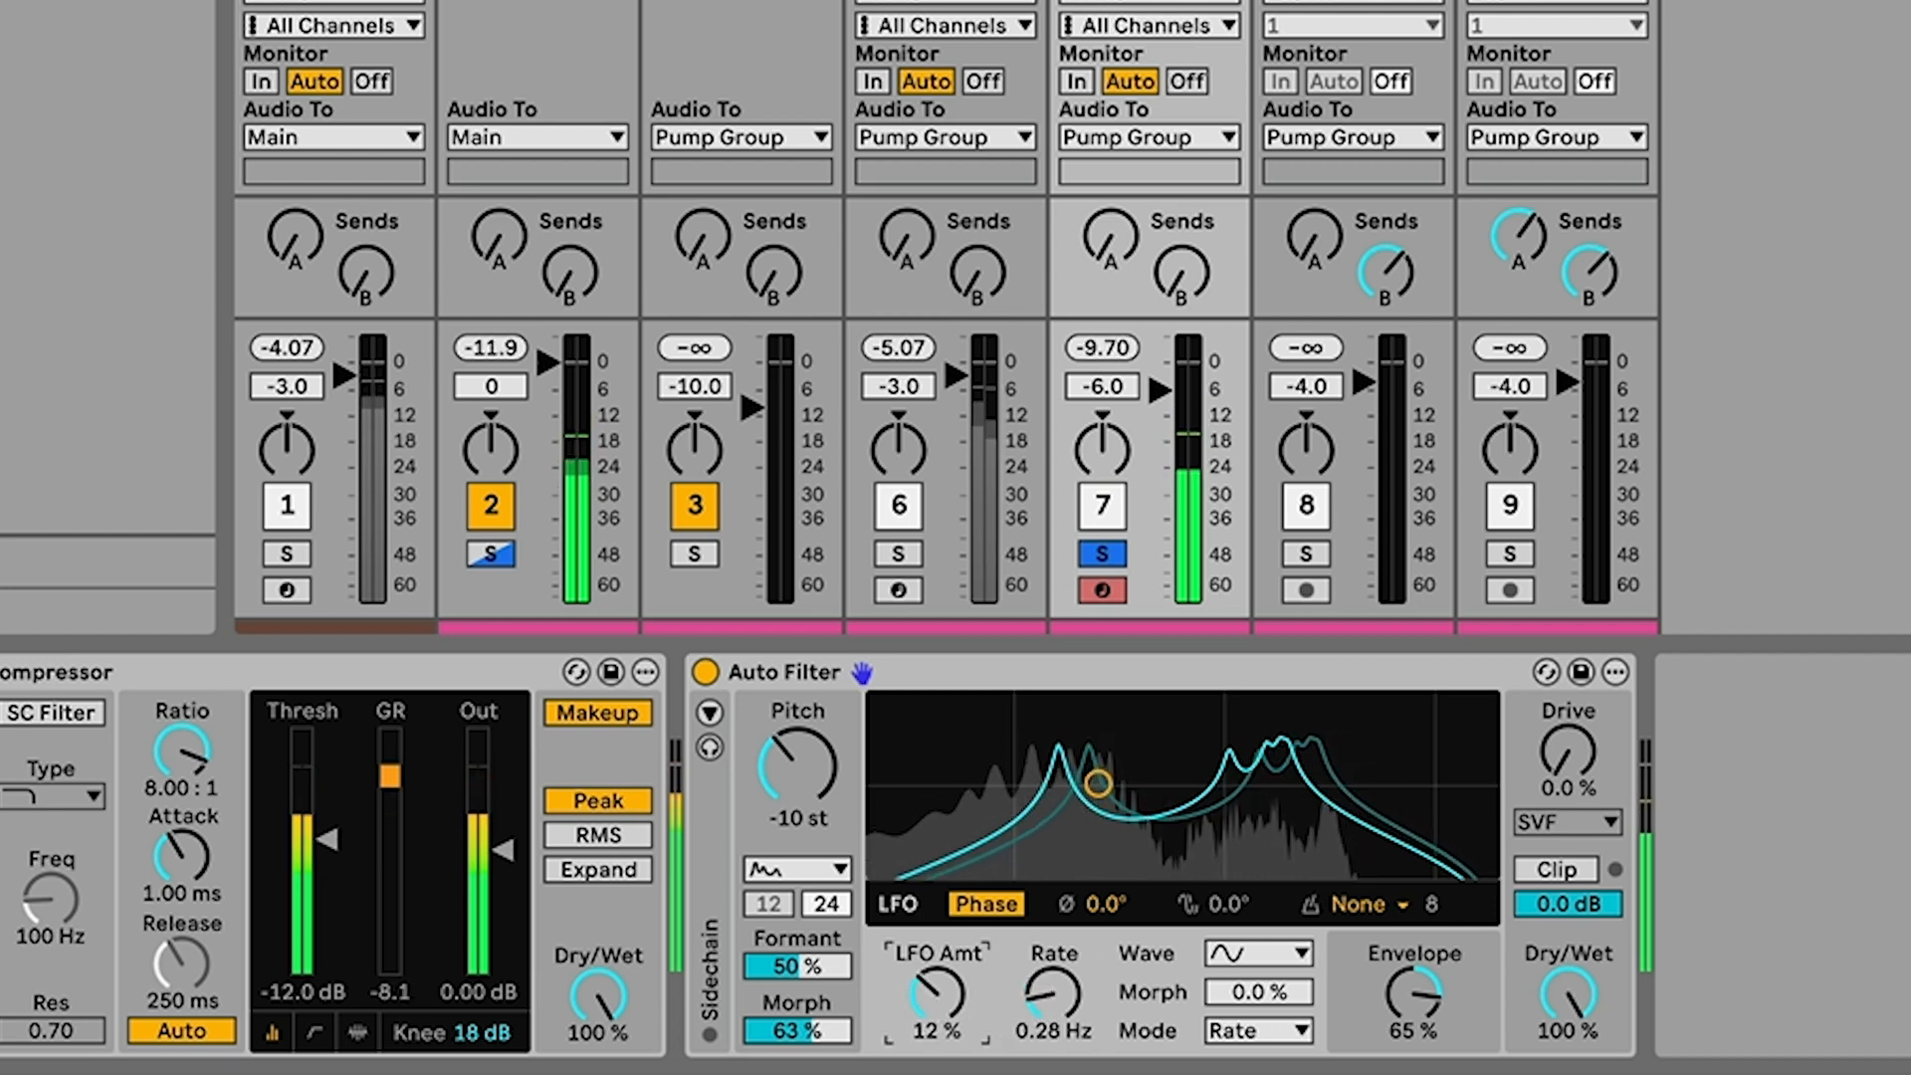
left_click_drag(938, 987, 944, 1017)
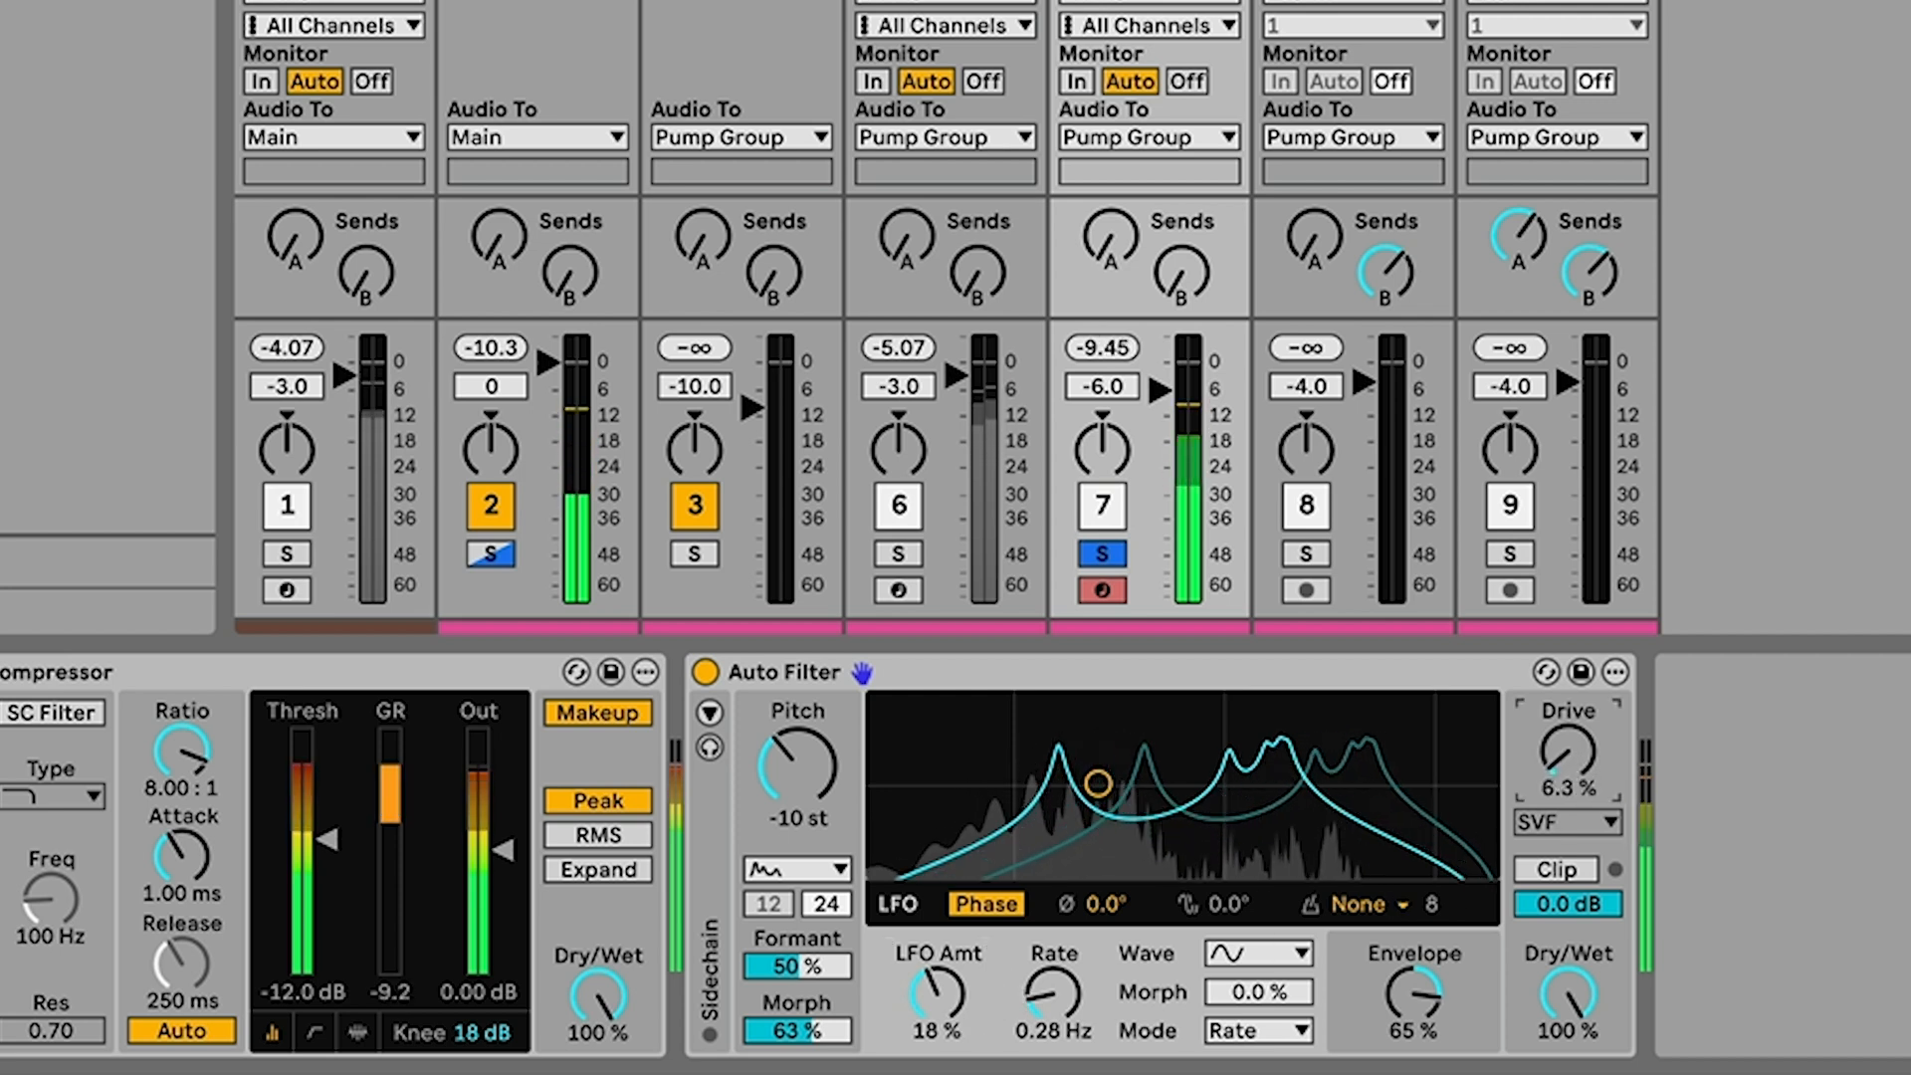
Add 17% drive to the vowel filter and enable Clip
left_click_drag(1567, 751, 1573, 725)
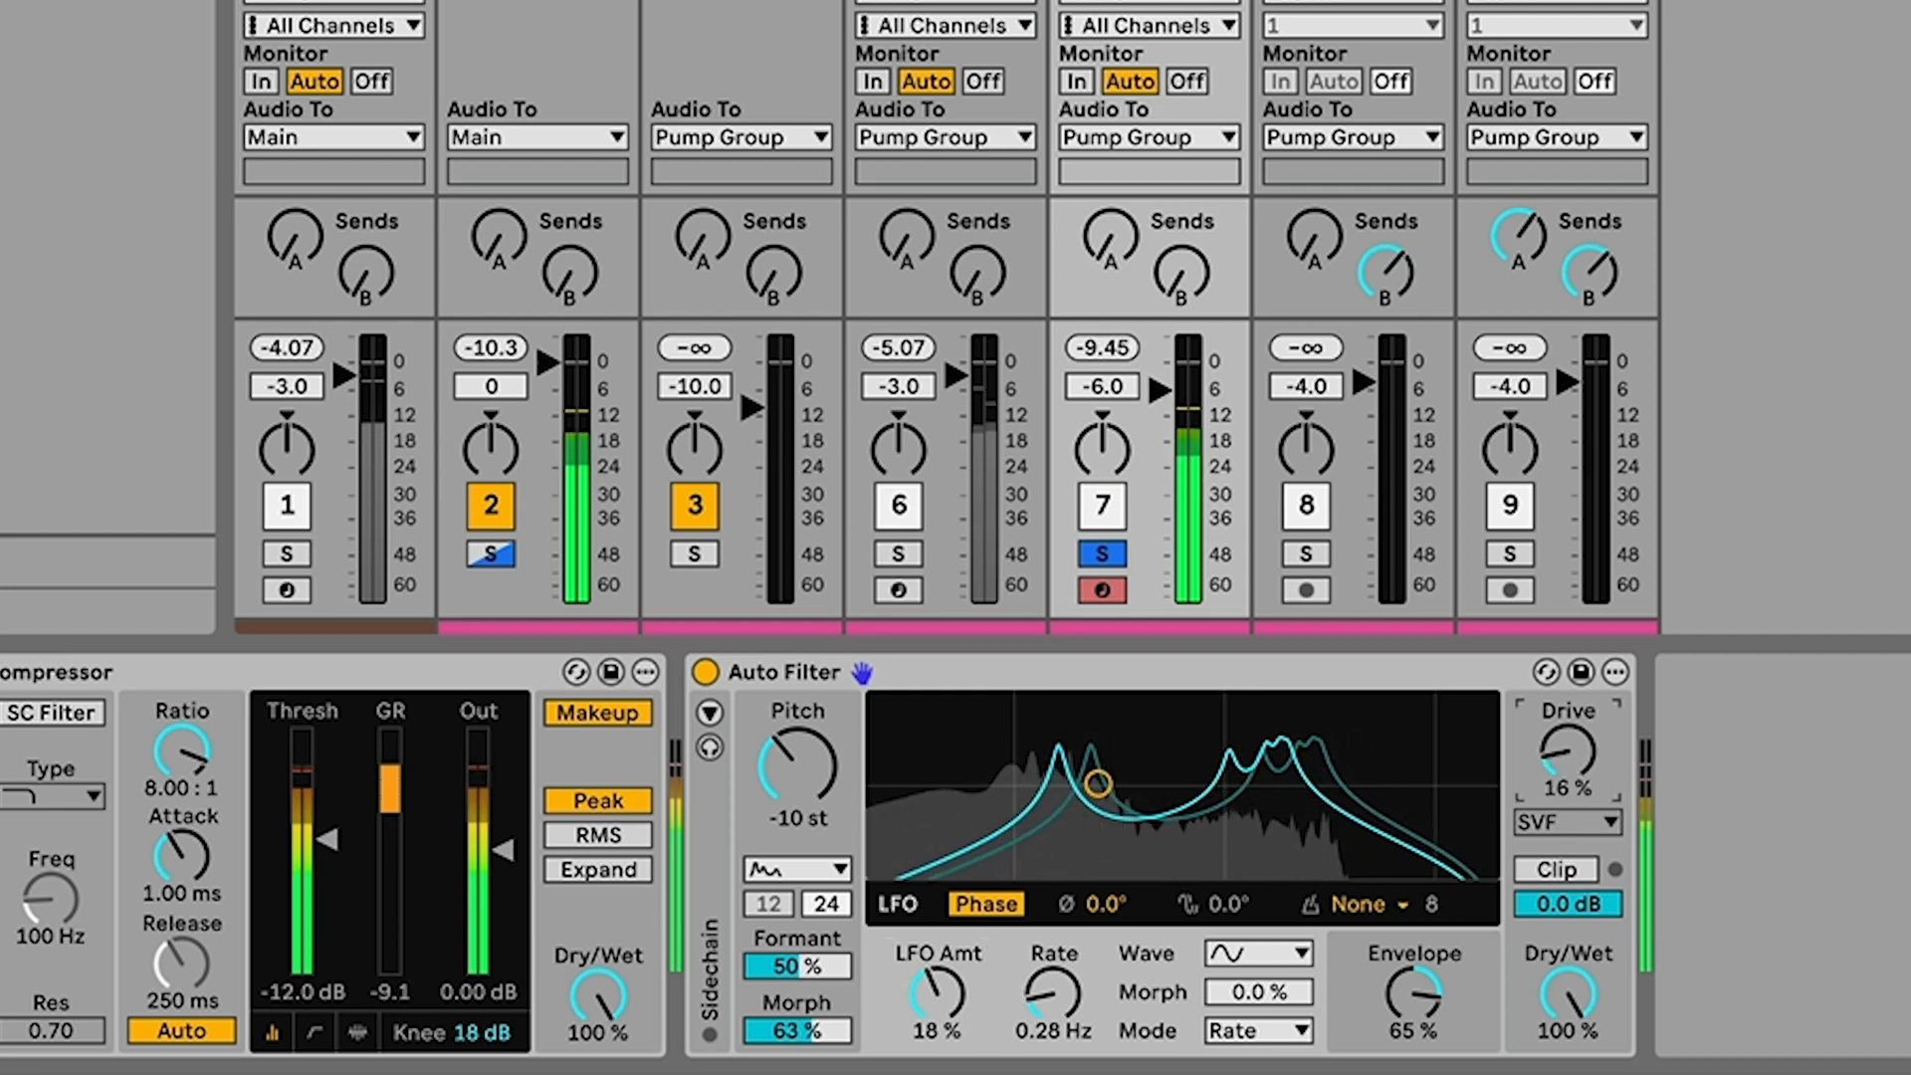
left_click_drag(1567, 750, 1567, 737)
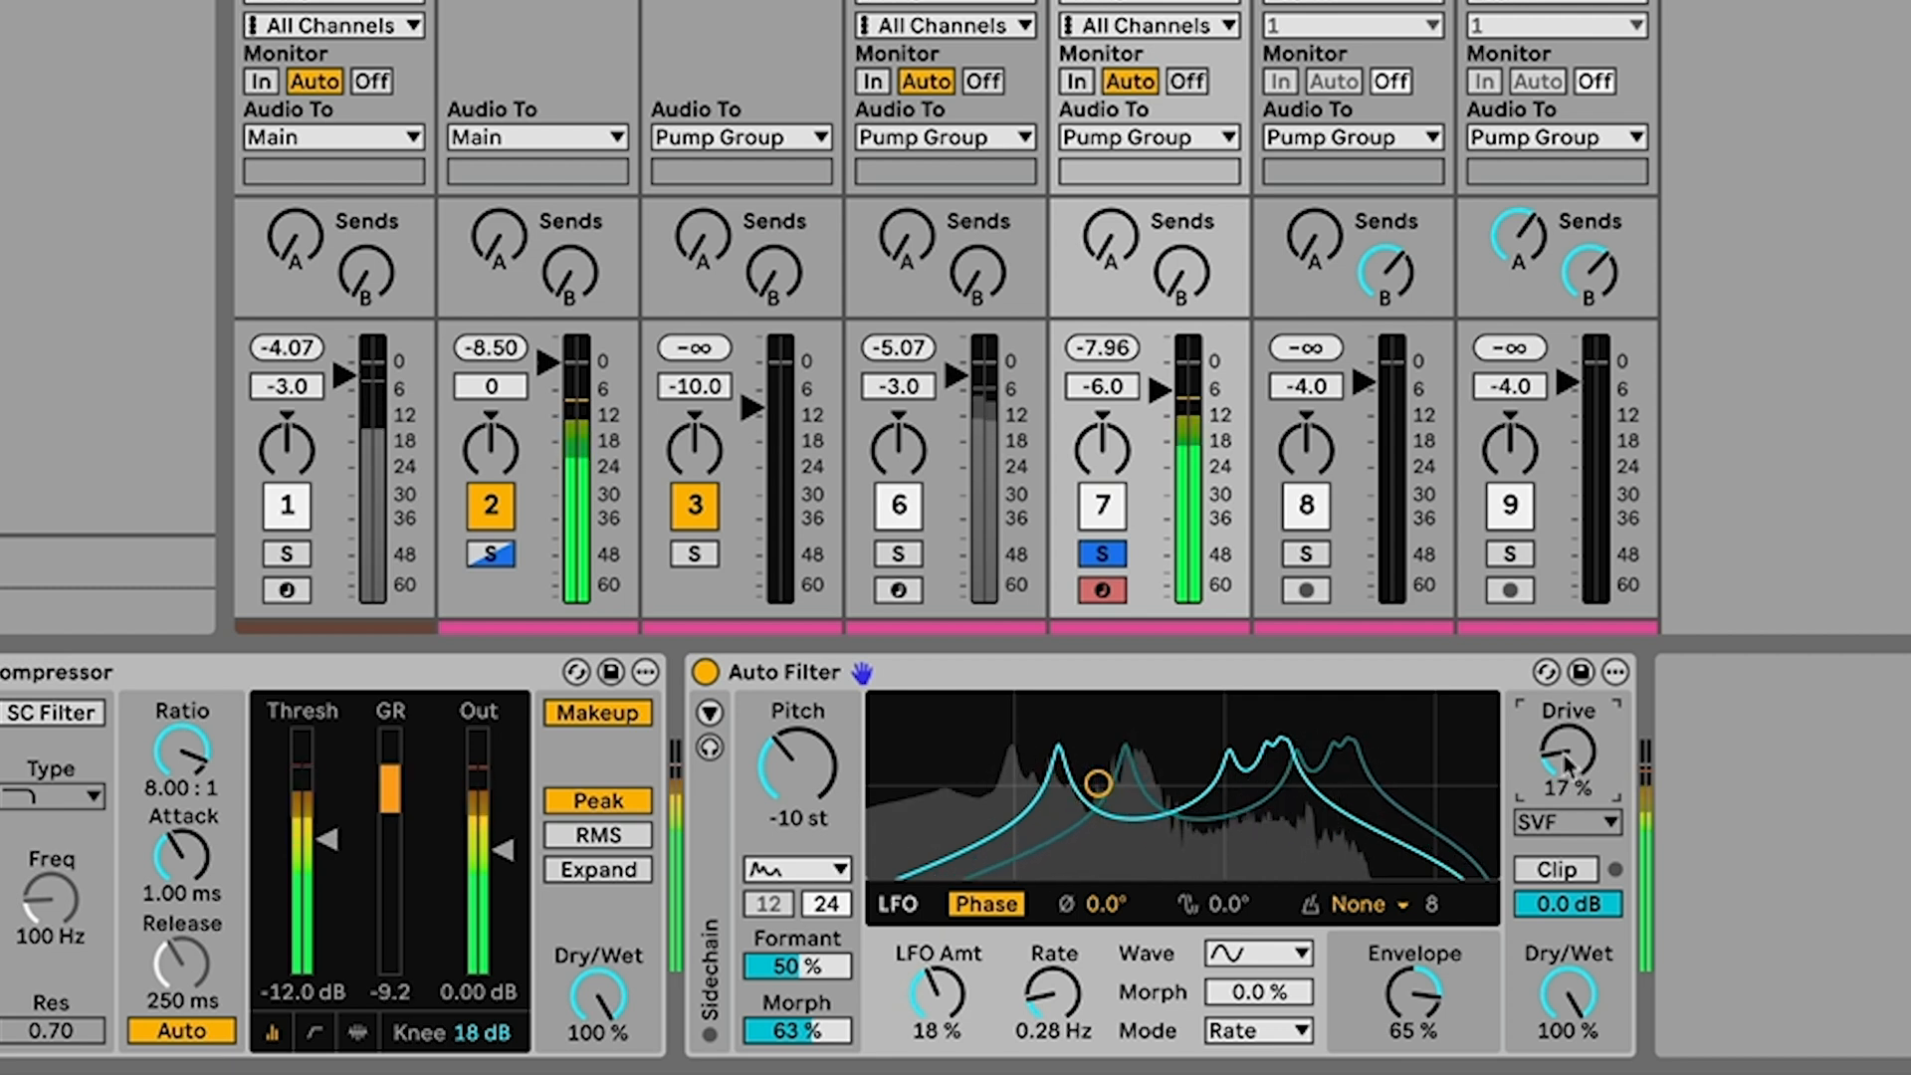
left_click(1555, 870)
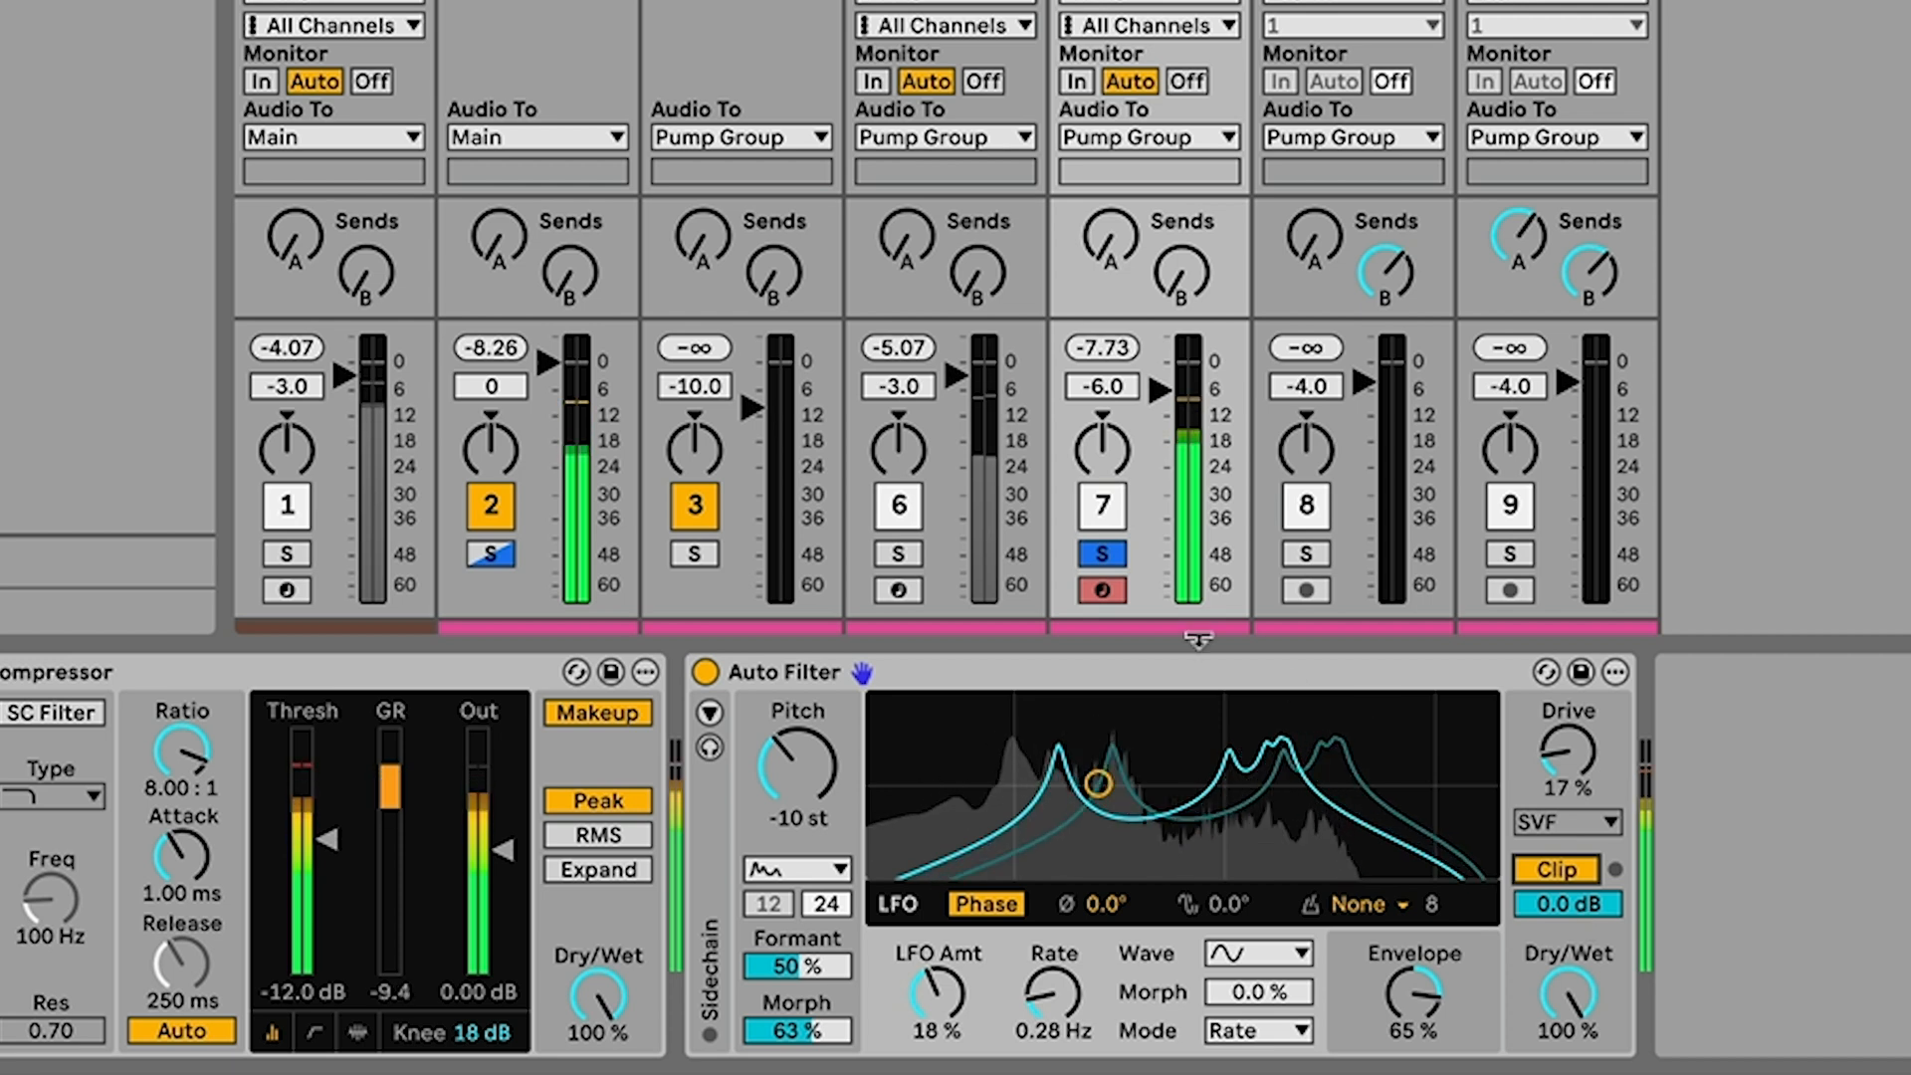
left_click(706, 671)
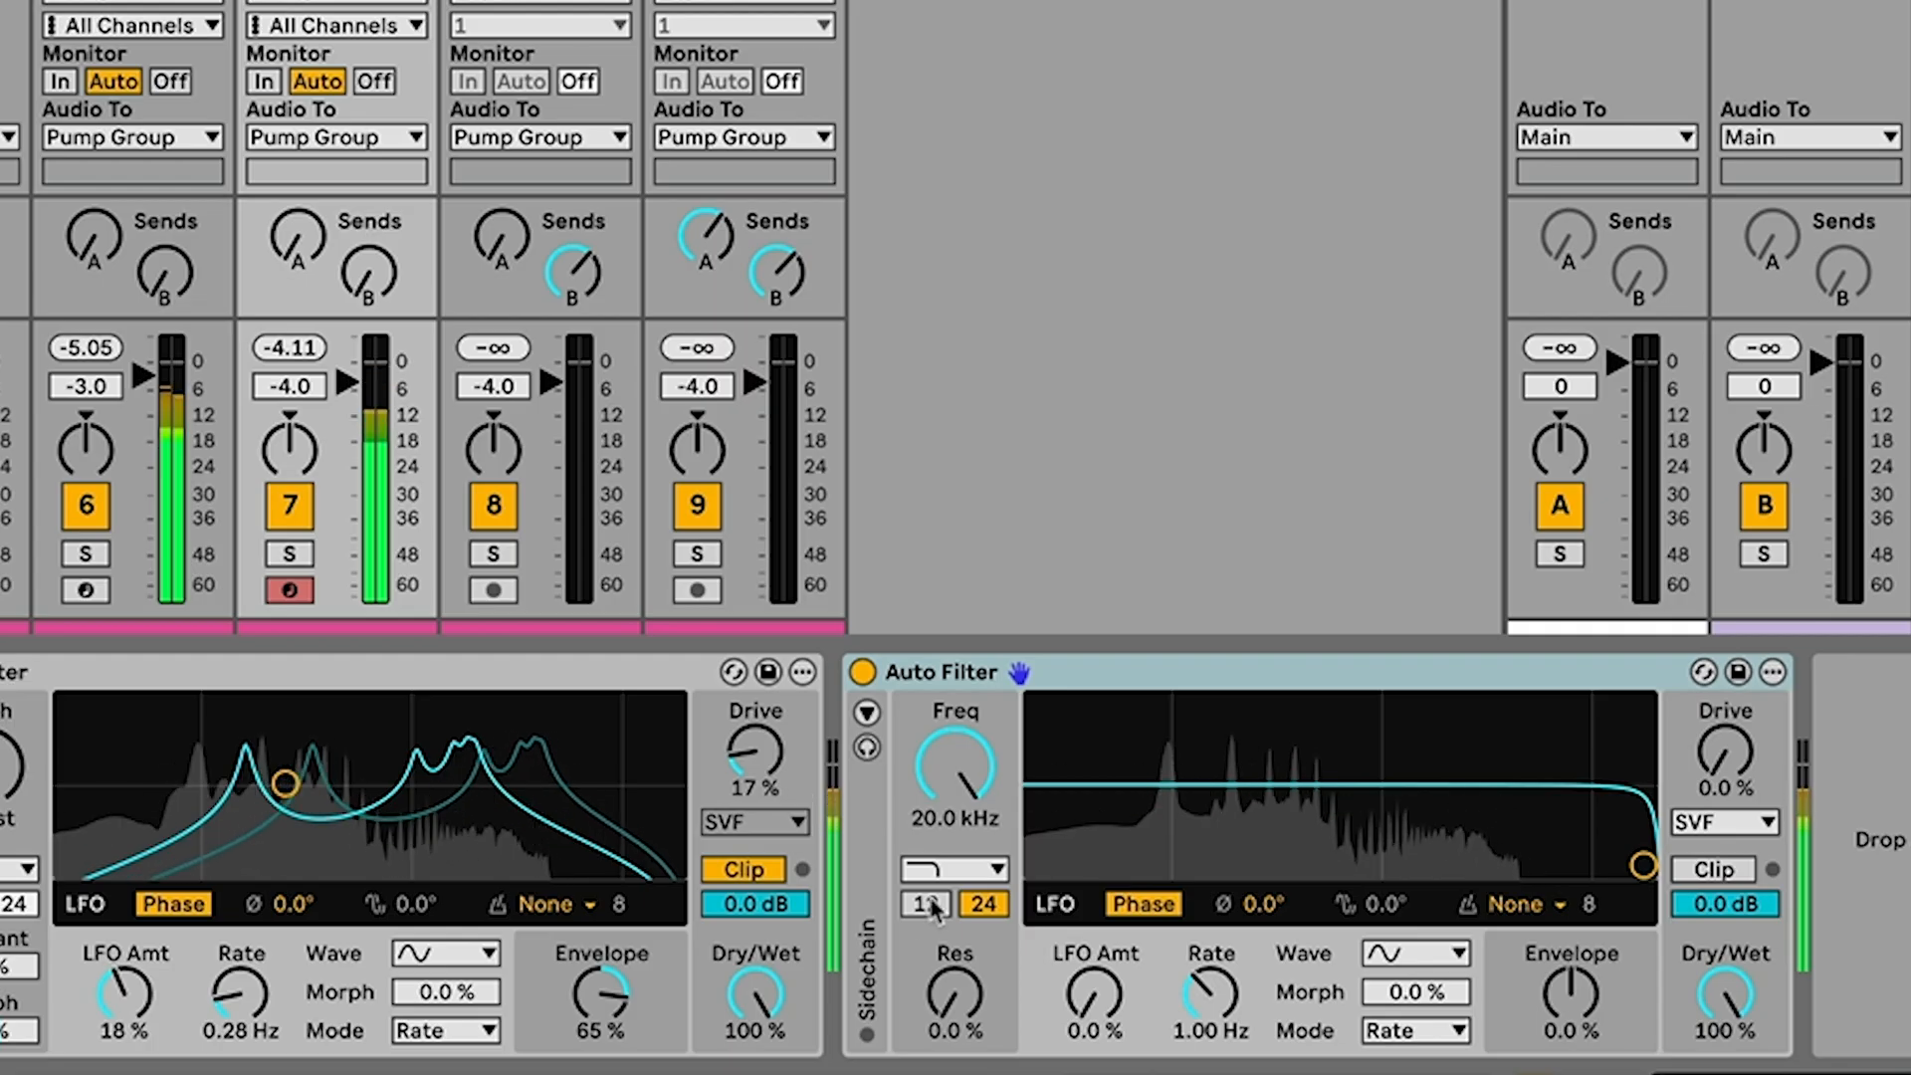
Enable the second Auto Filter's external sidechain with the Keys track as source
left_click(926, 904)
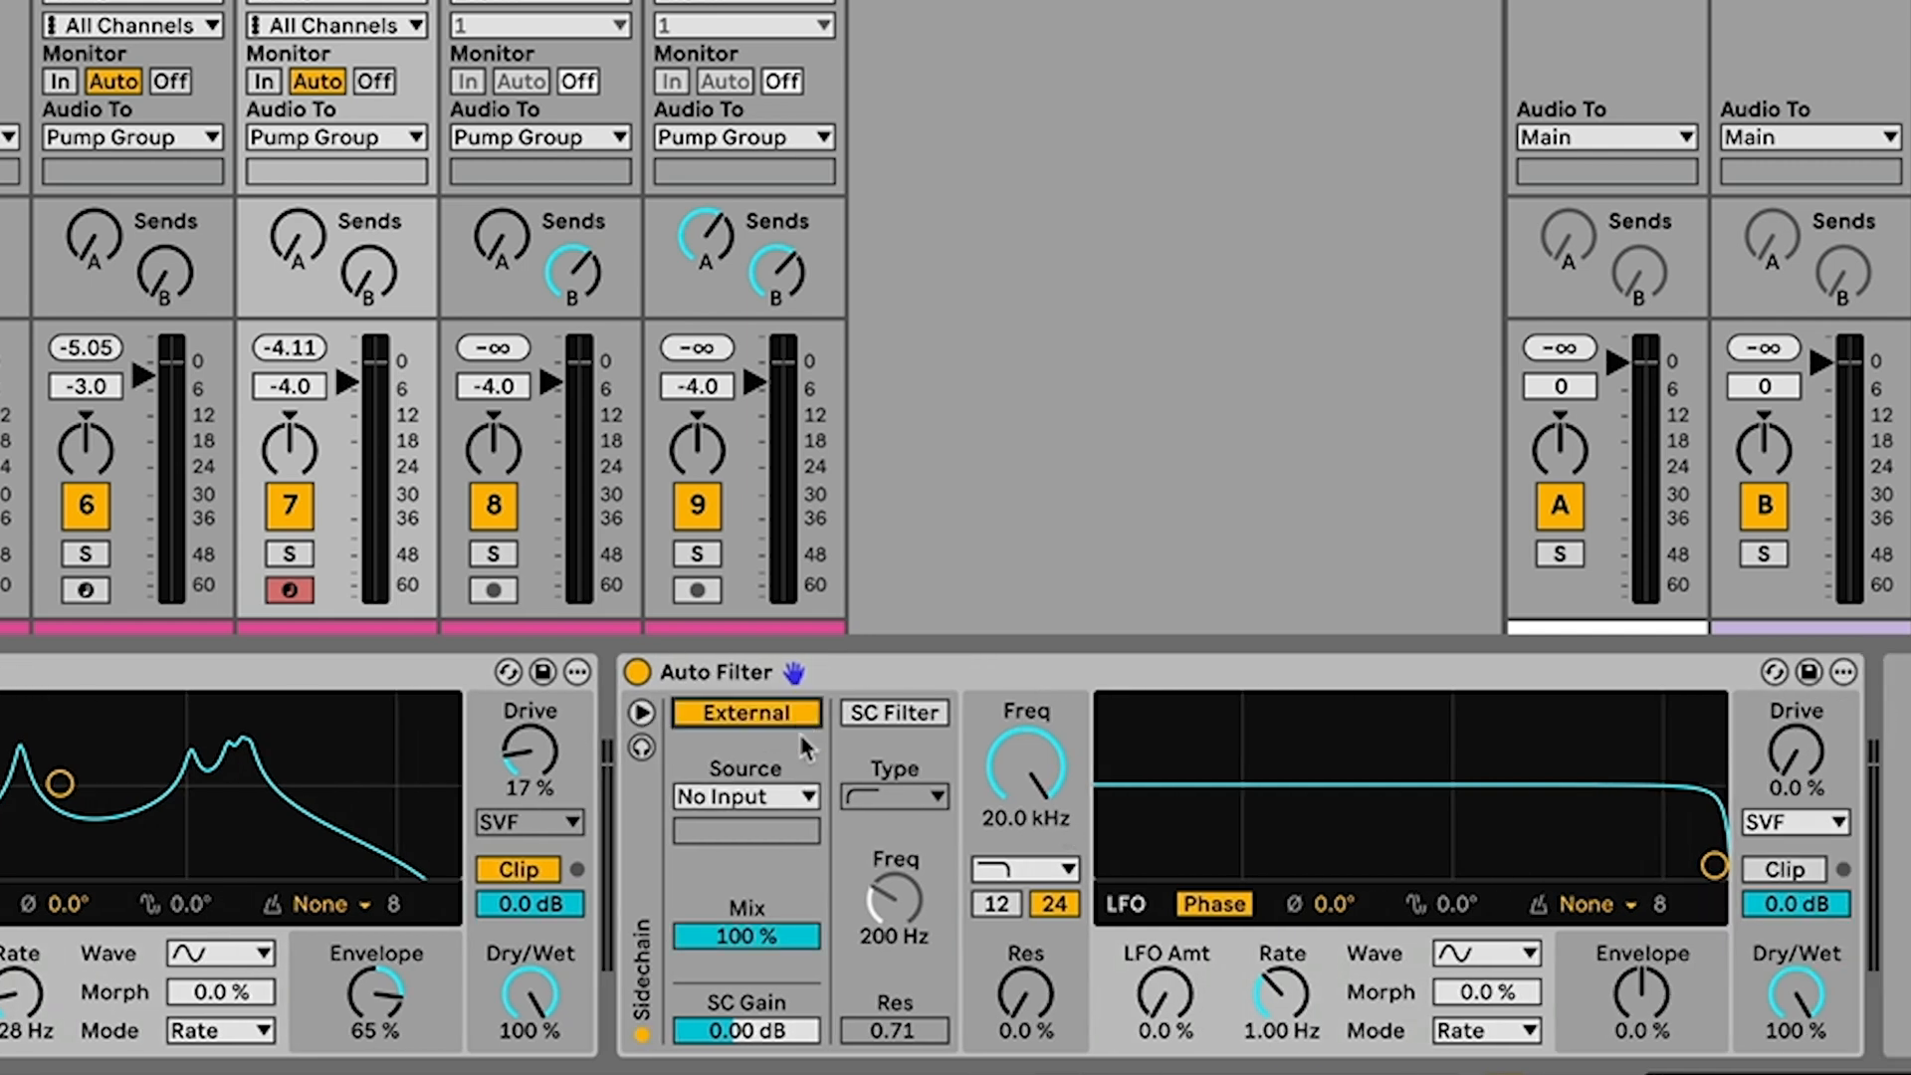
mouse_move(799, 802)
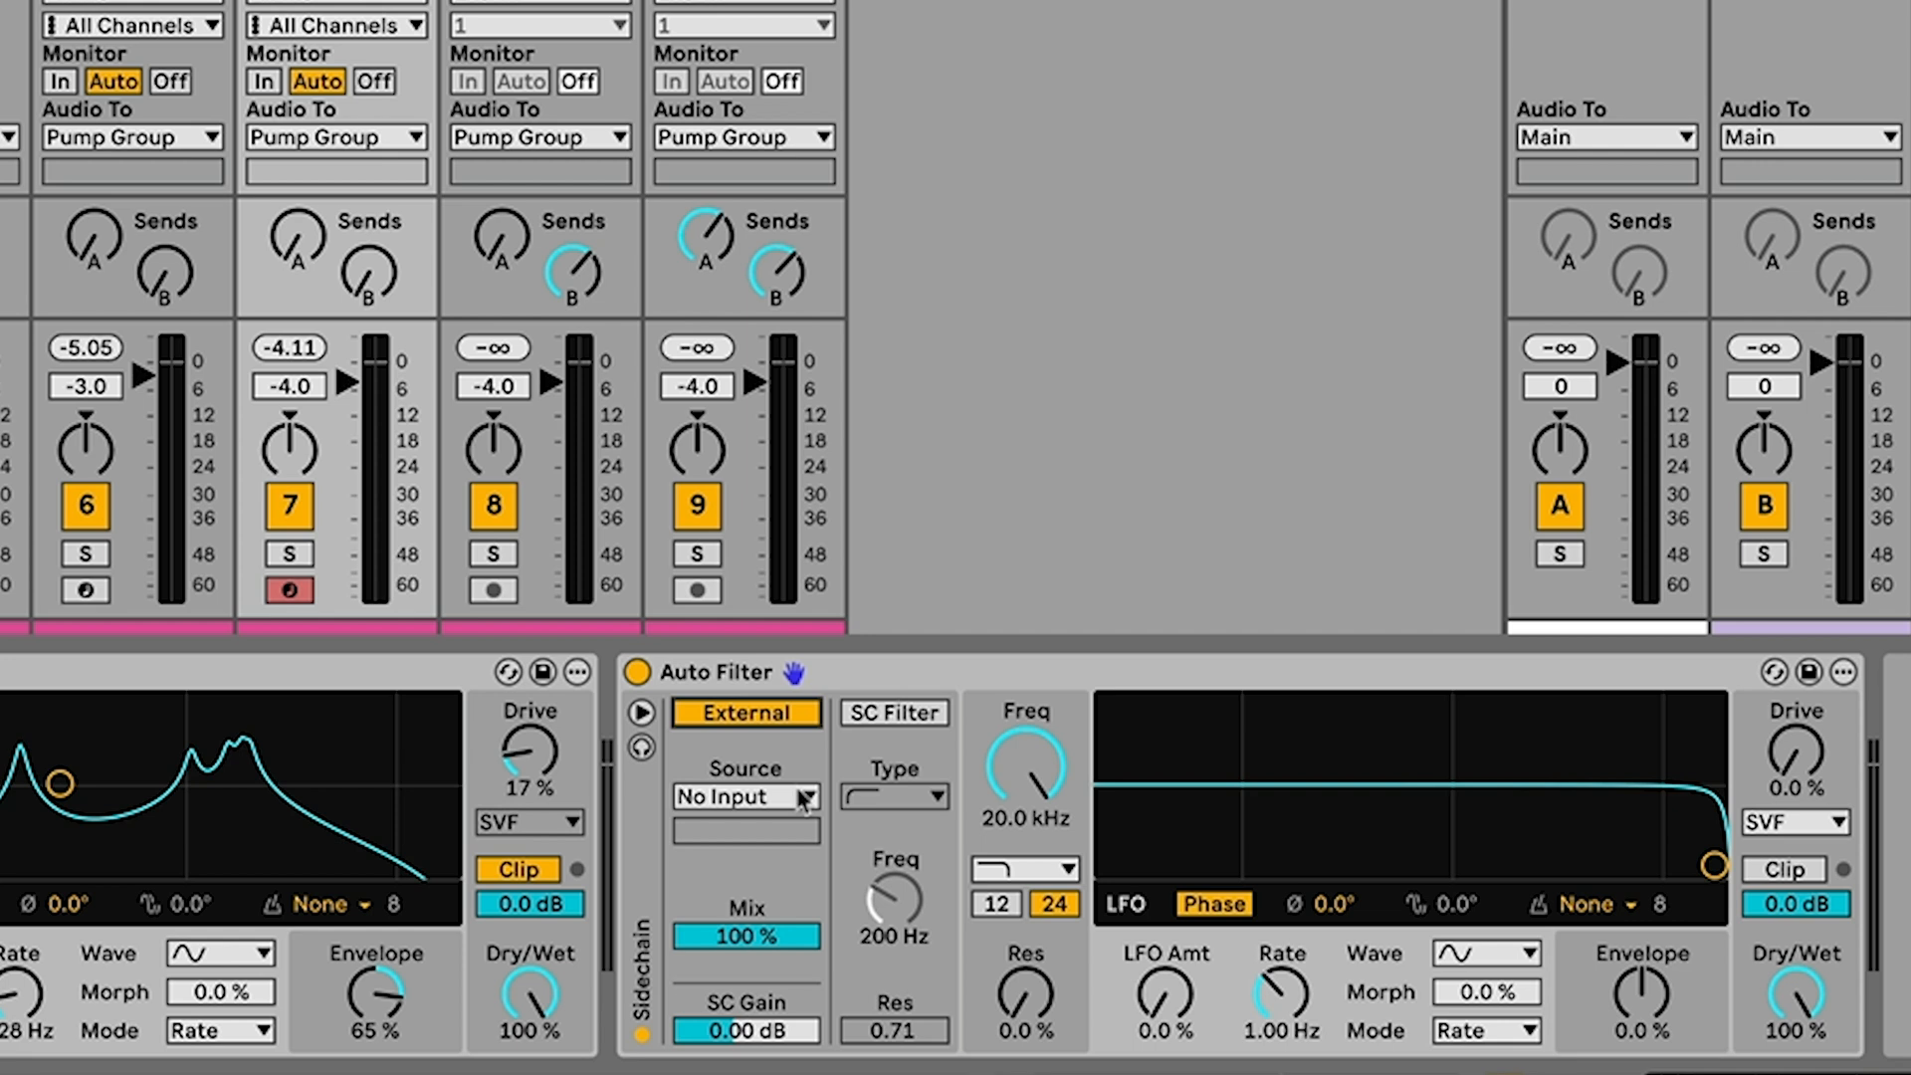
left_click(745, 796)
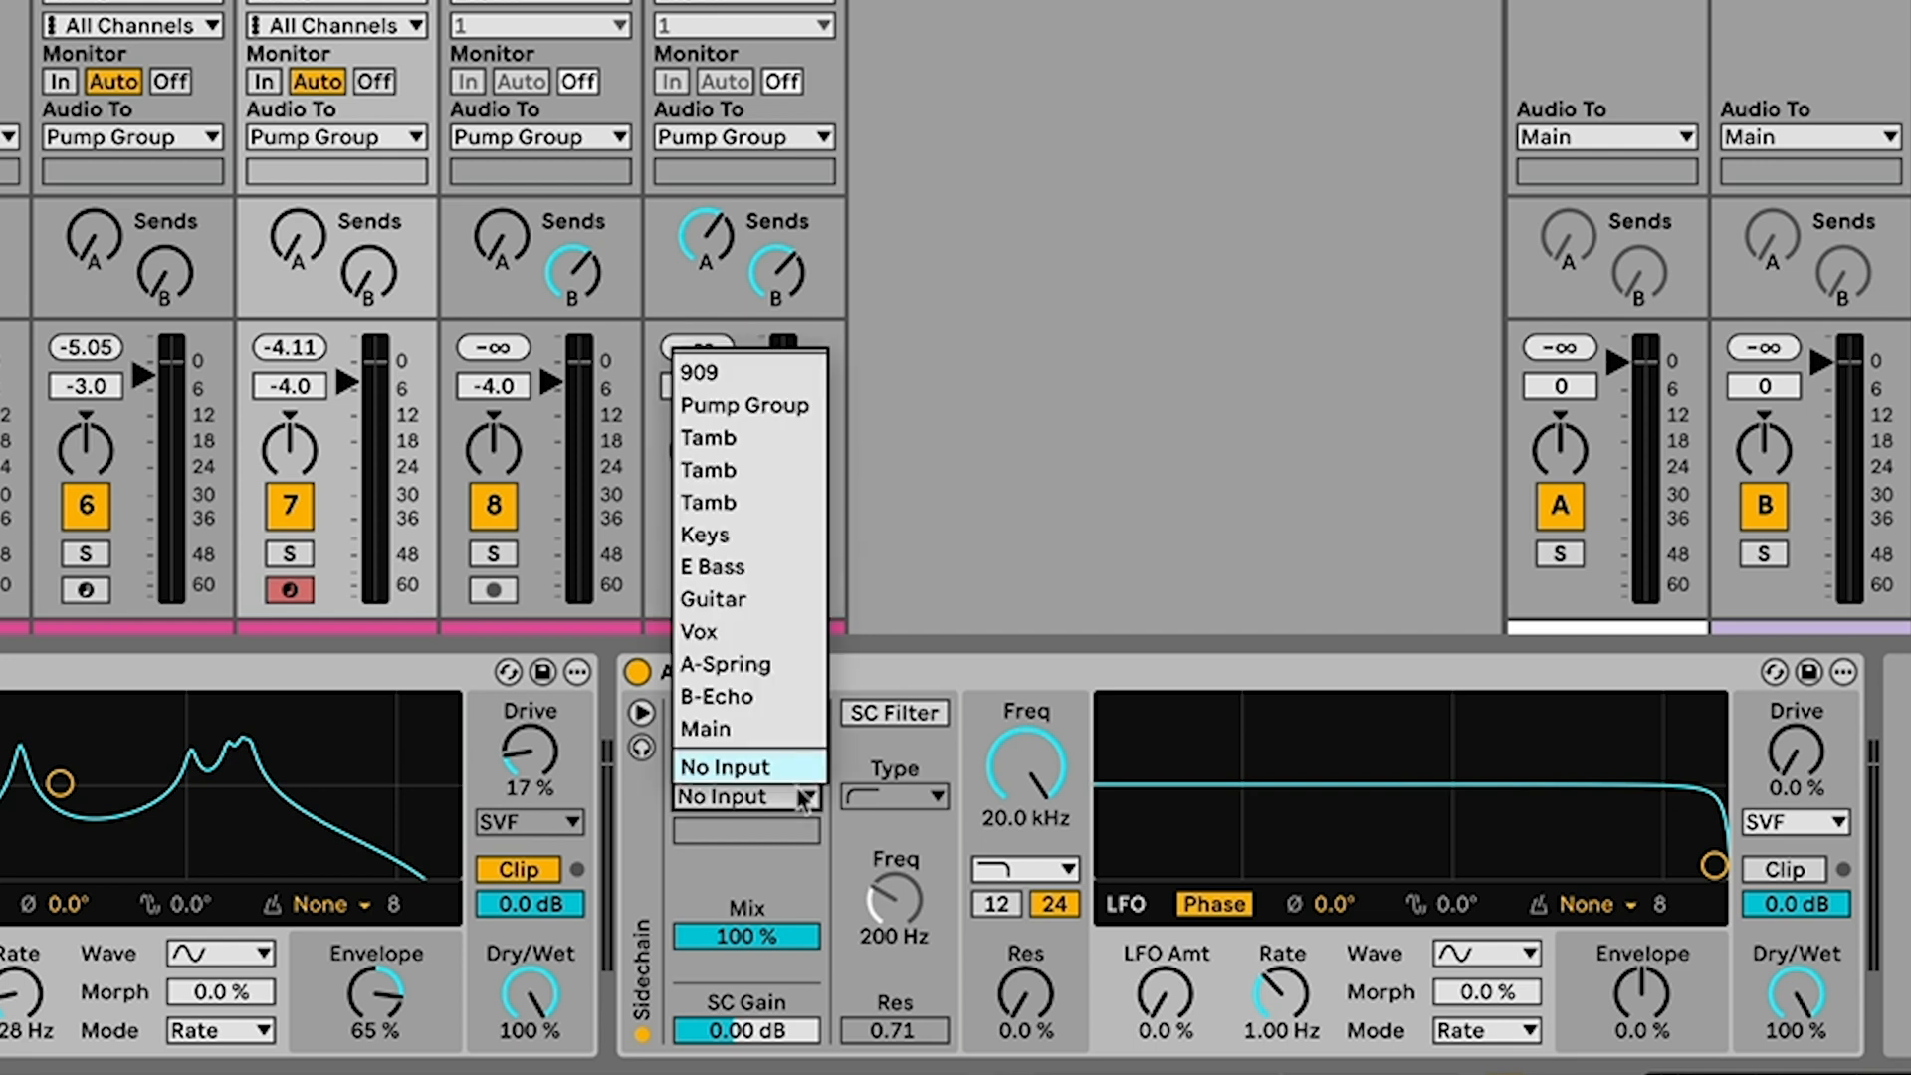
mouse_move(762, 697)
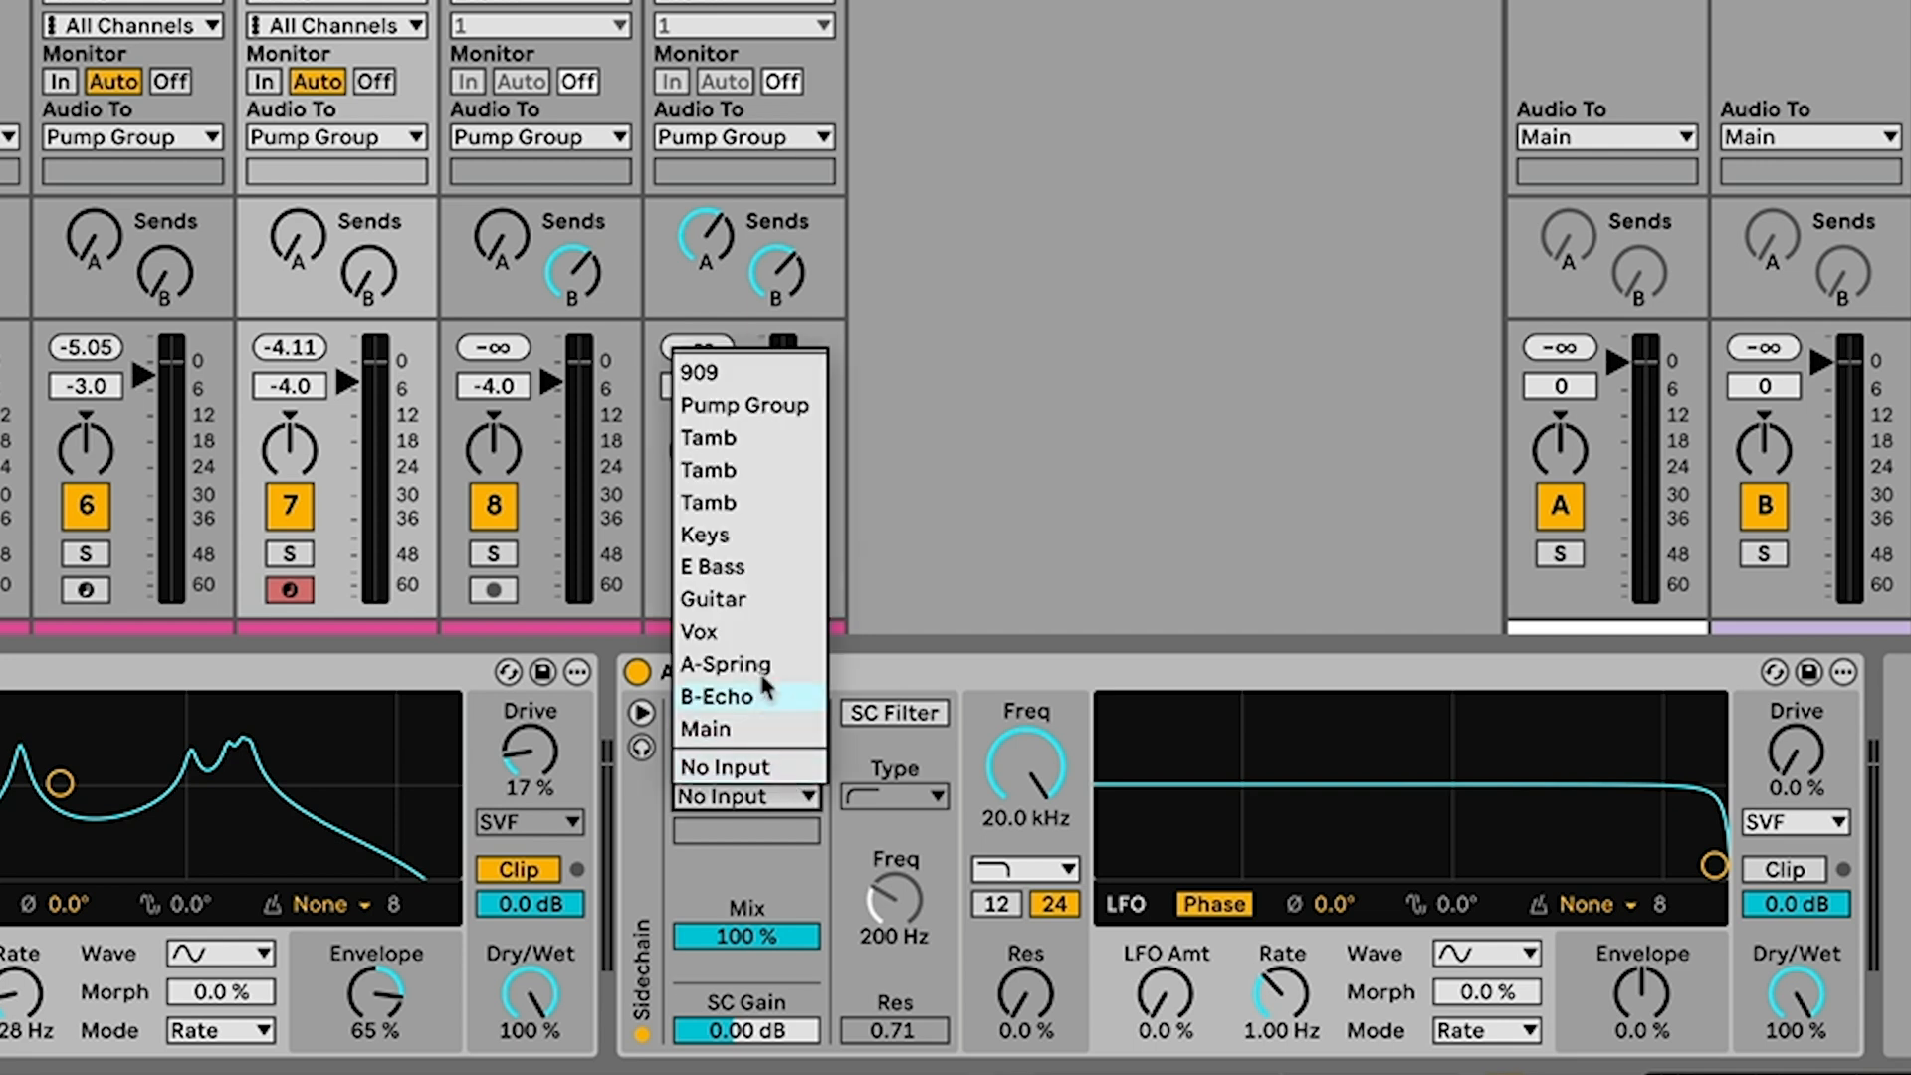
left_click(706, 534)
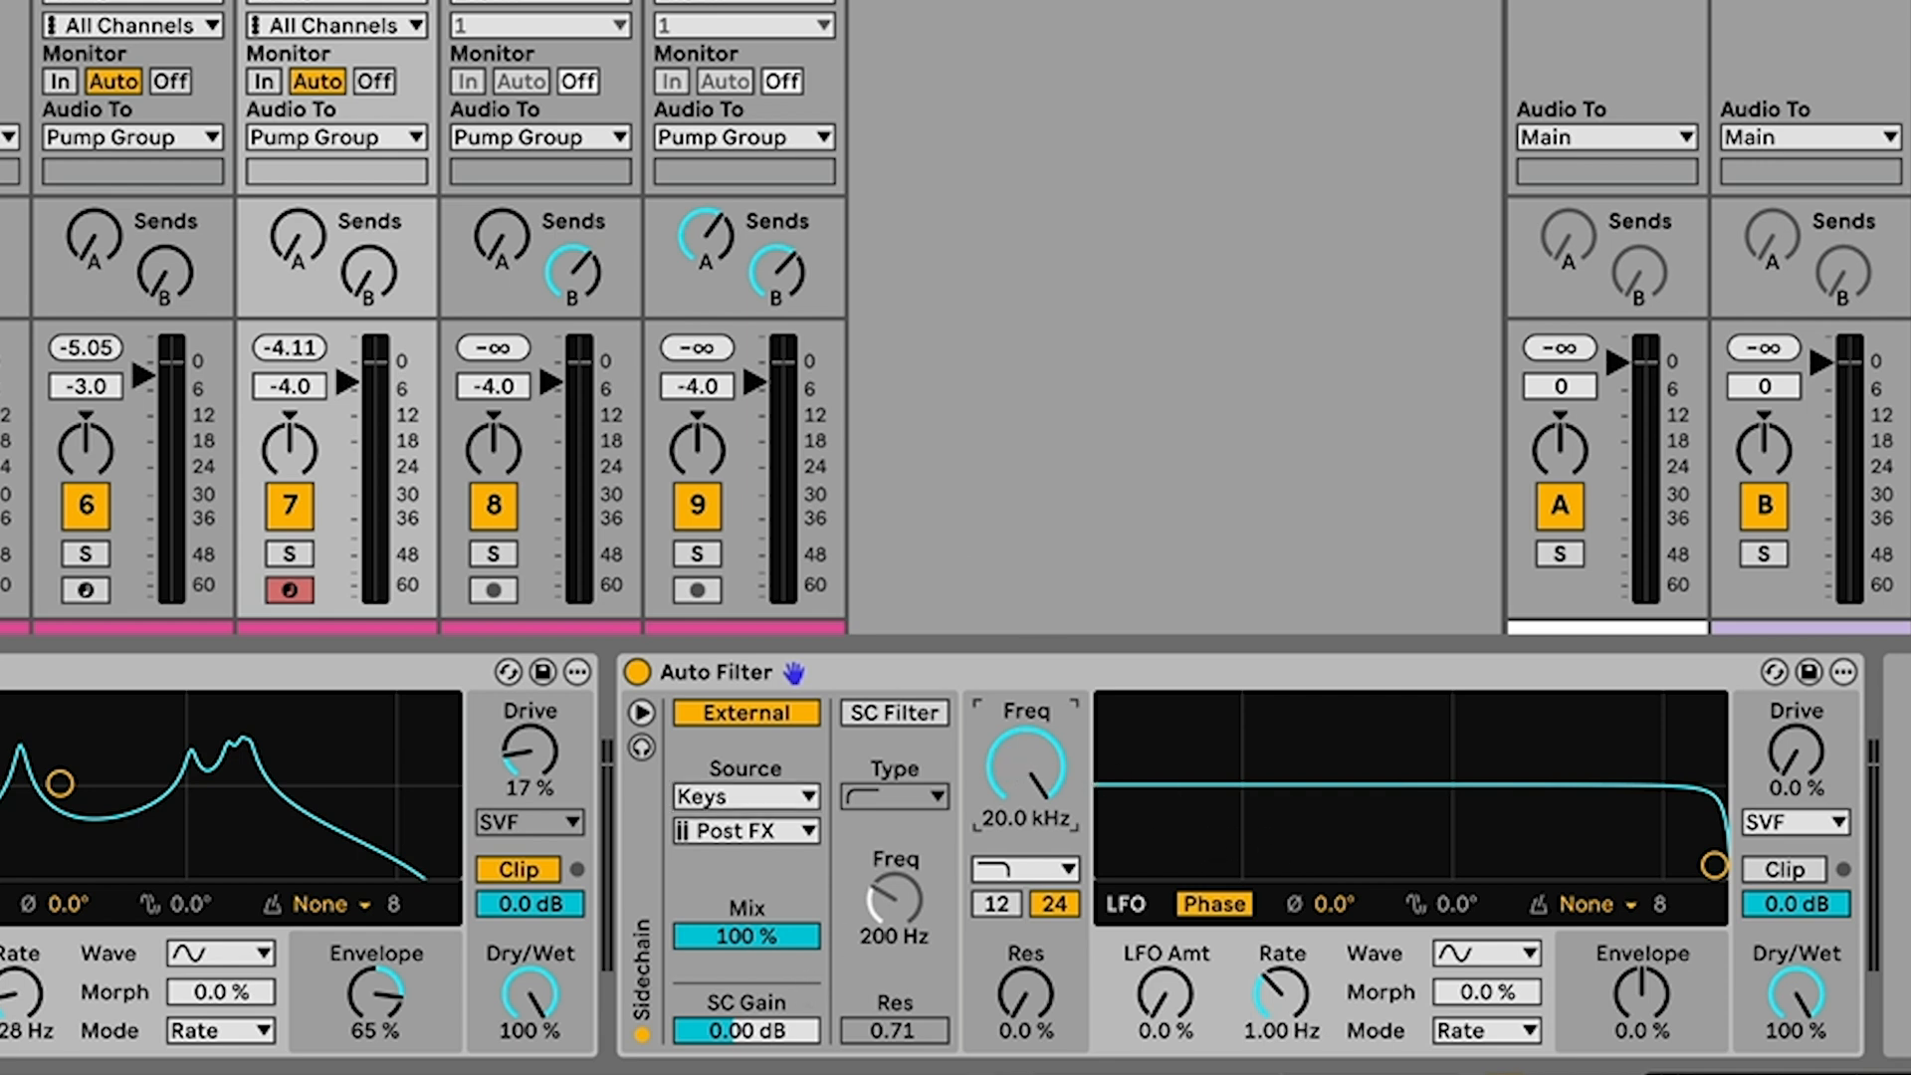
Drop the cutoff to 20 Hz and boost the sidechain gain to 2 dB
left_click_drag(1023, 763, 1006, 878)
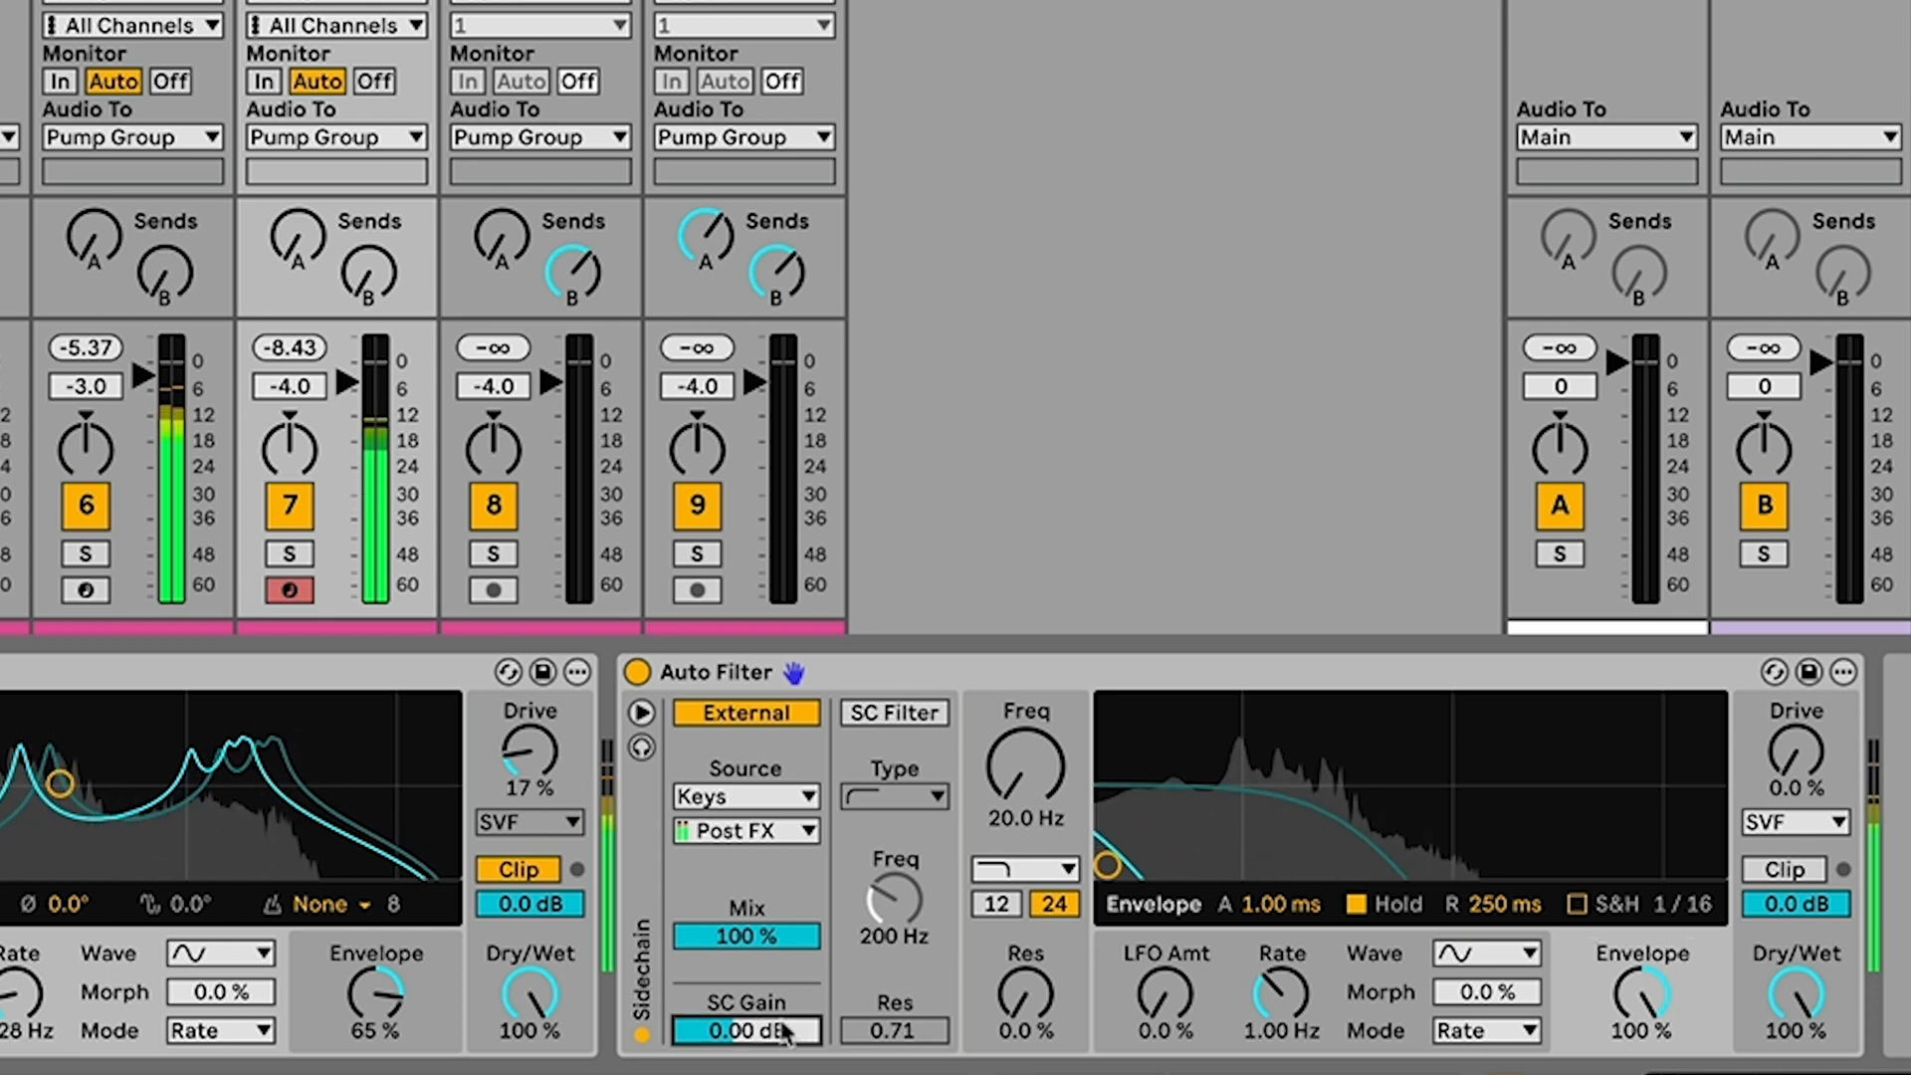
left_click_drag(744, 1029, 744, 976)
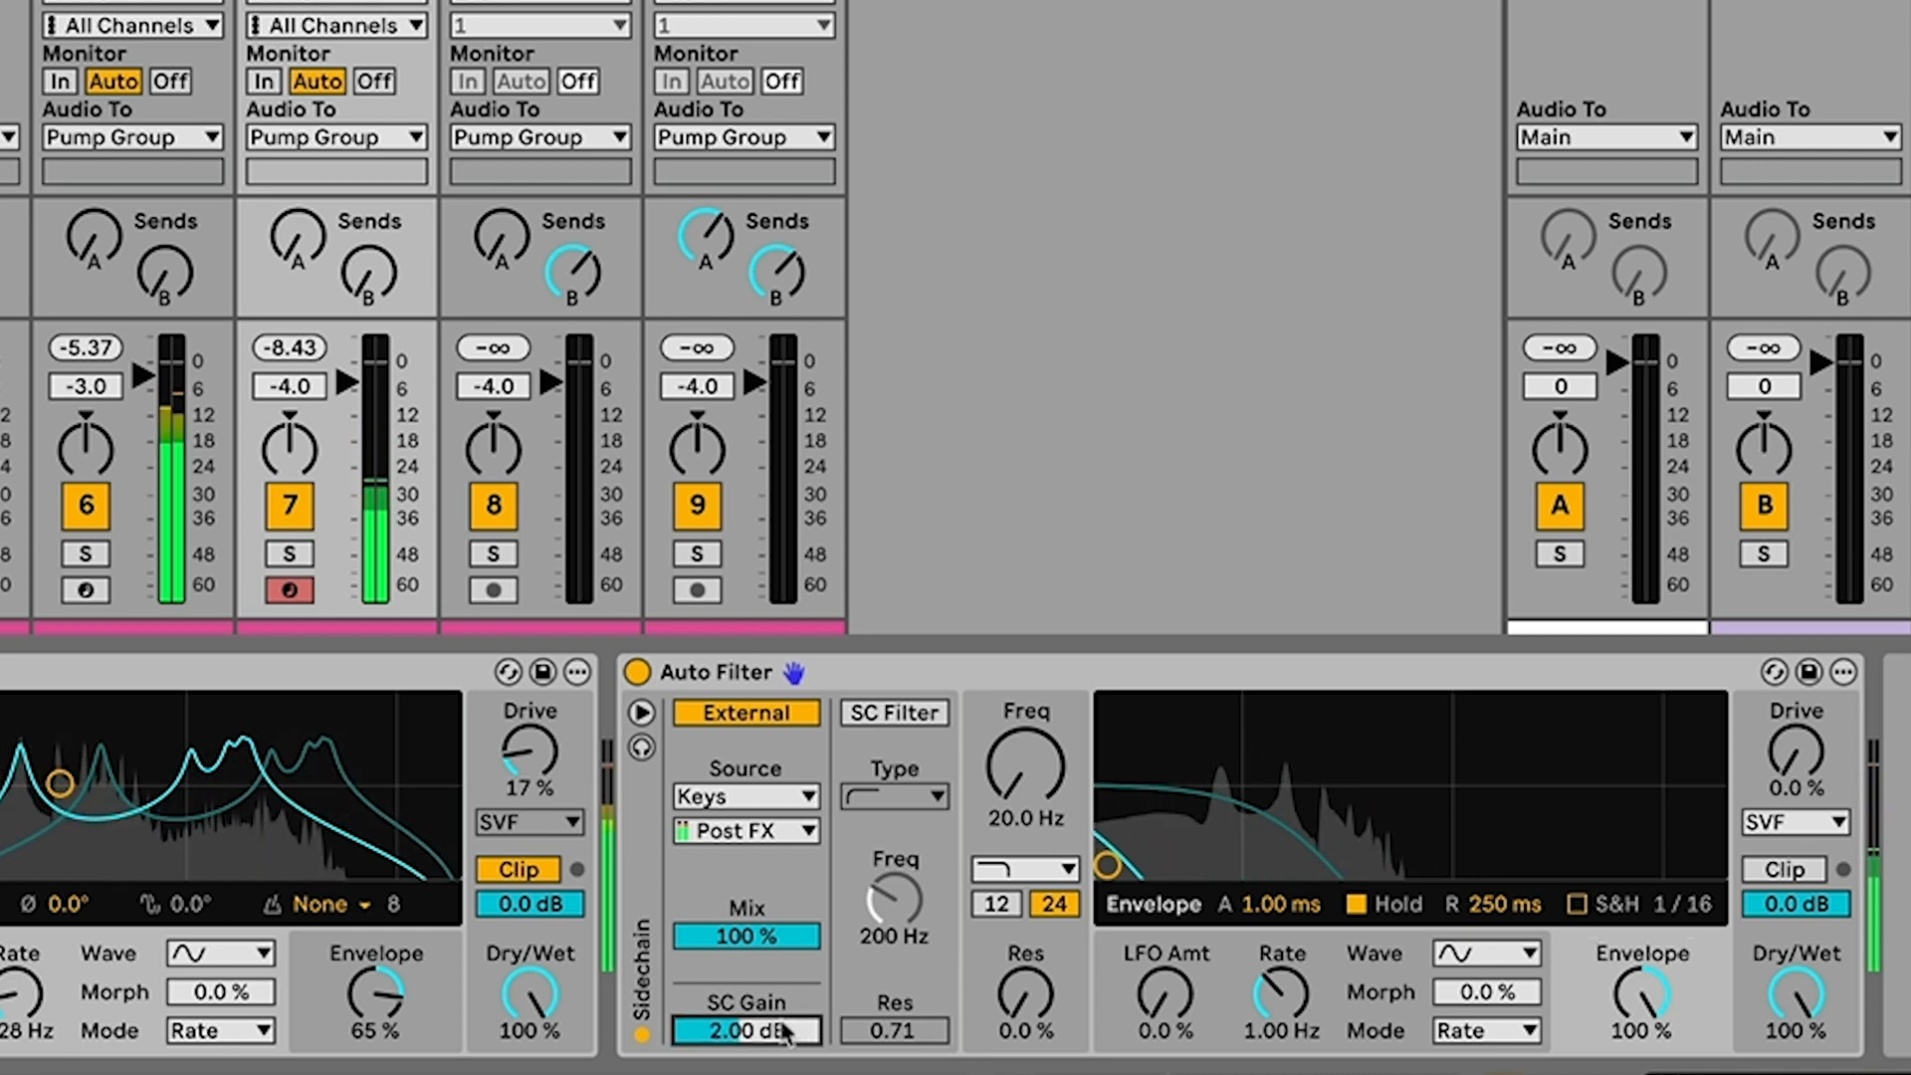
left_click_drag(743, 1029, 743, 957)
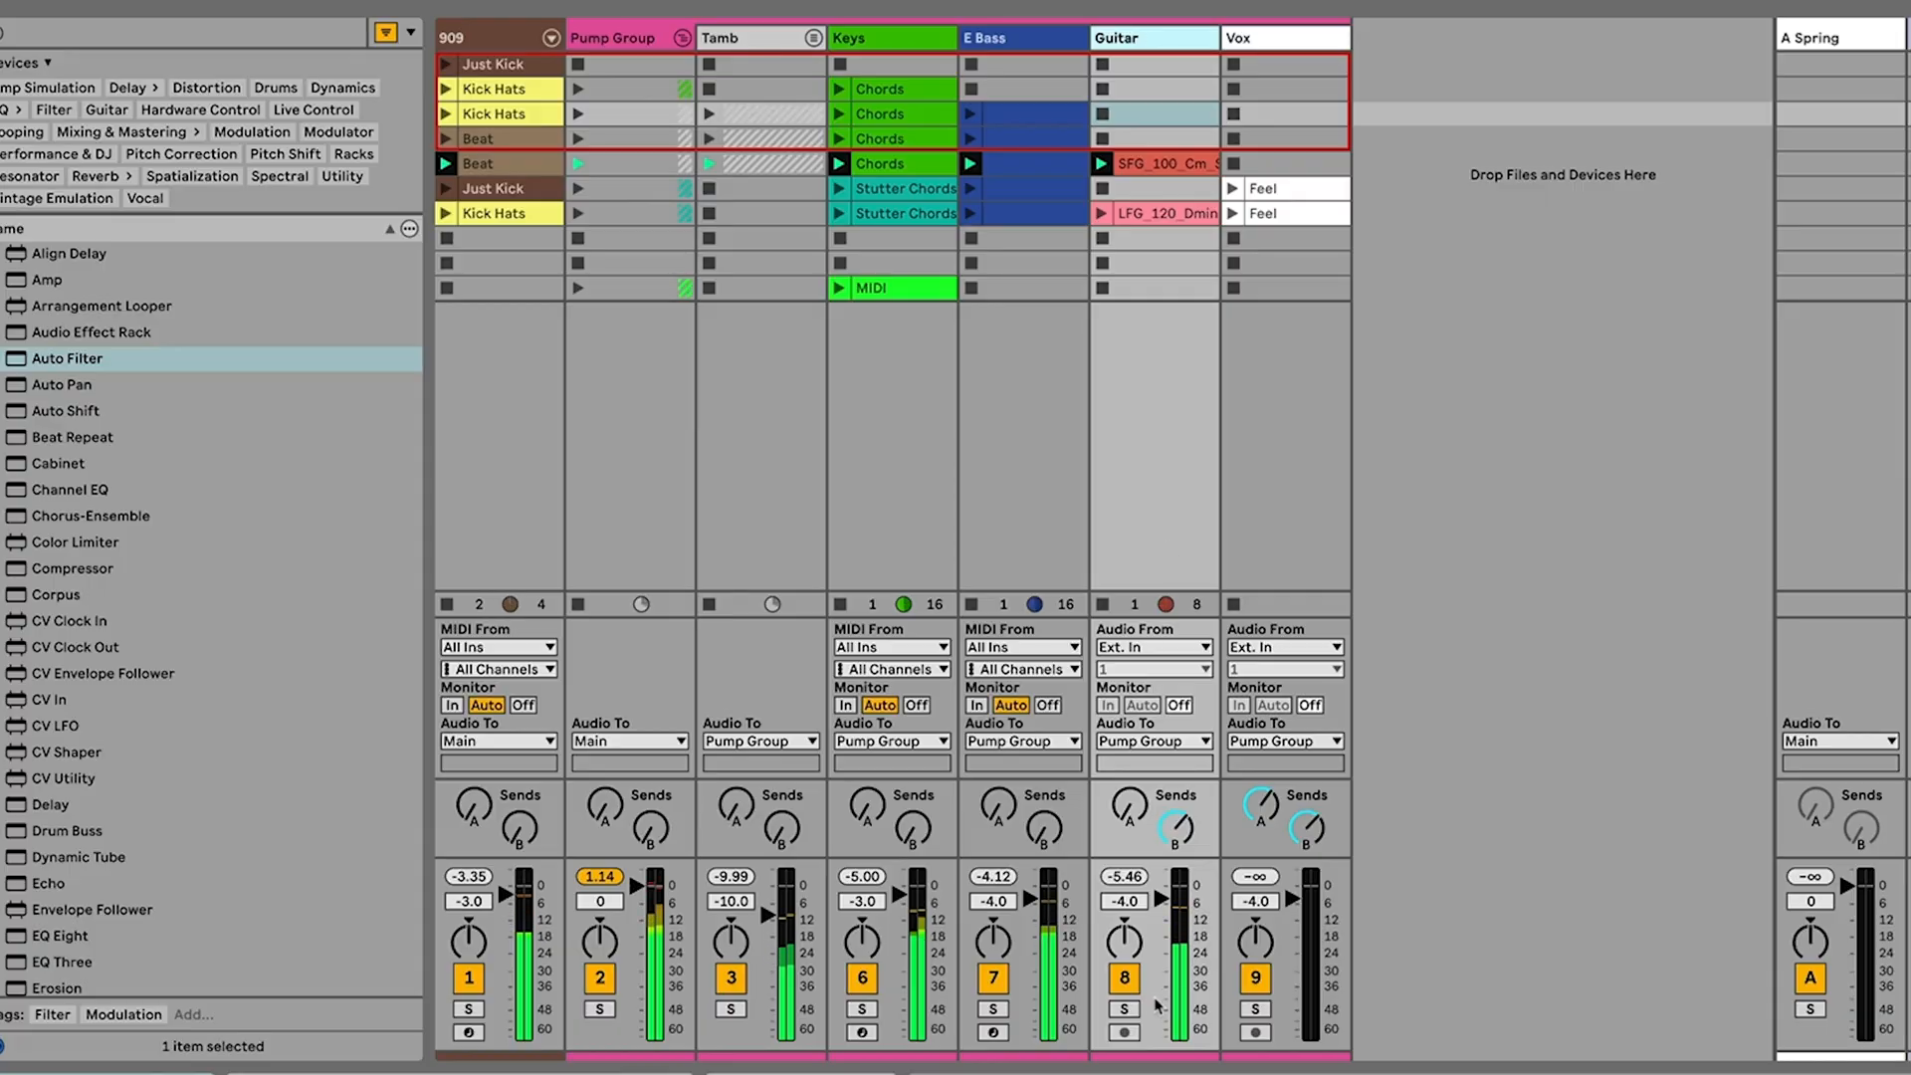
Set the Guitar notch Auto Filter to about 1.07 kHz with 97% resonance
left_click(1123, 1009)
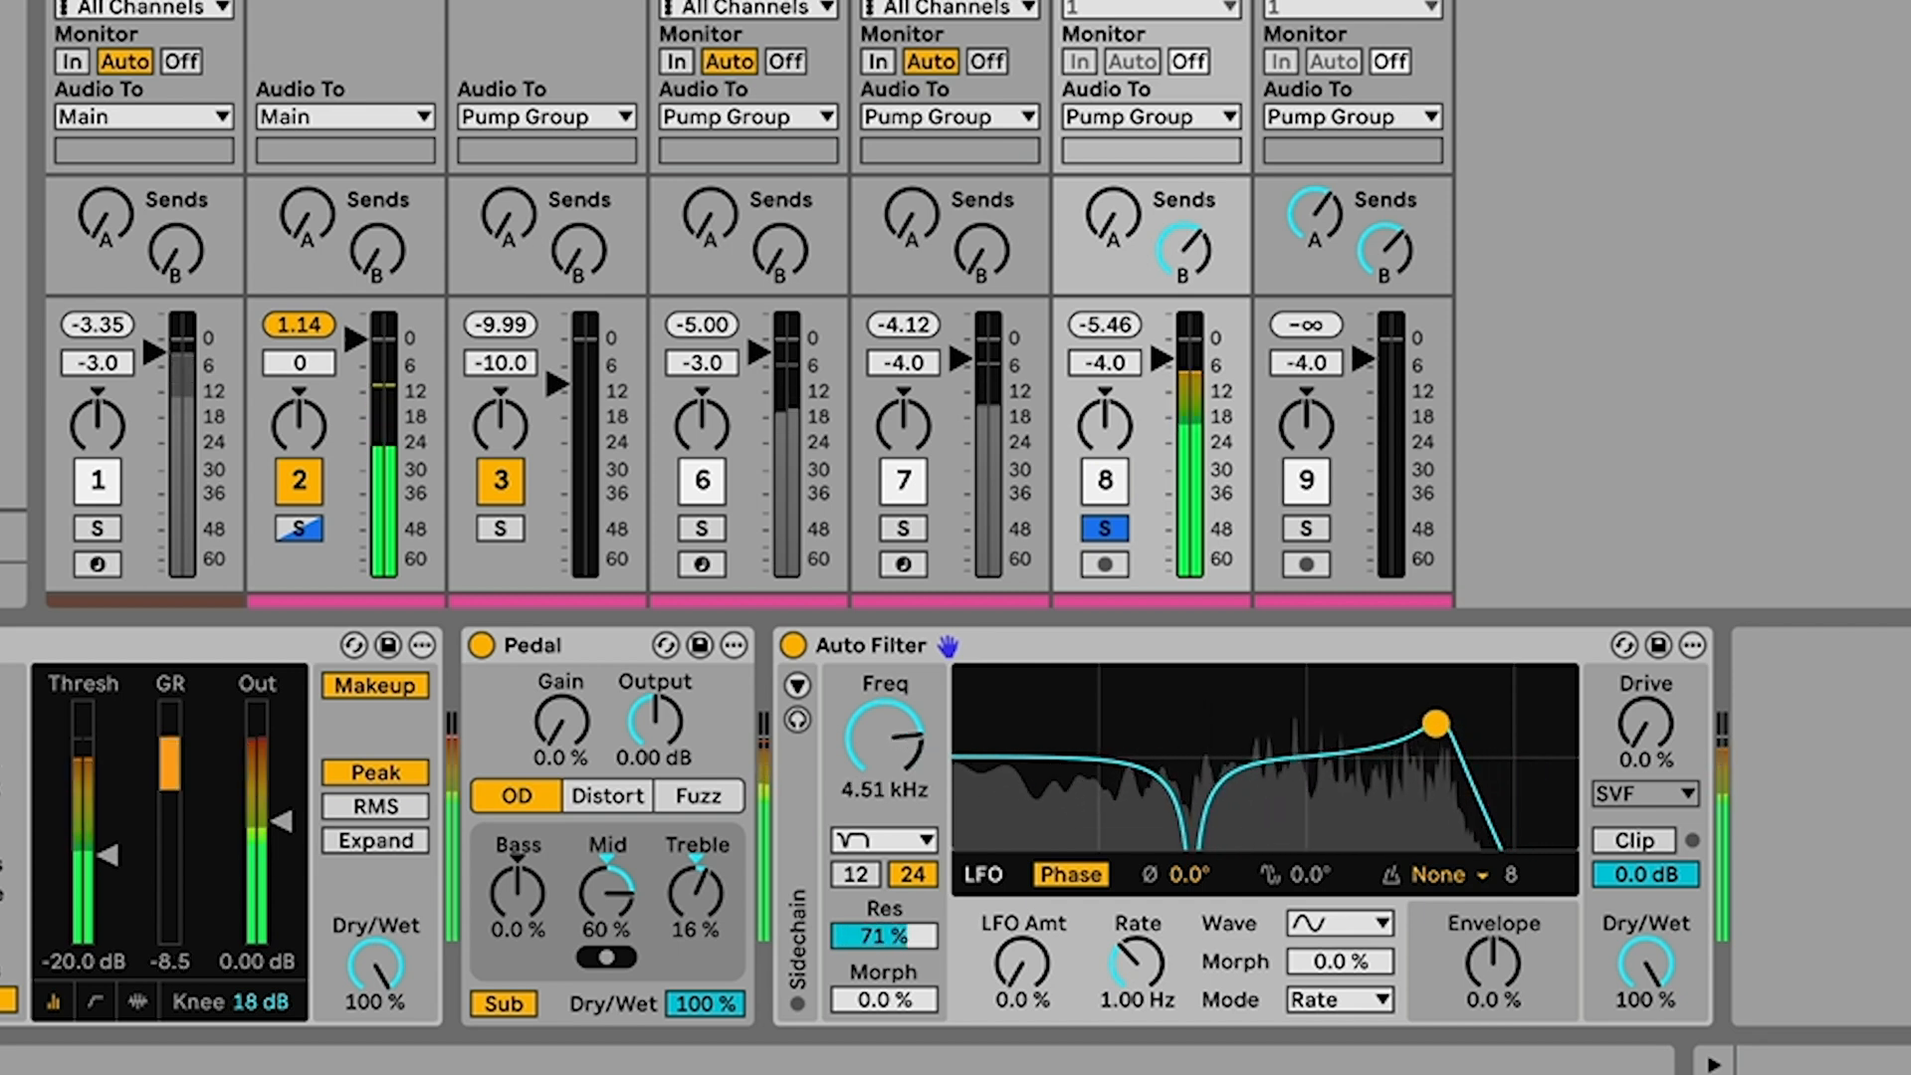
left_click_drag(1438, 721, 1302, 687)
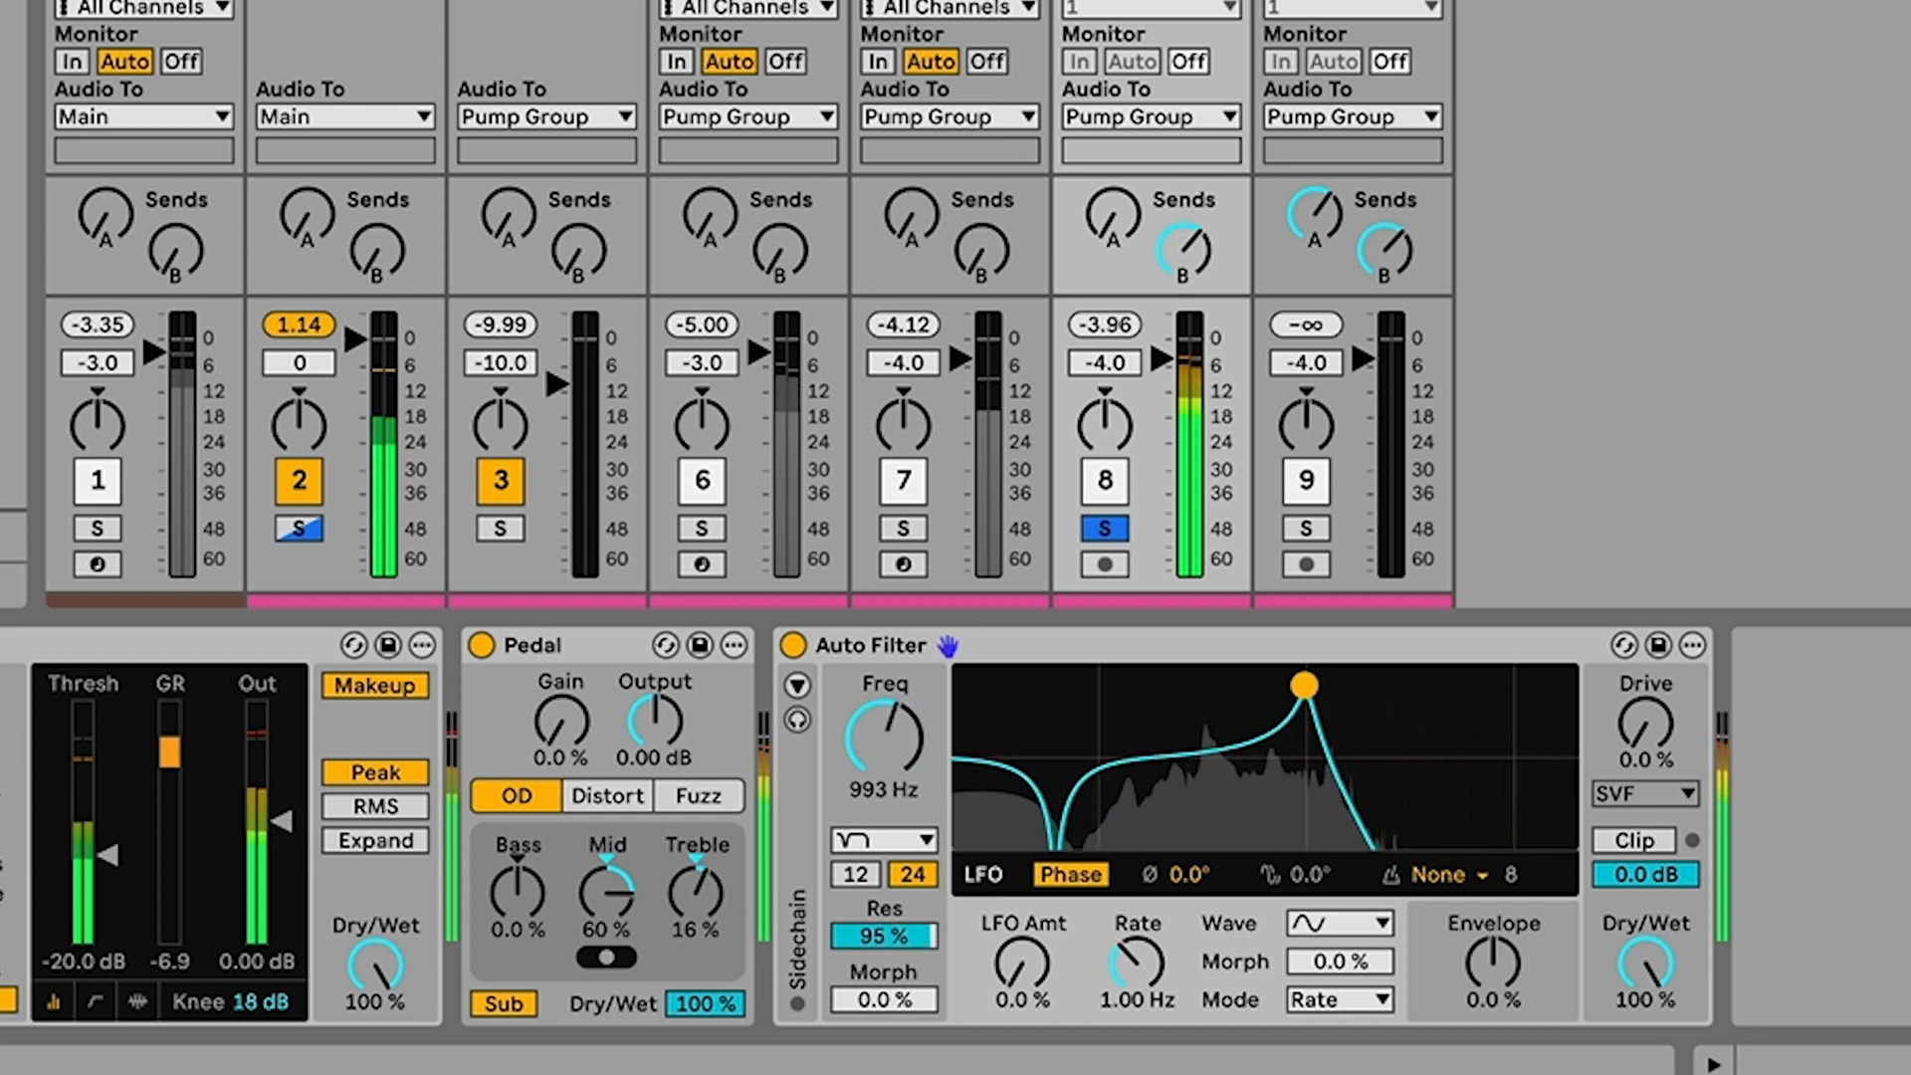
left_click_drag(1302, 681, 1310, 681)
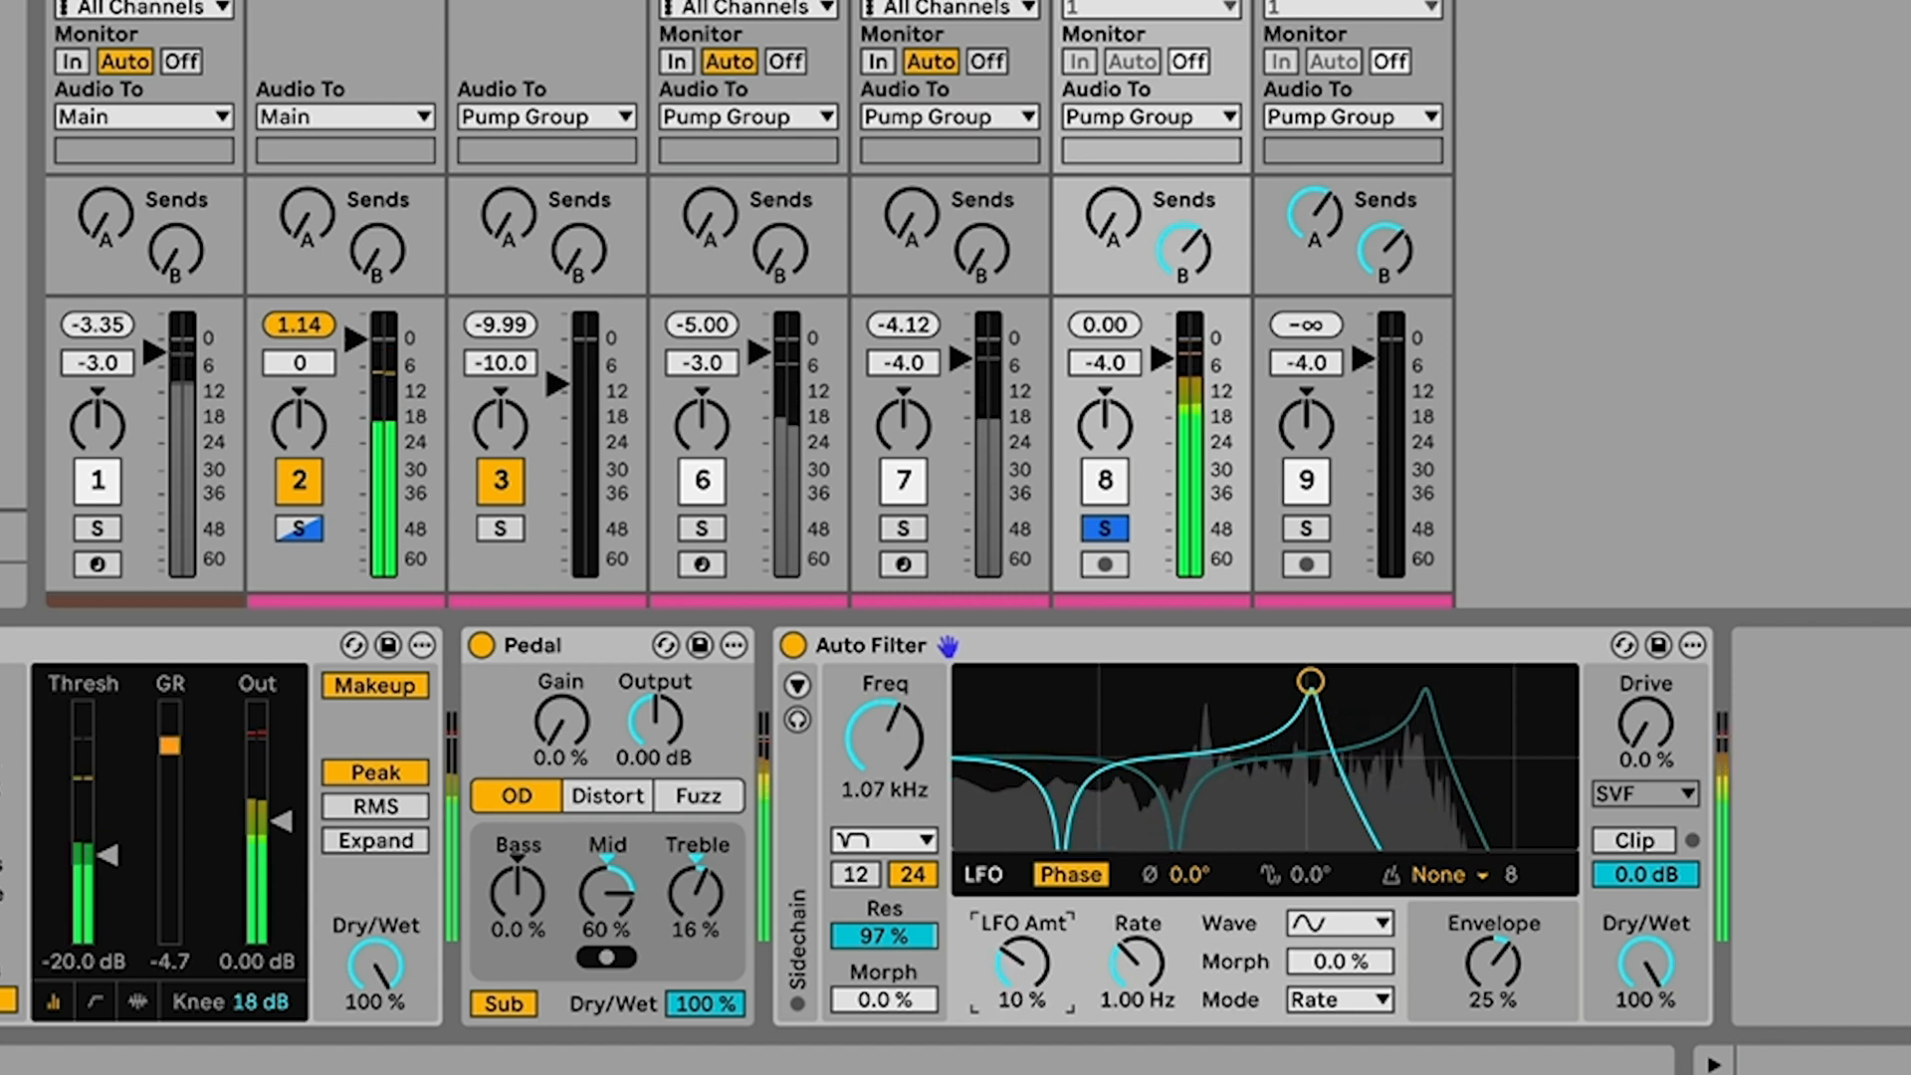
Add 25% envelope and a 19% tempo-synced LFO at rate 2 with Phase set to Spin
left_click_drag(1019, 964, 1019, 937)
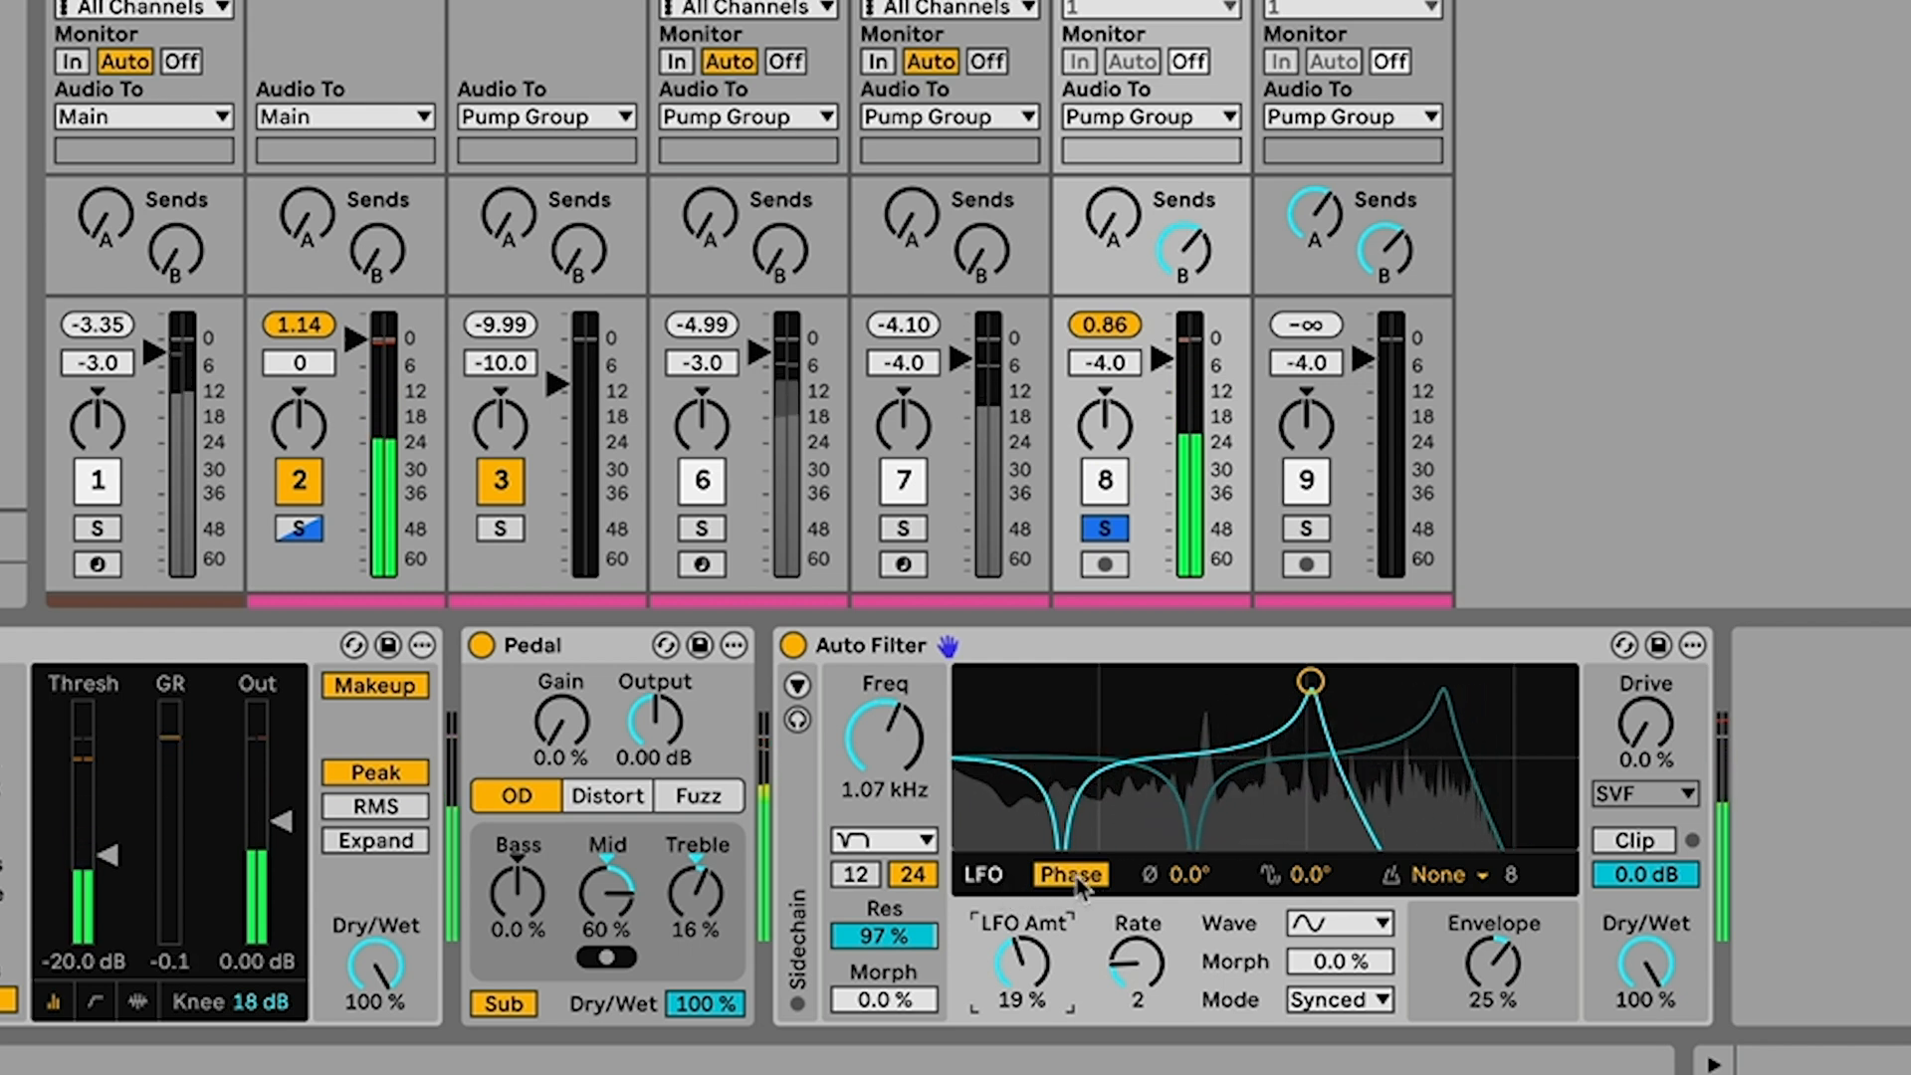
left_click(1071, 874)
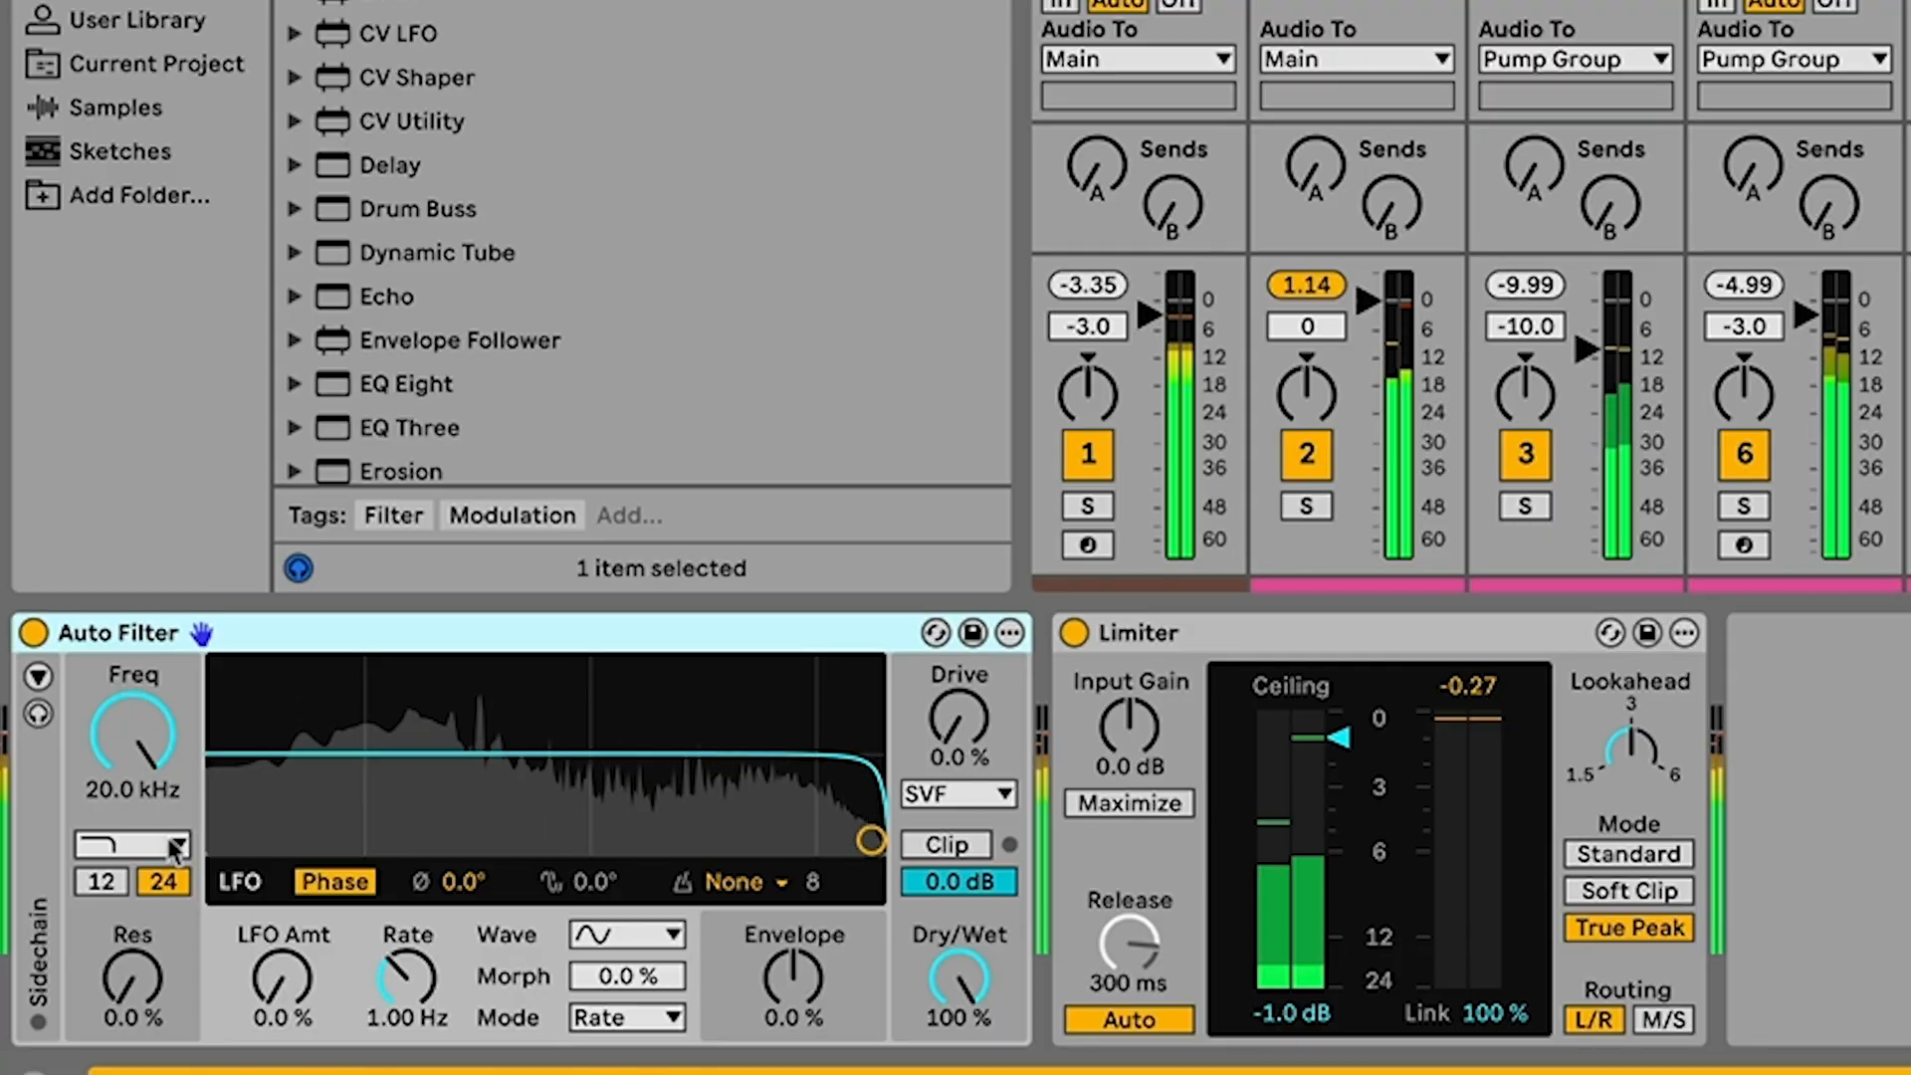
Switch the Auto Filter to DJ mode and sweep it through low-pass into high-pass
left_click(132, 844)
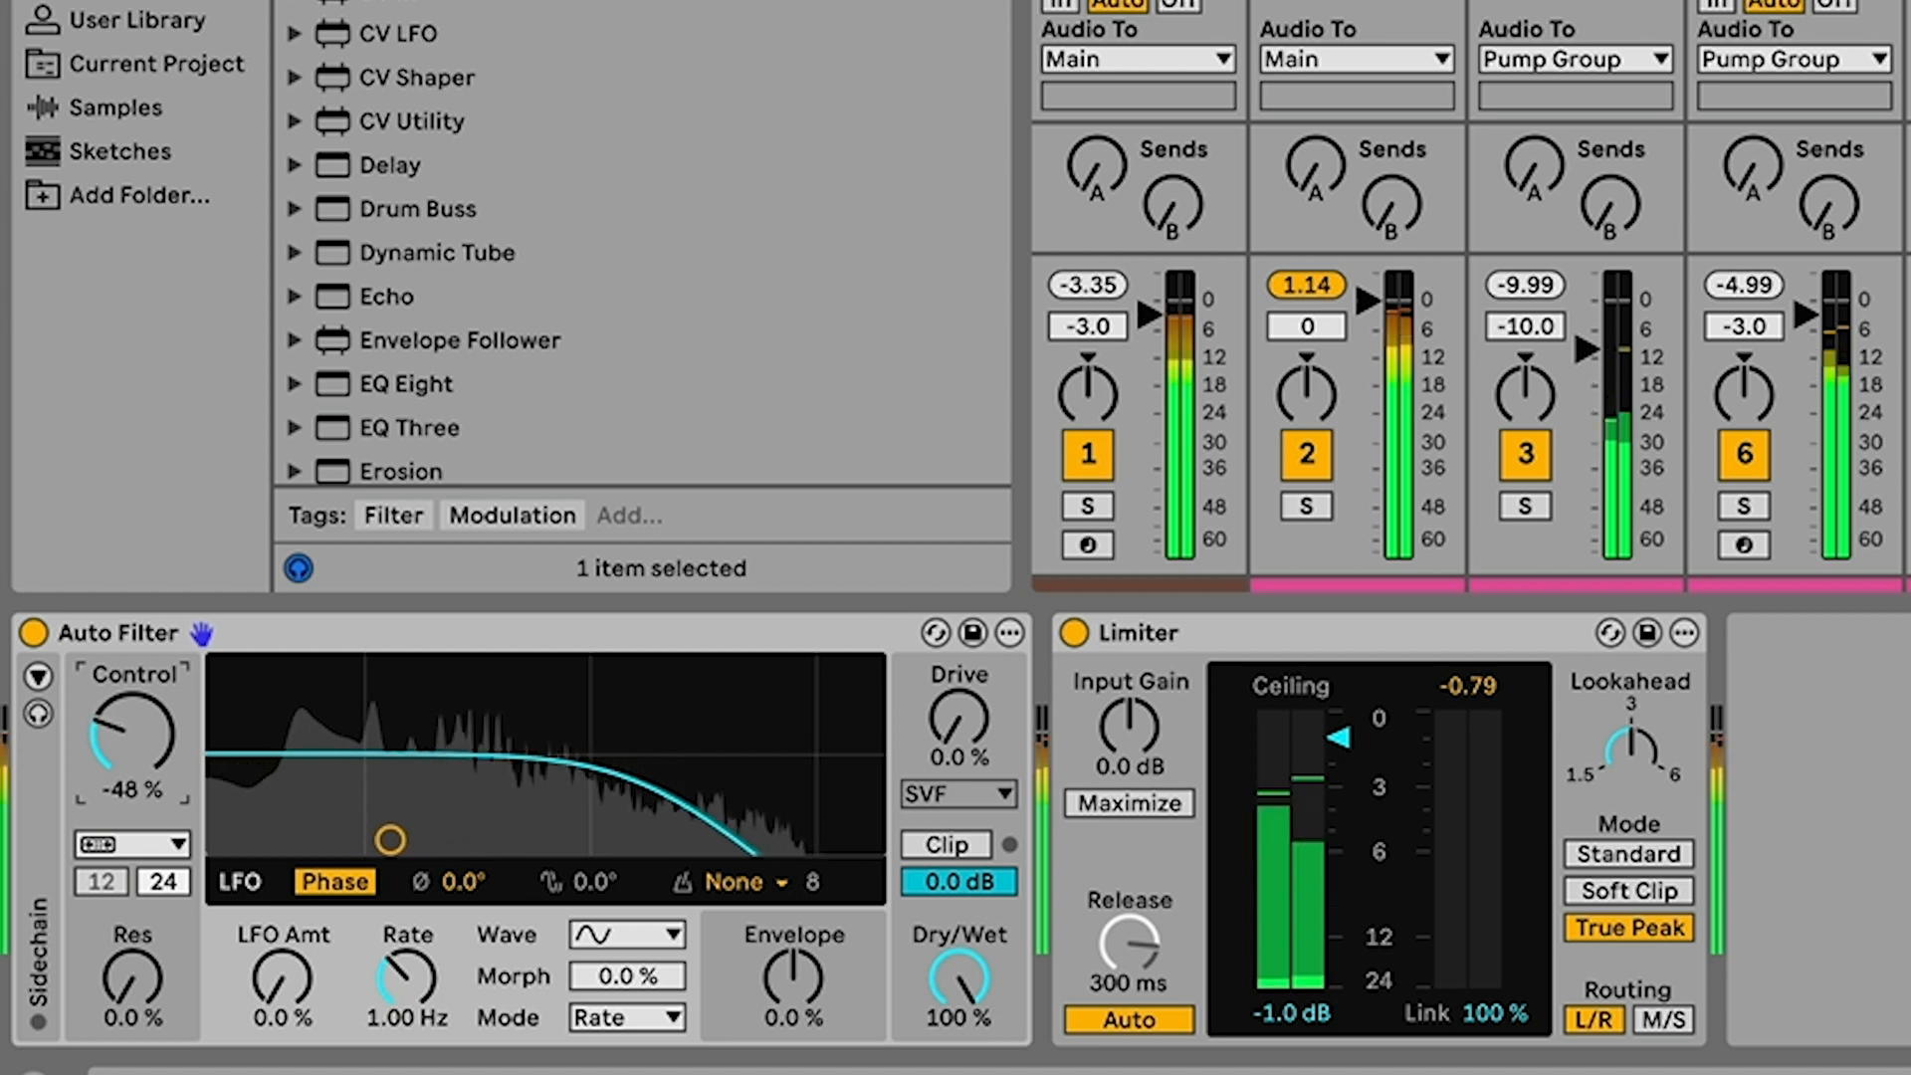
left_click_drag(131, 731, 121, 757)
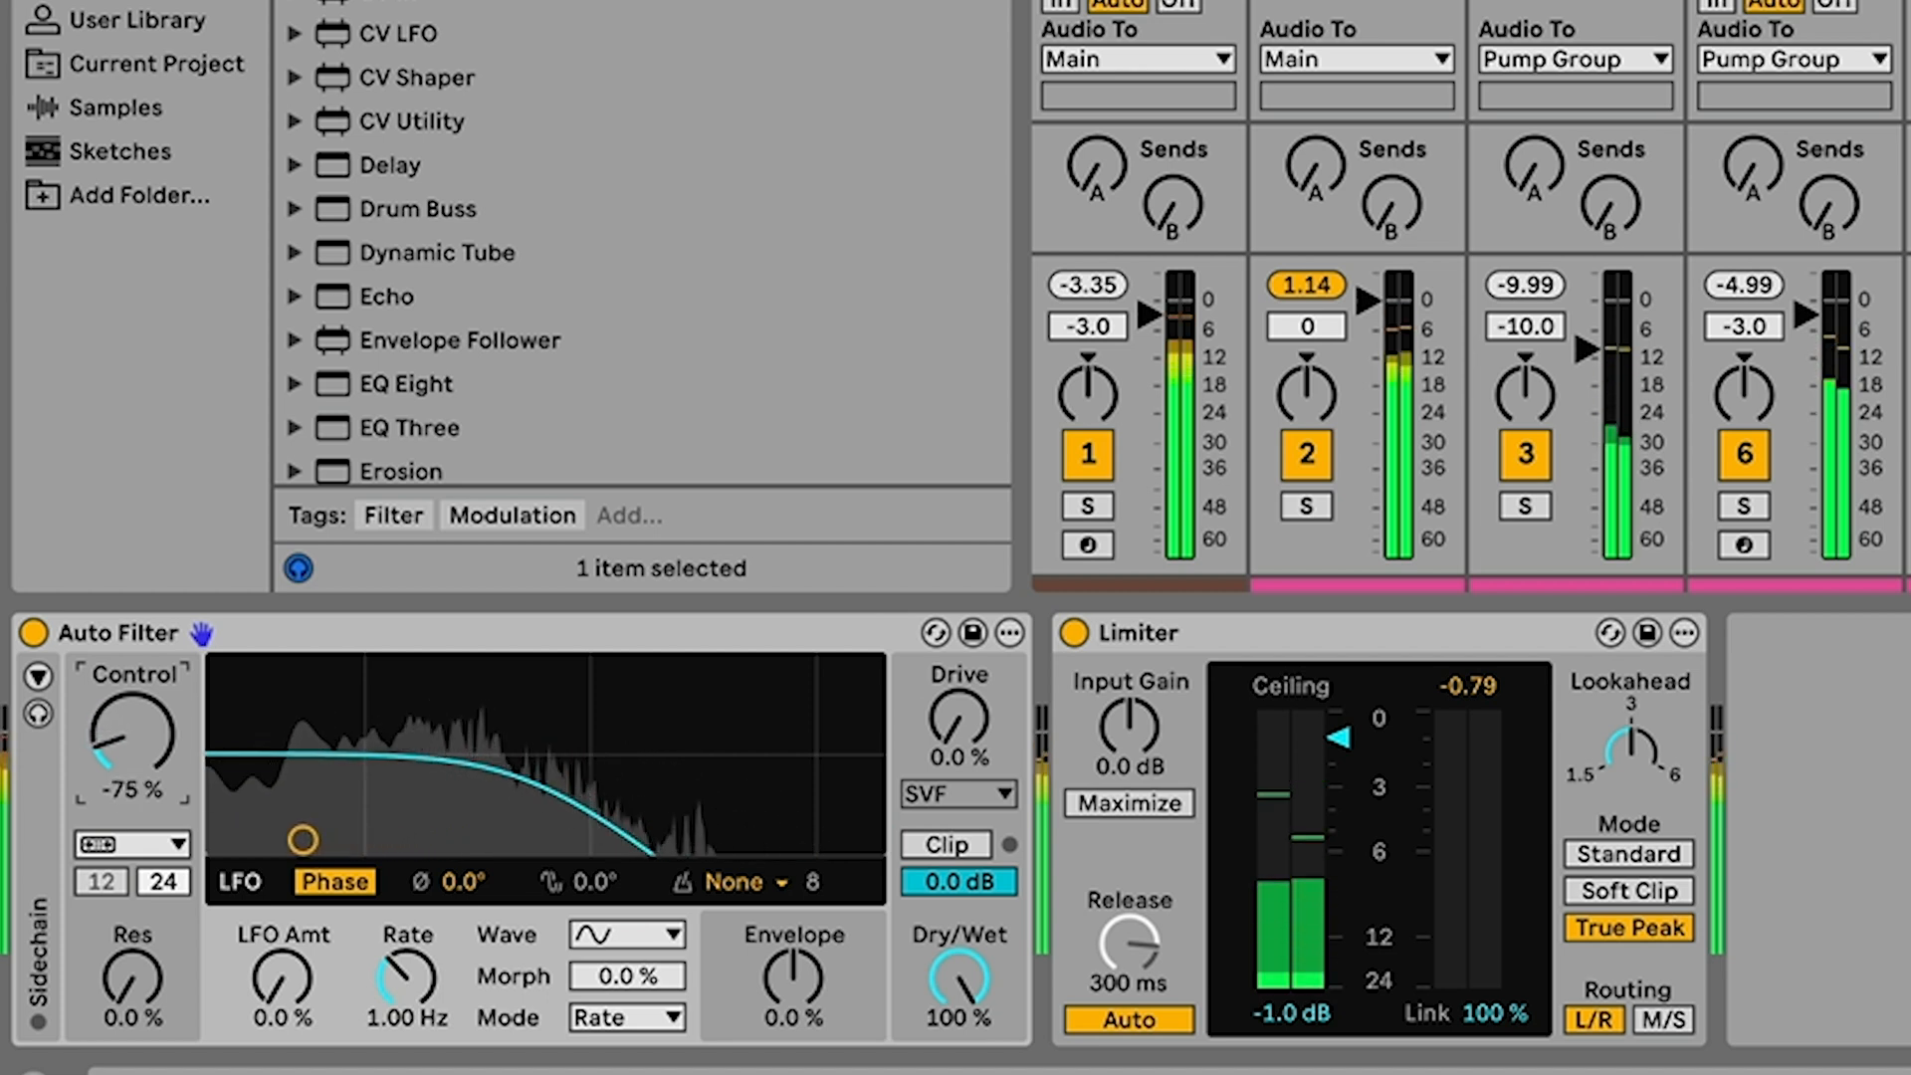
left_click_drag(116, 730, 110, 756)
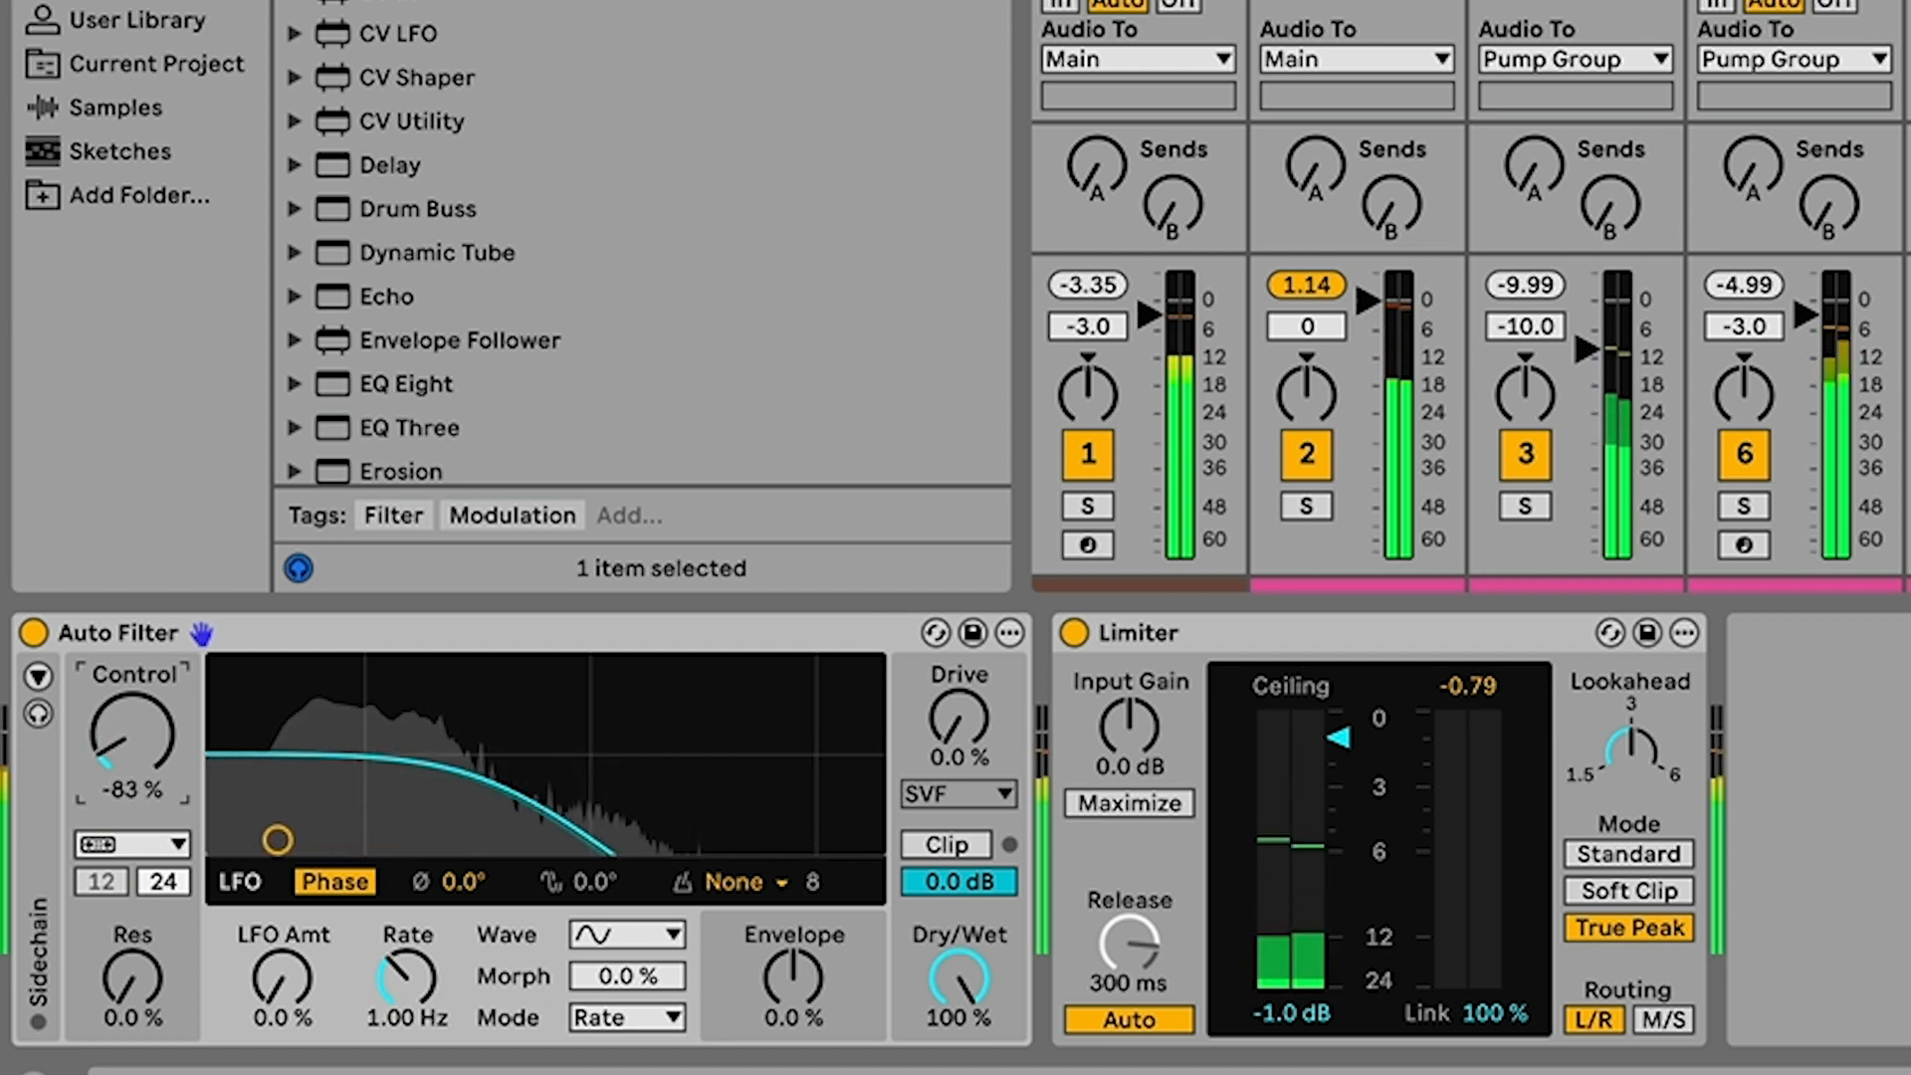
left_click_drag(131, 731, 132, 731)
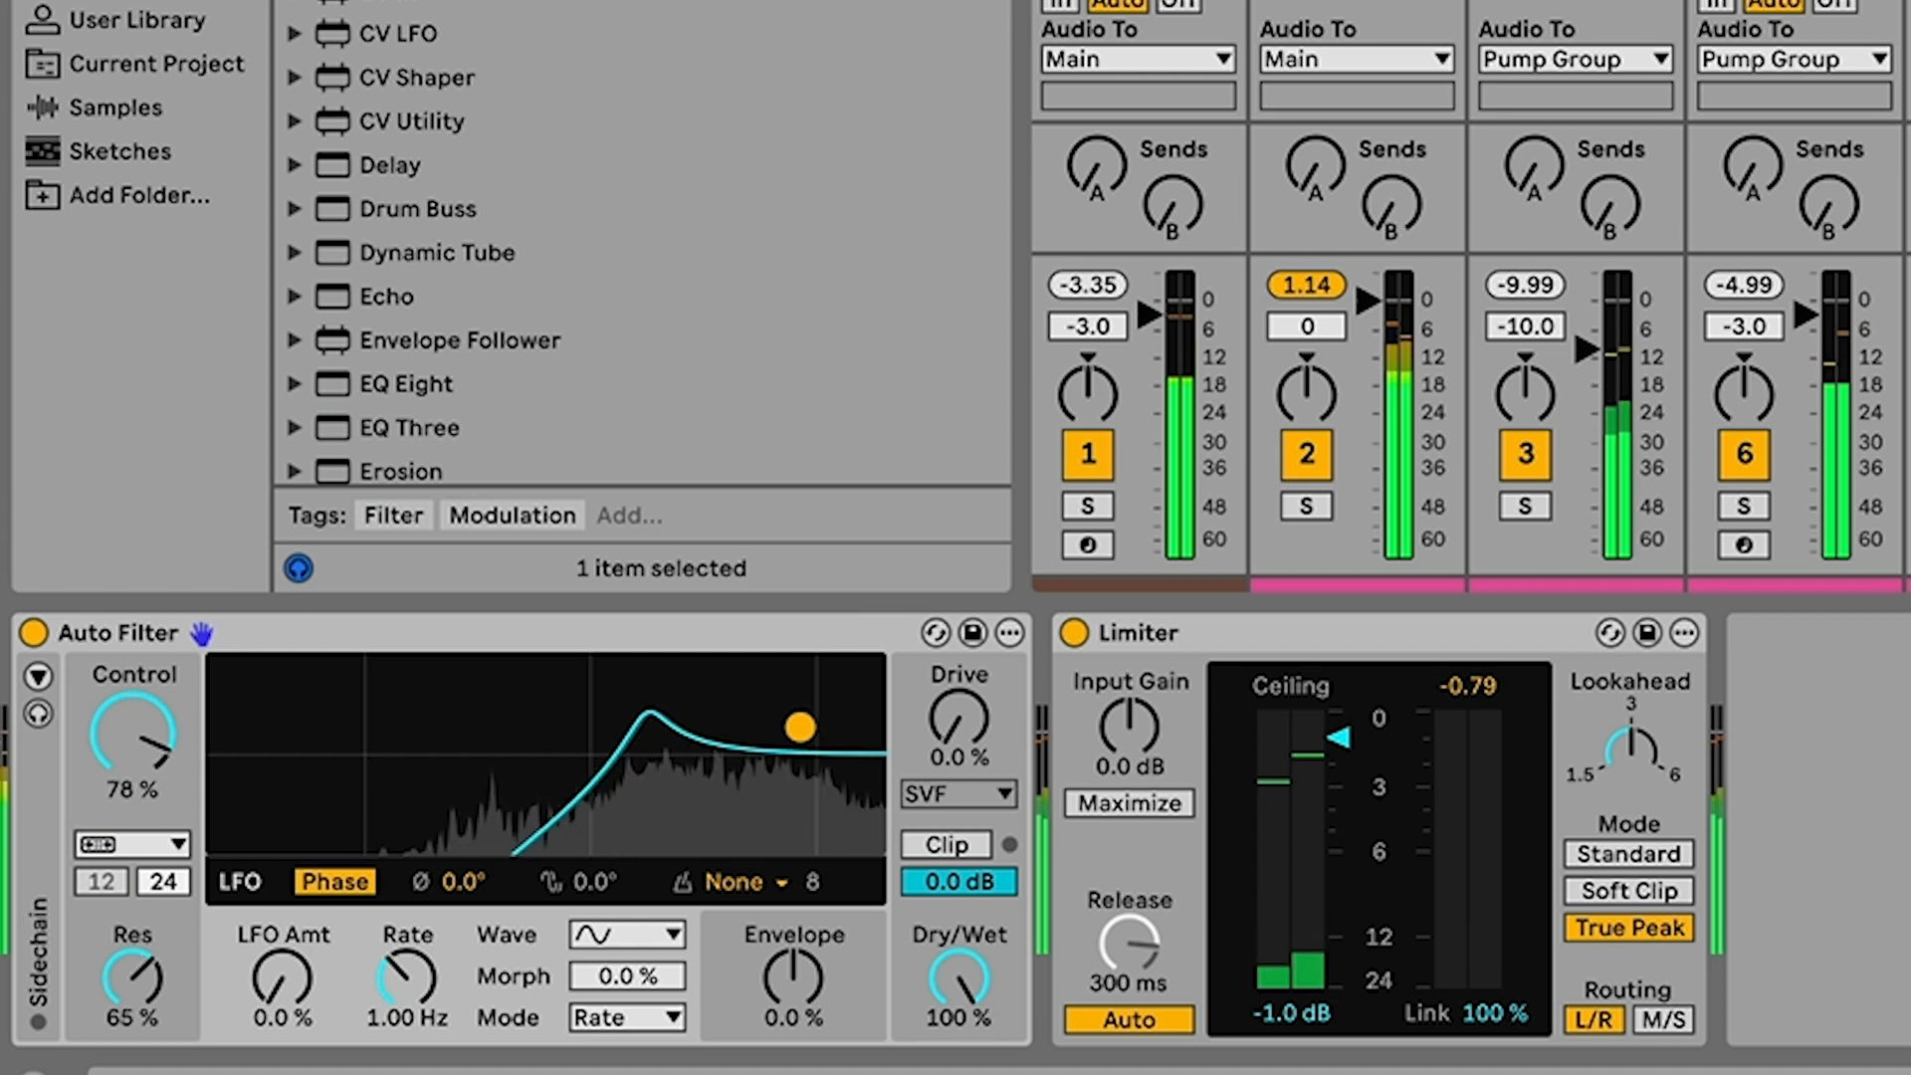
Raise resonance to 69% and return the DJ Control to neutral 0%
left_click_drag(799, 726, 747, 725)
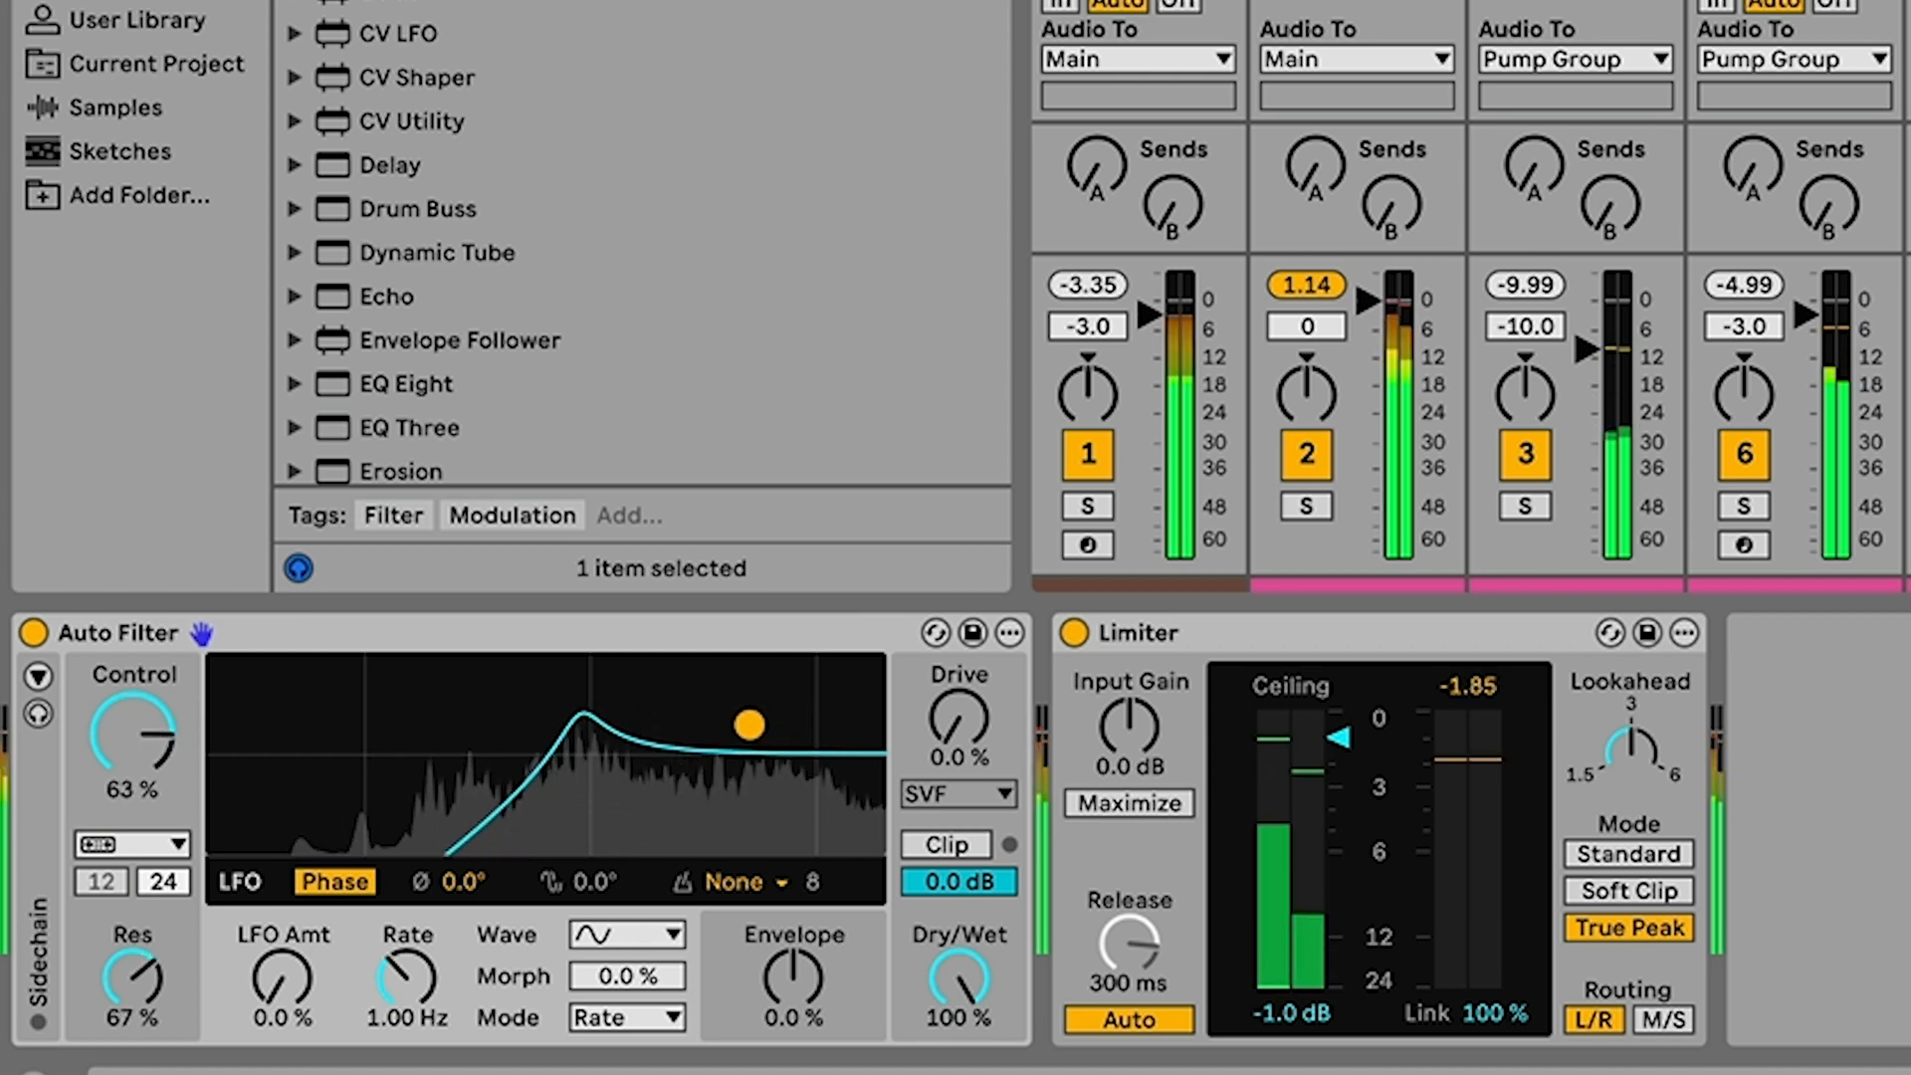
left_click_drag(131, 737, 149, 719)
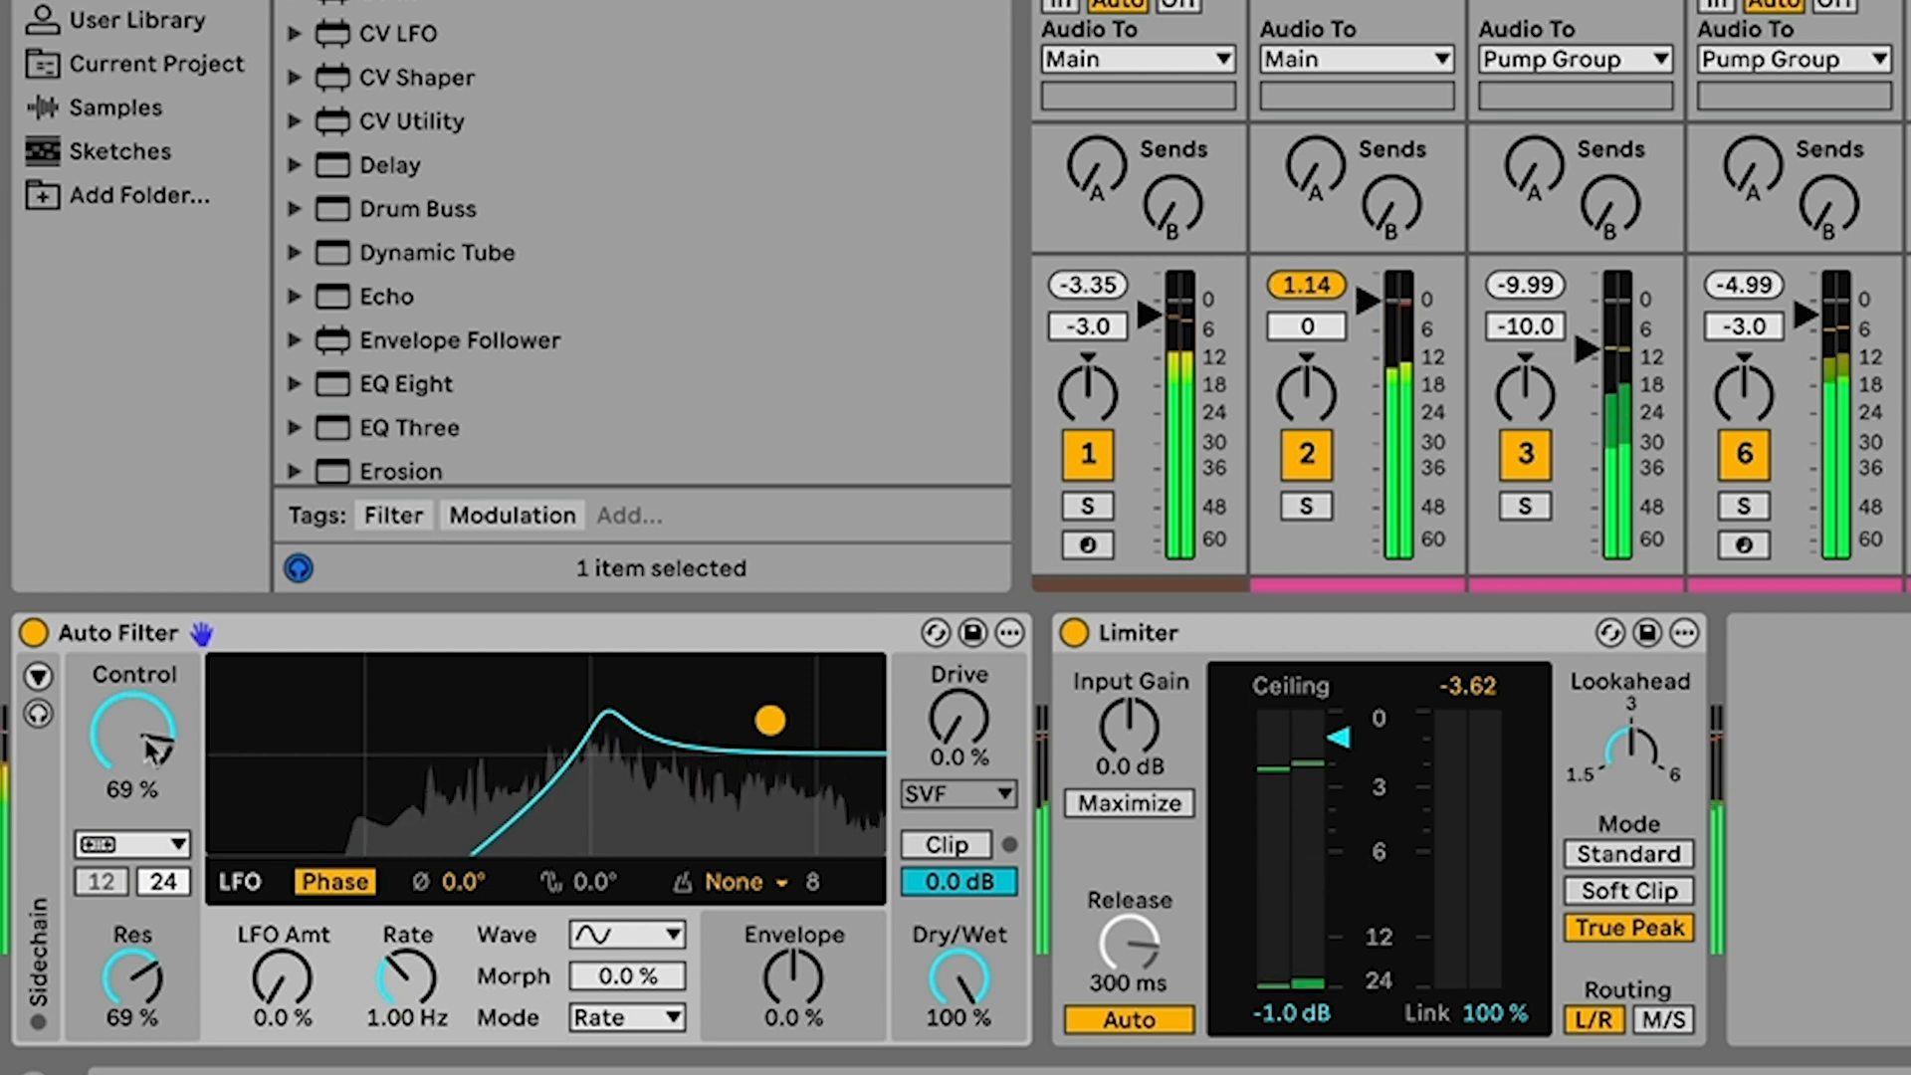
left_click_drag(132, 731, 131, 804)
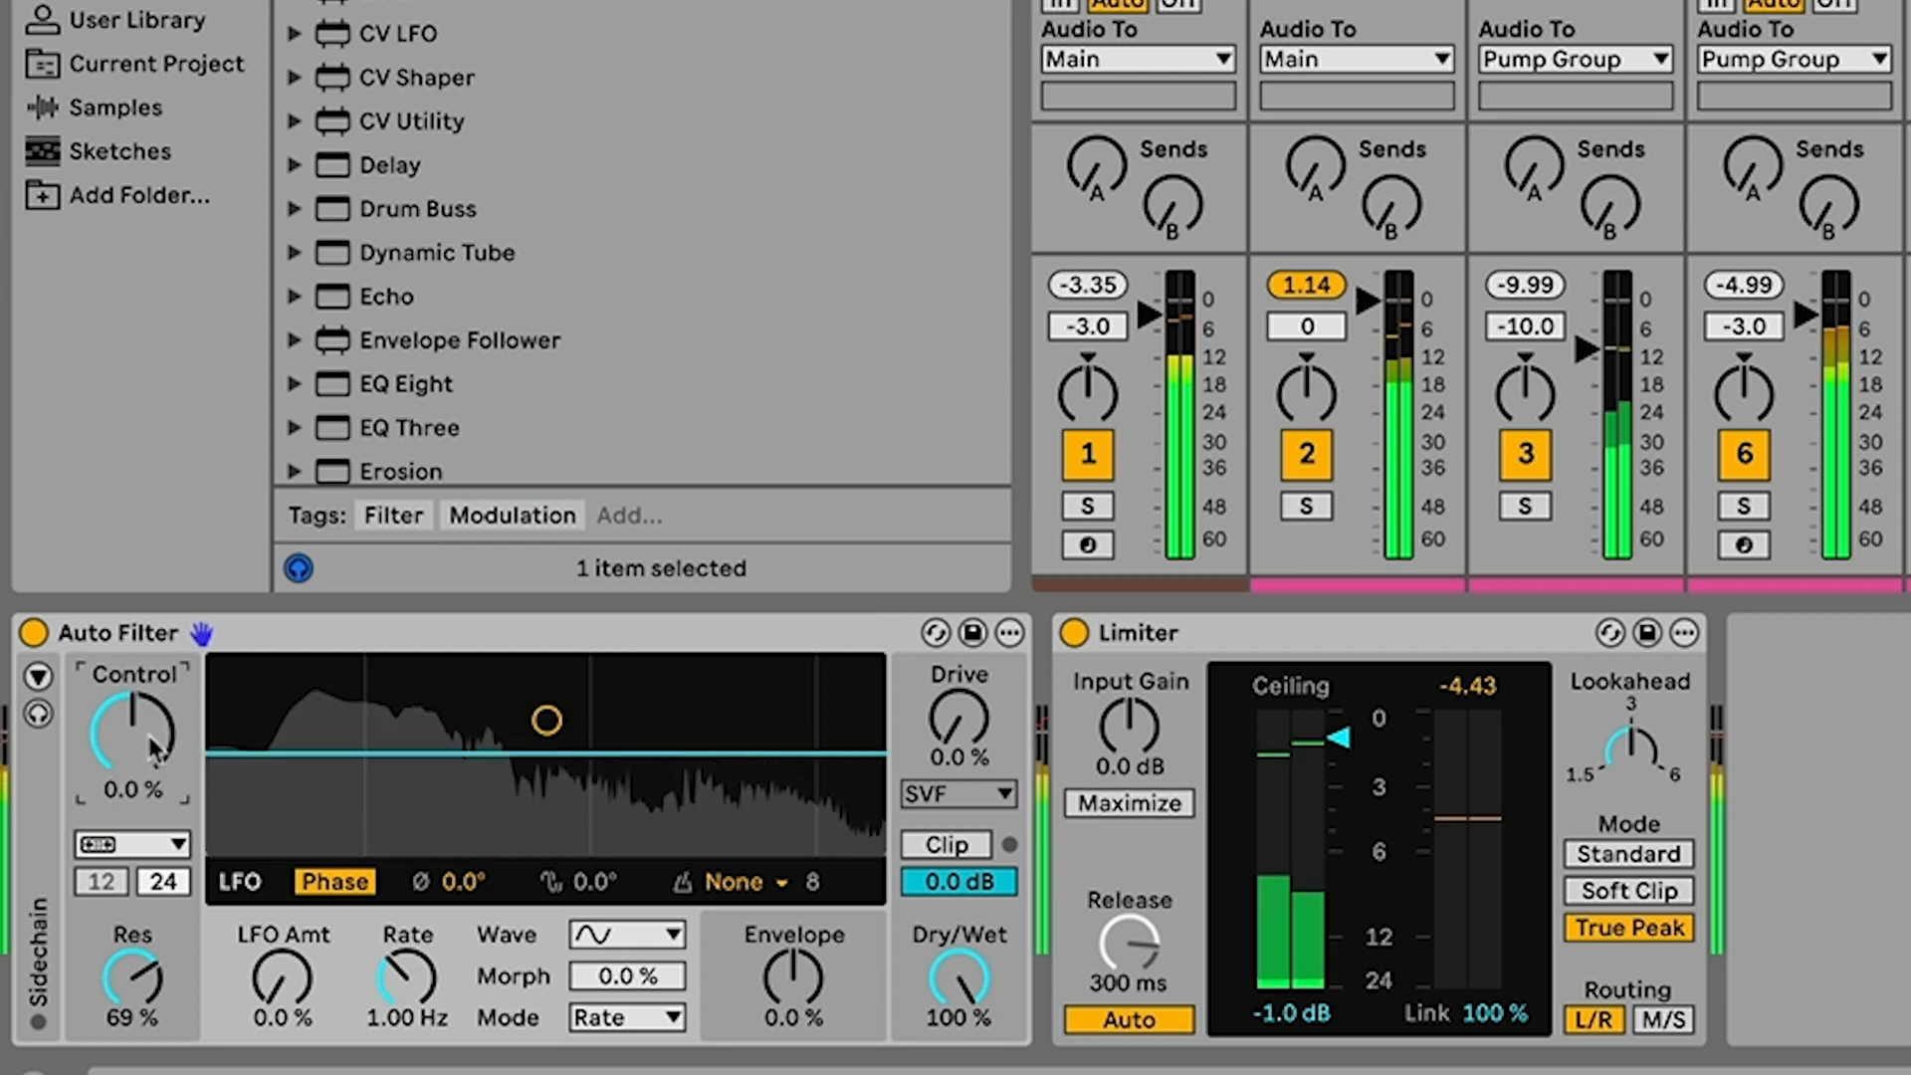